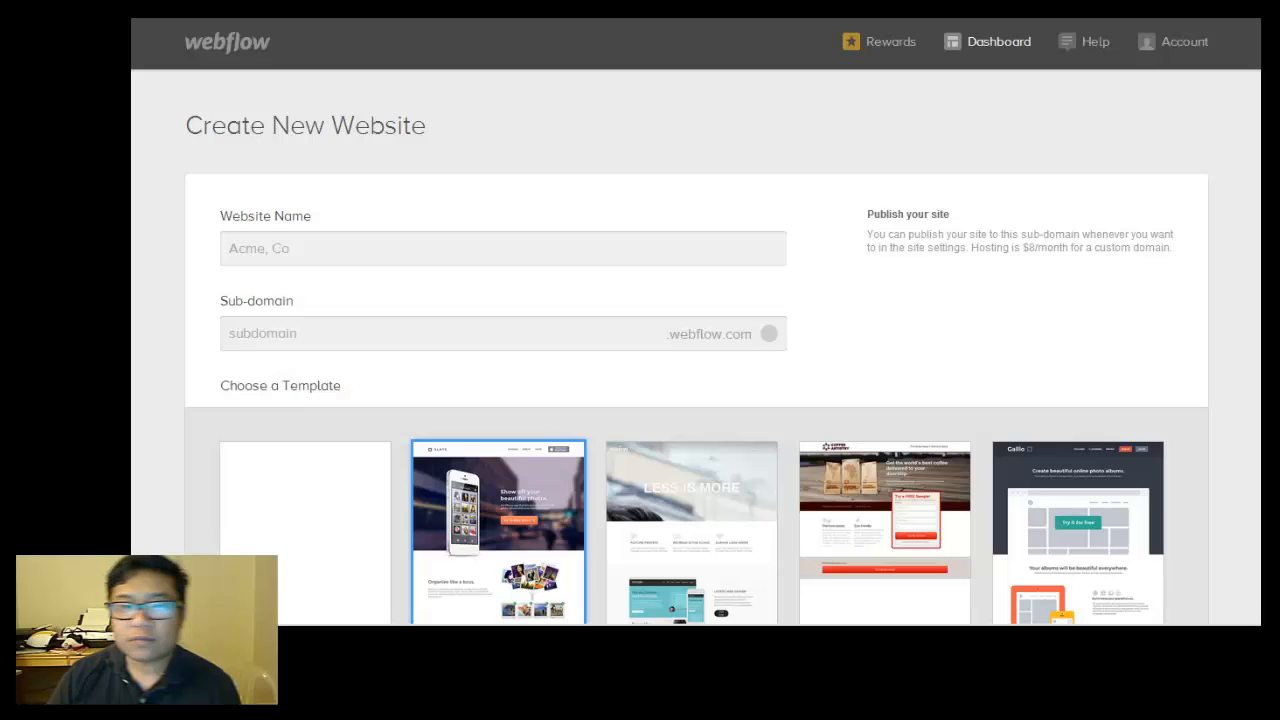
mouse_move(846, 307)
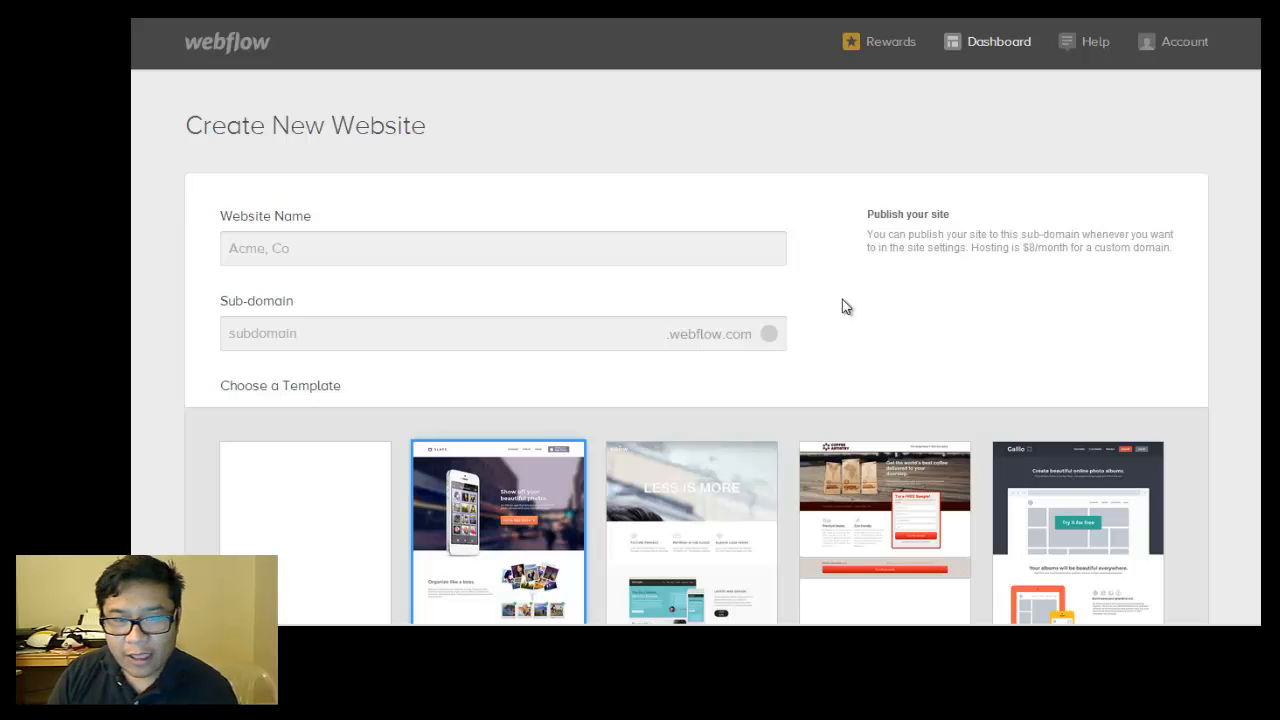
Name the website 'facefoundation', which auto-fills the matching available sub-domain
click(503, 248)
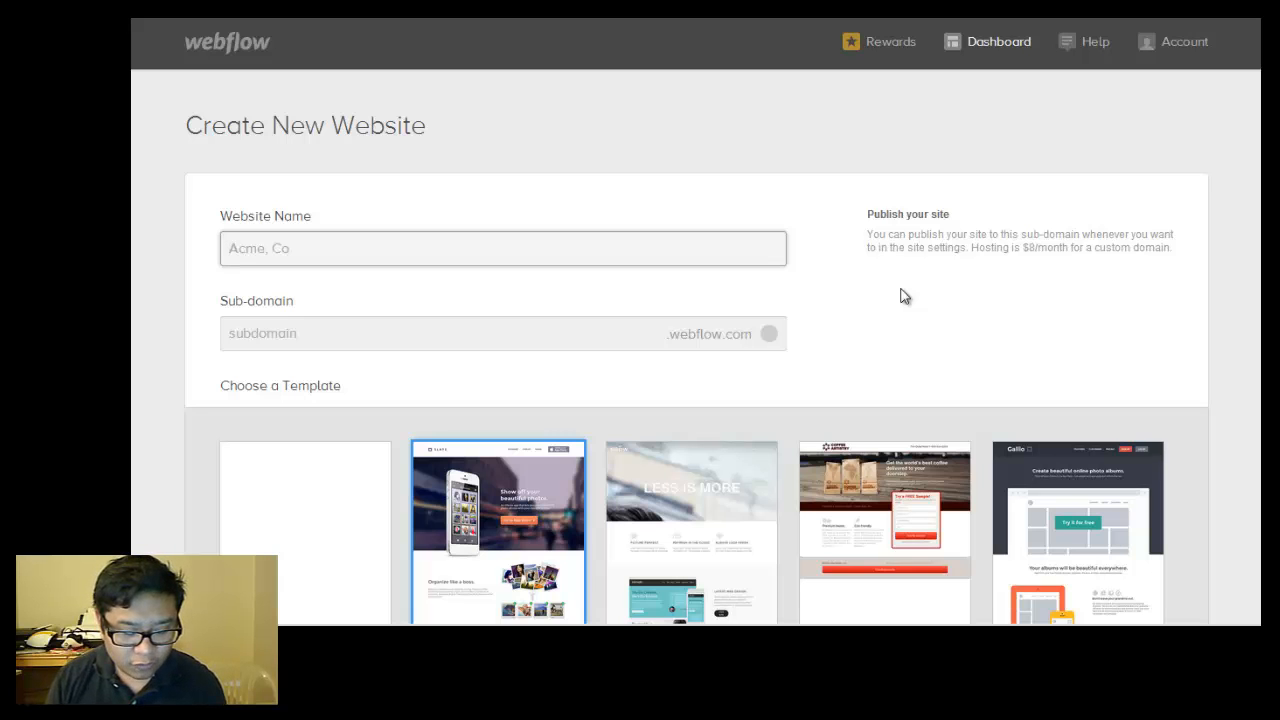
text(facefou)
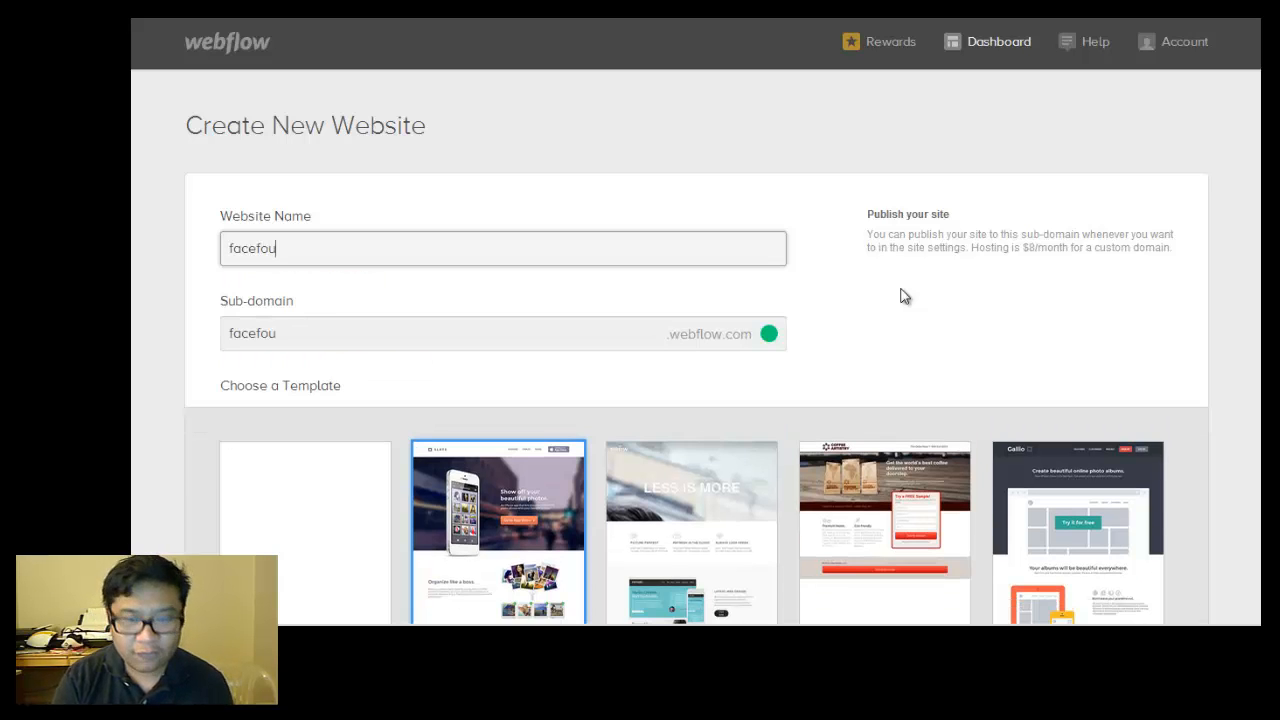
text(ndation)
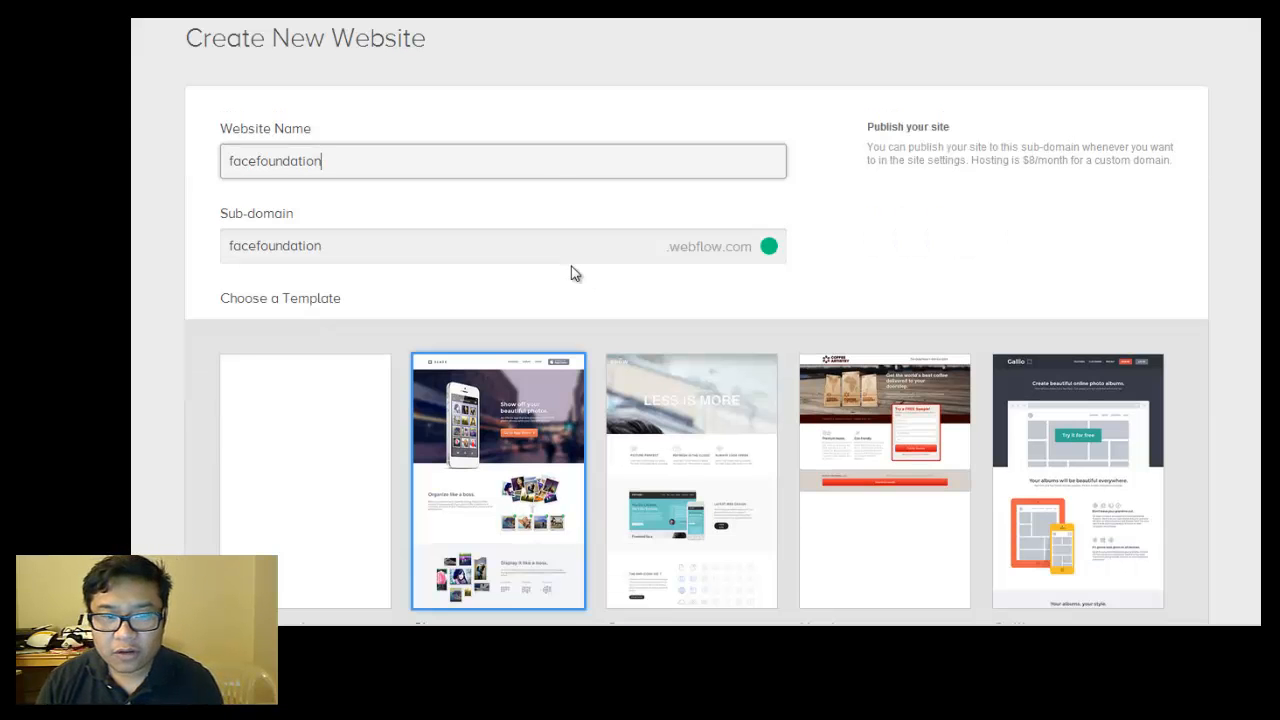
mouse_move(761, 294)
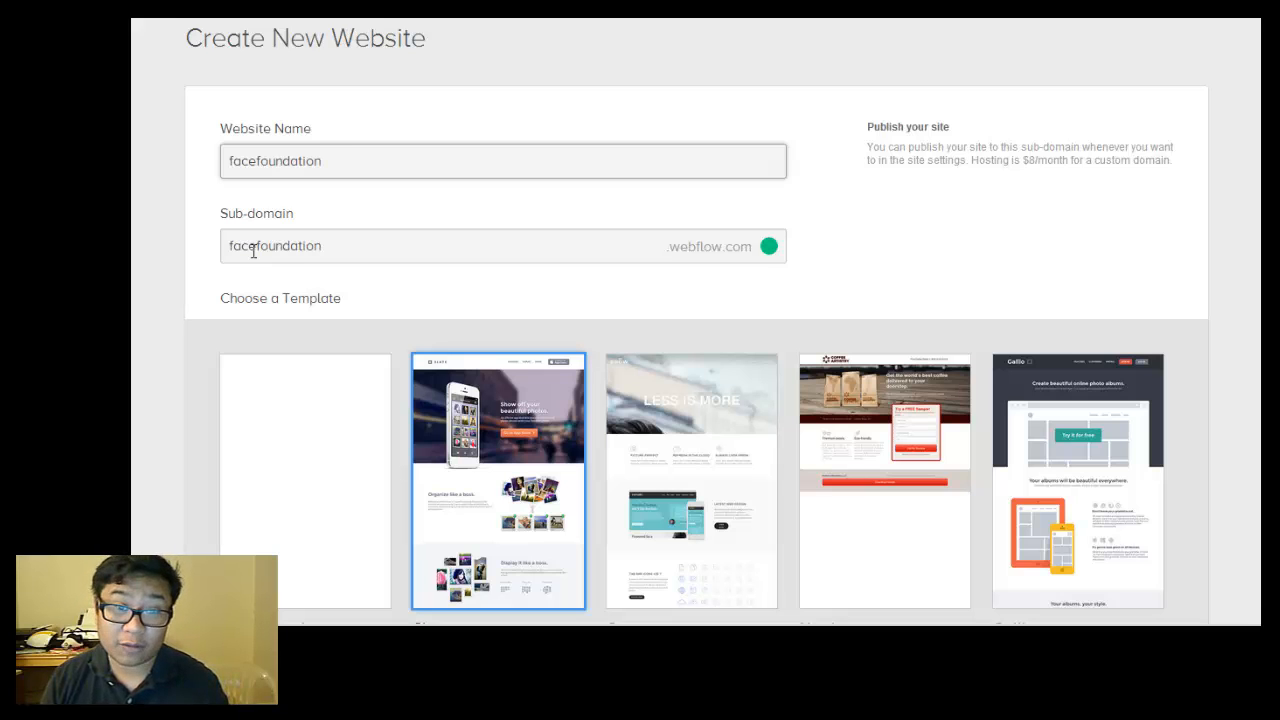
Browse the templates and create the website from the Blank Template
scroll(down, 3)
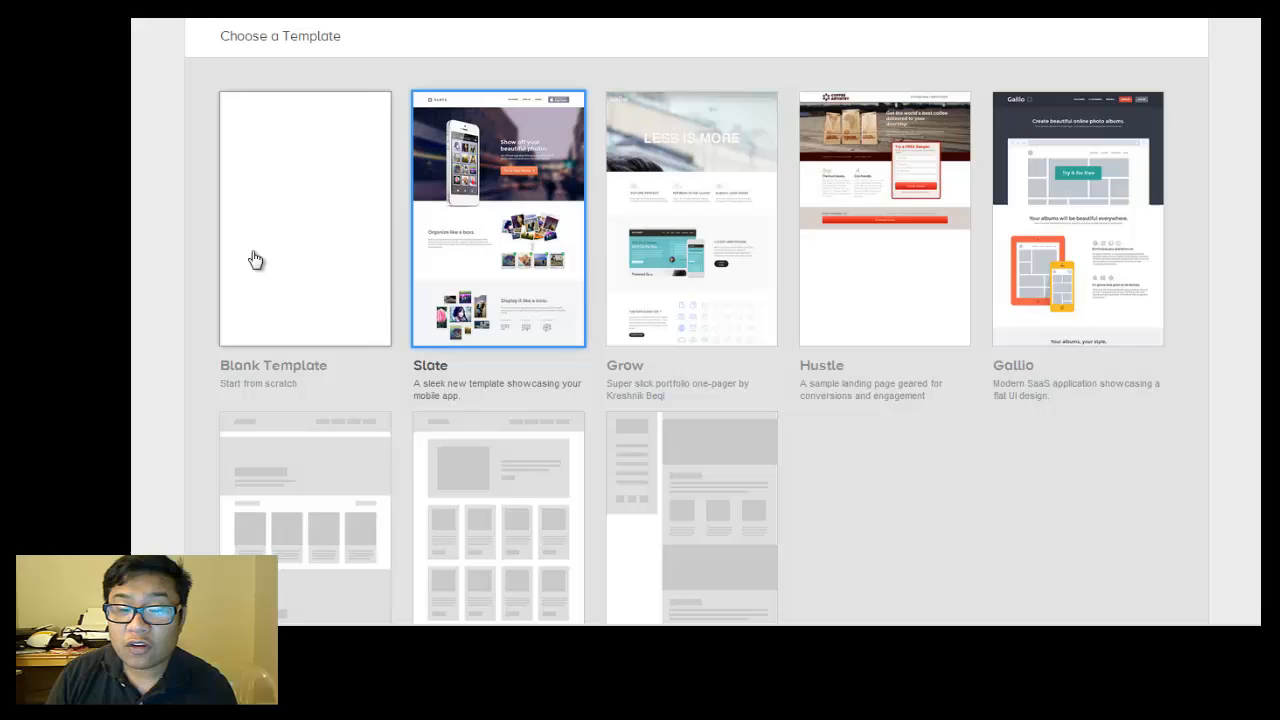
mouse_move(655, 228)
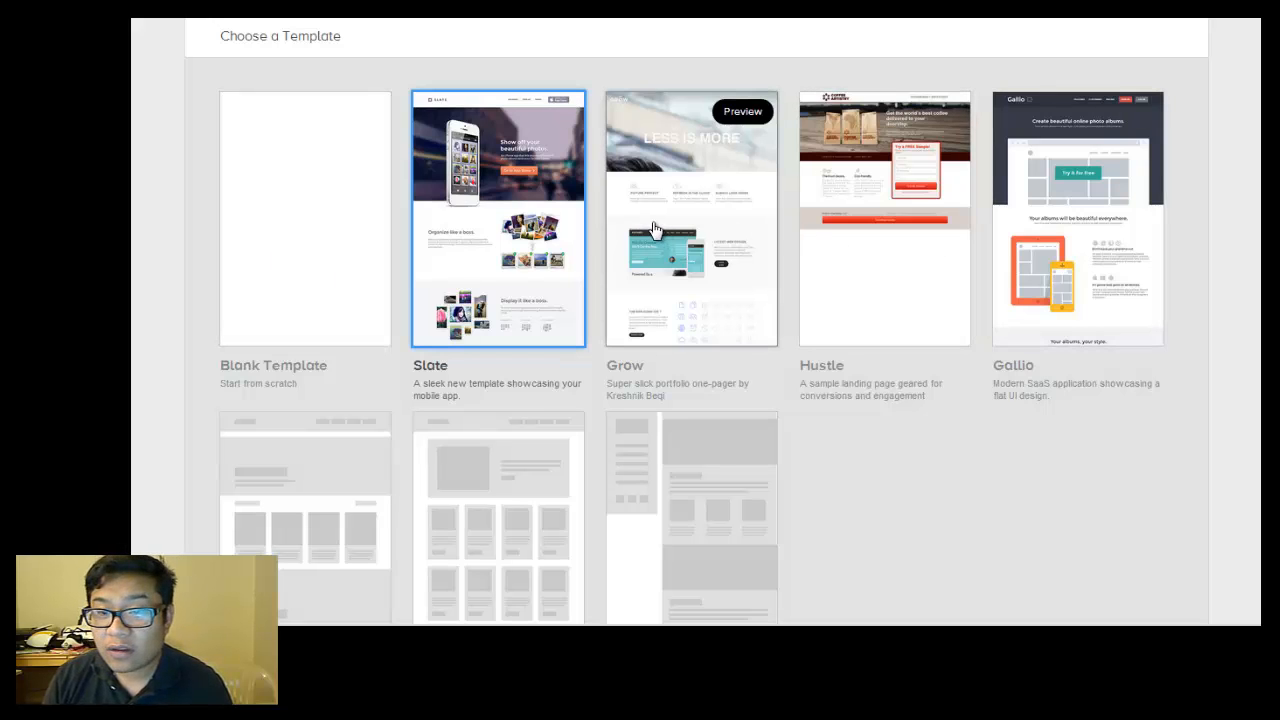
mouse_move(607, 230)
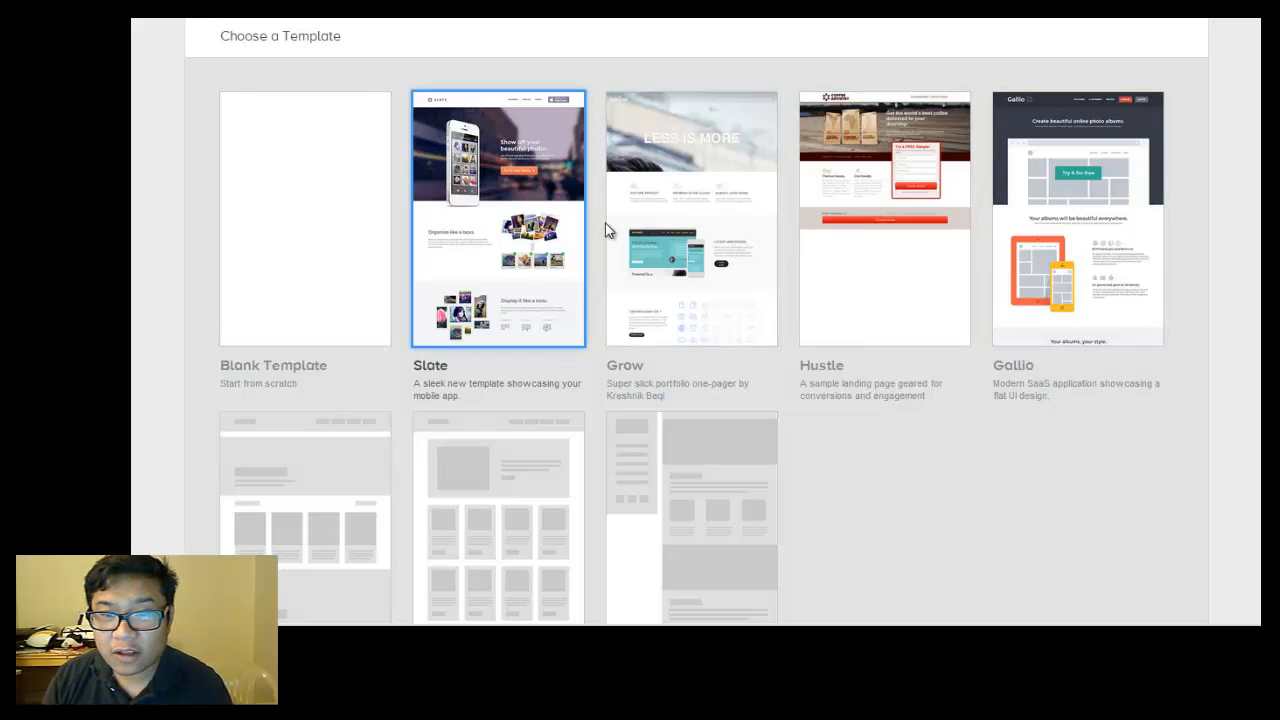
mouse_move(655, 245)
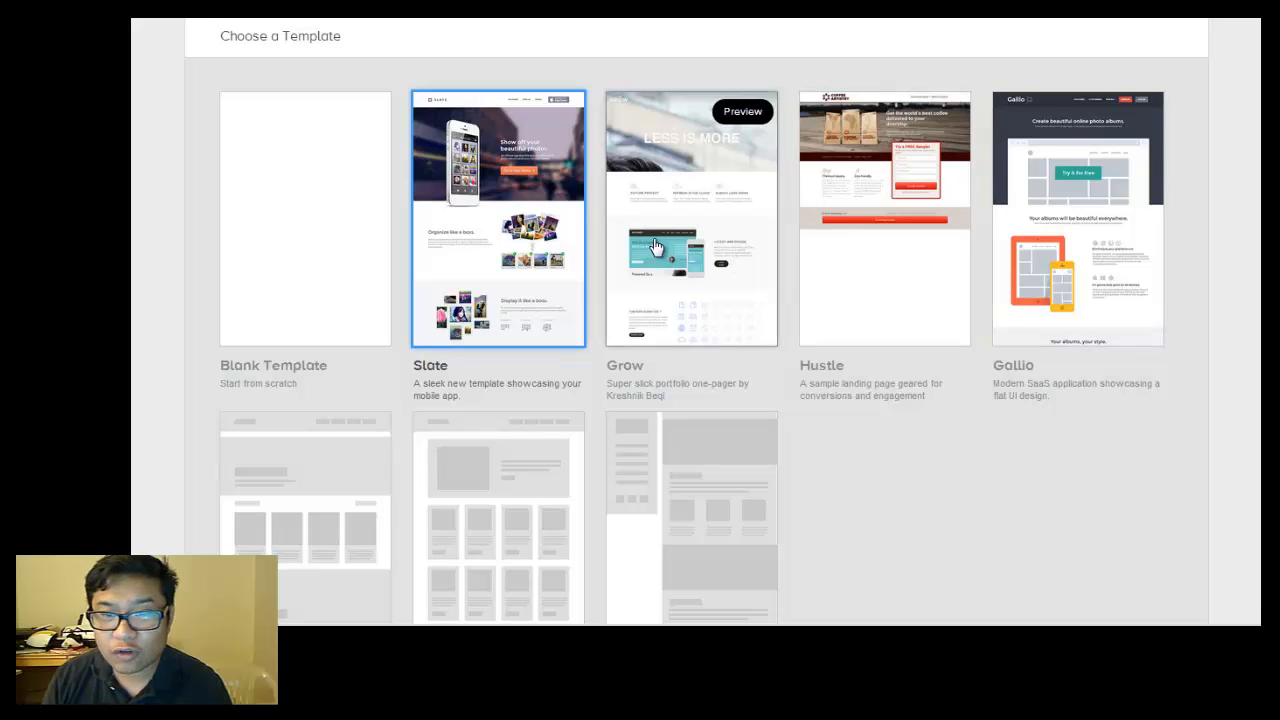
scroll(down, 3)
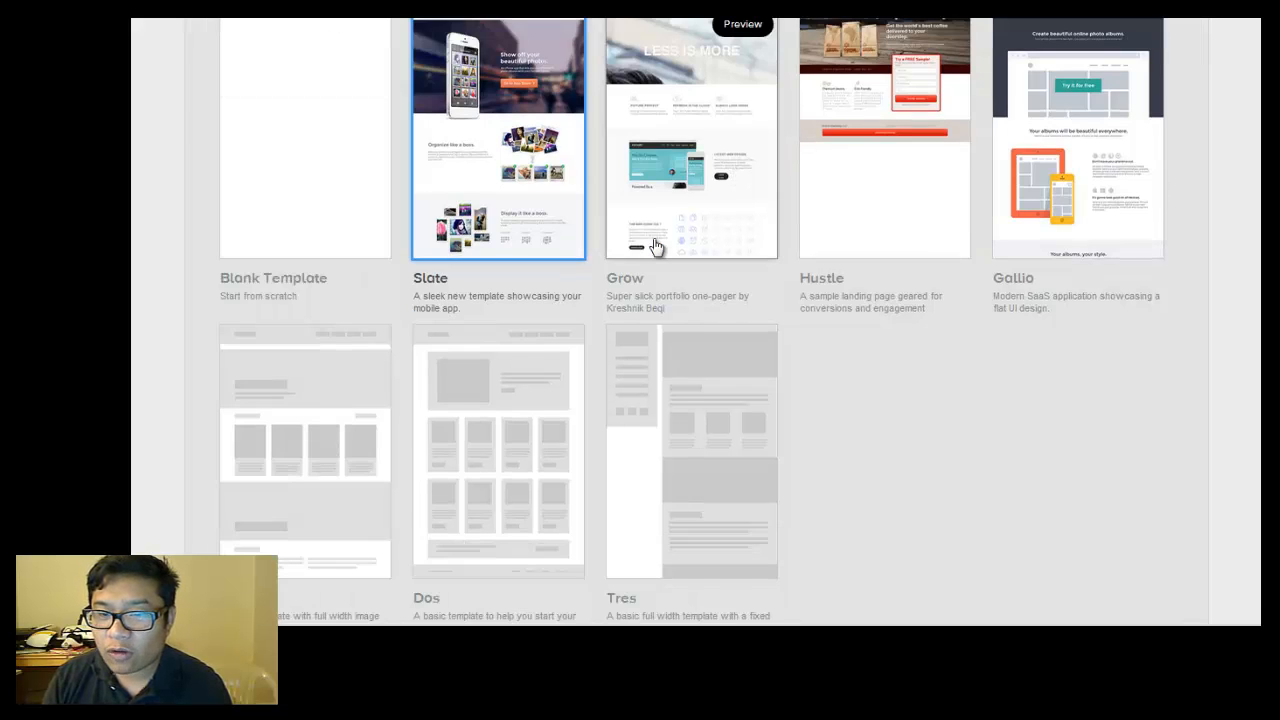
scroll(down, 3)
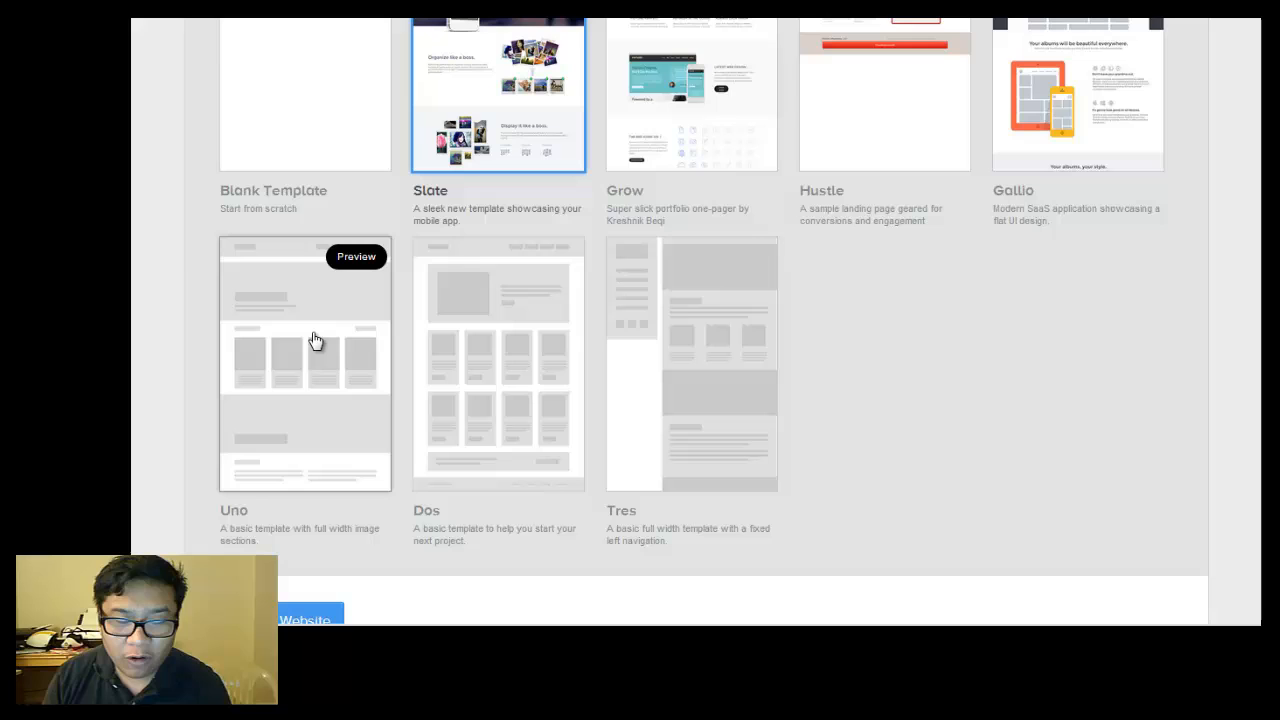
mouse_move(479, 358)
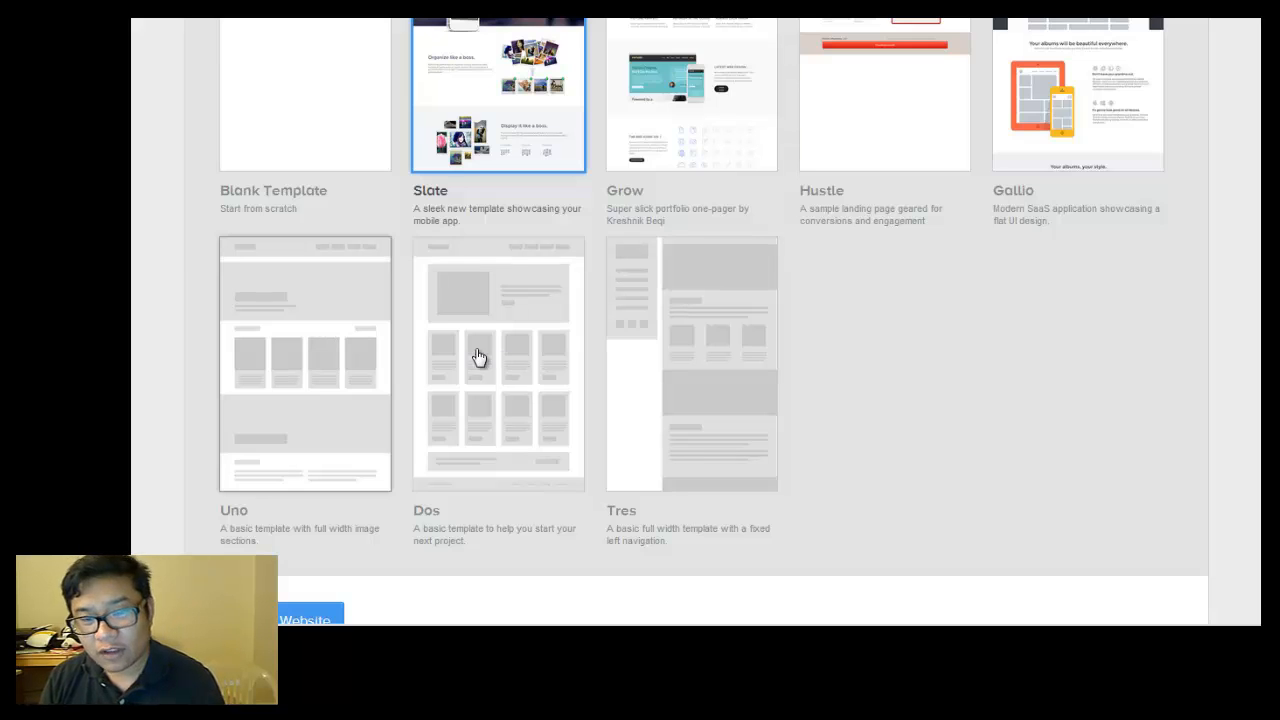
mouse_move(651, 407)
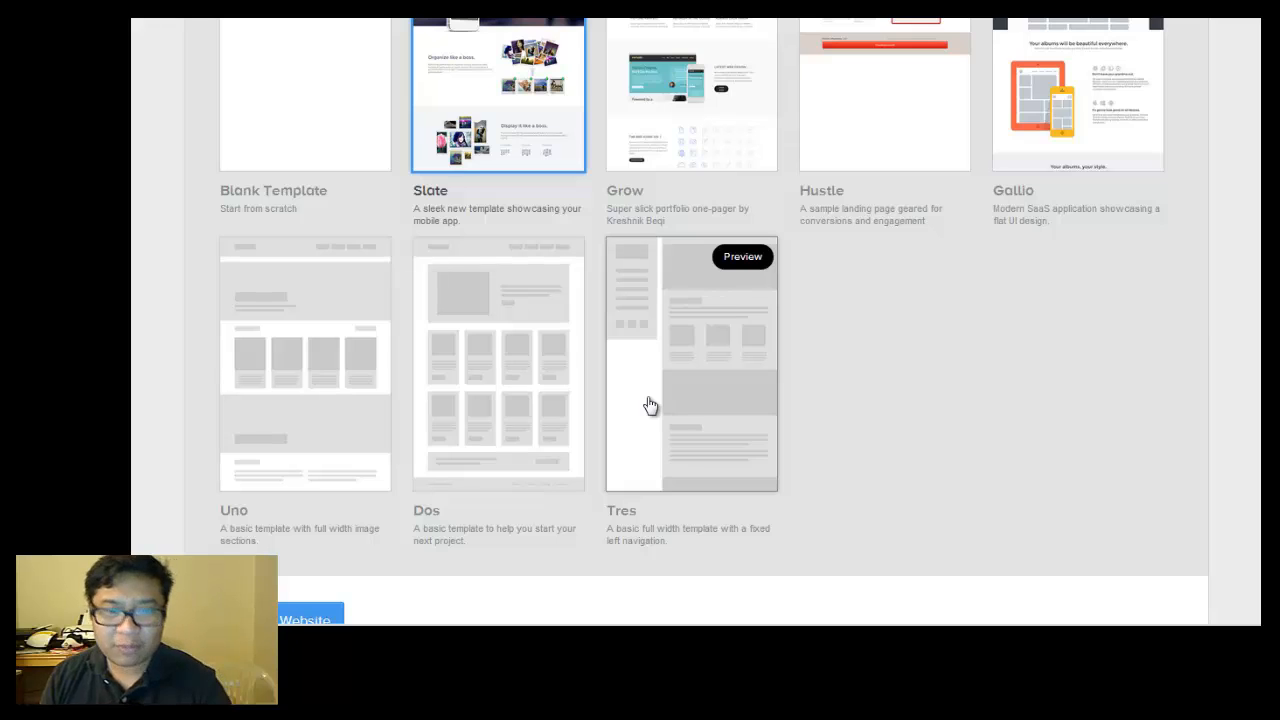
mouse_move(553, 413)
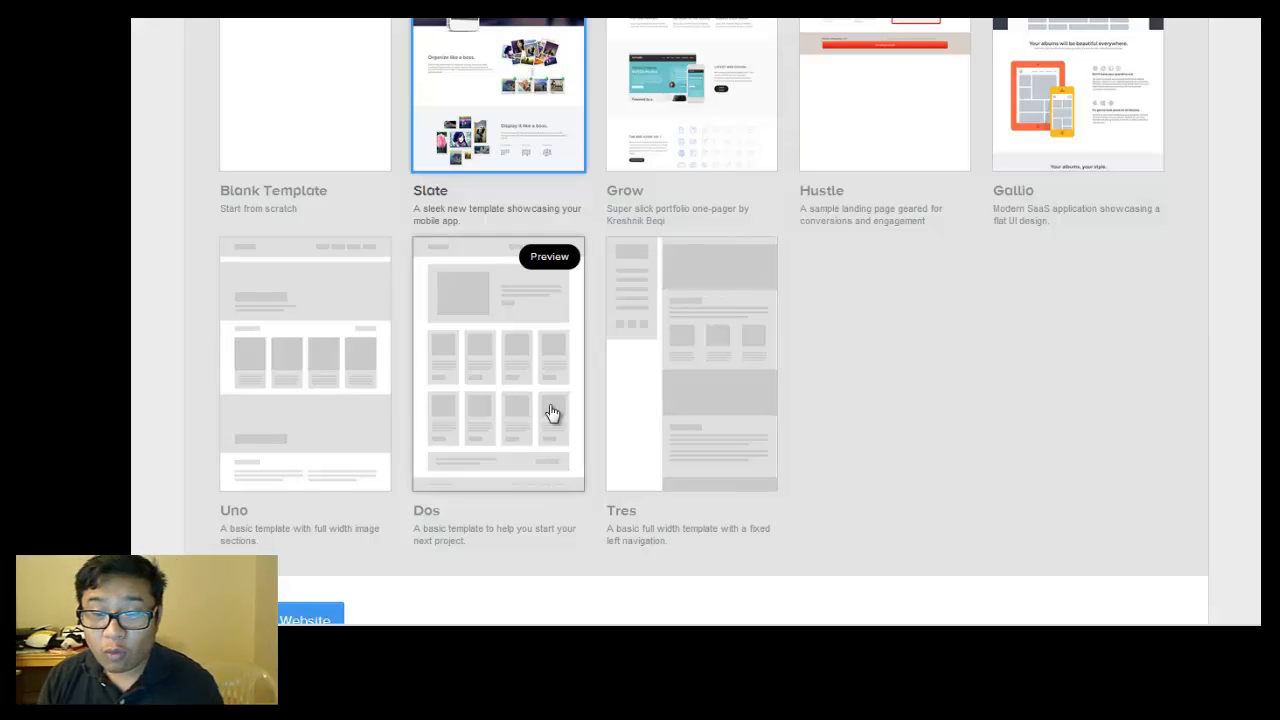
scroll(up, 3)
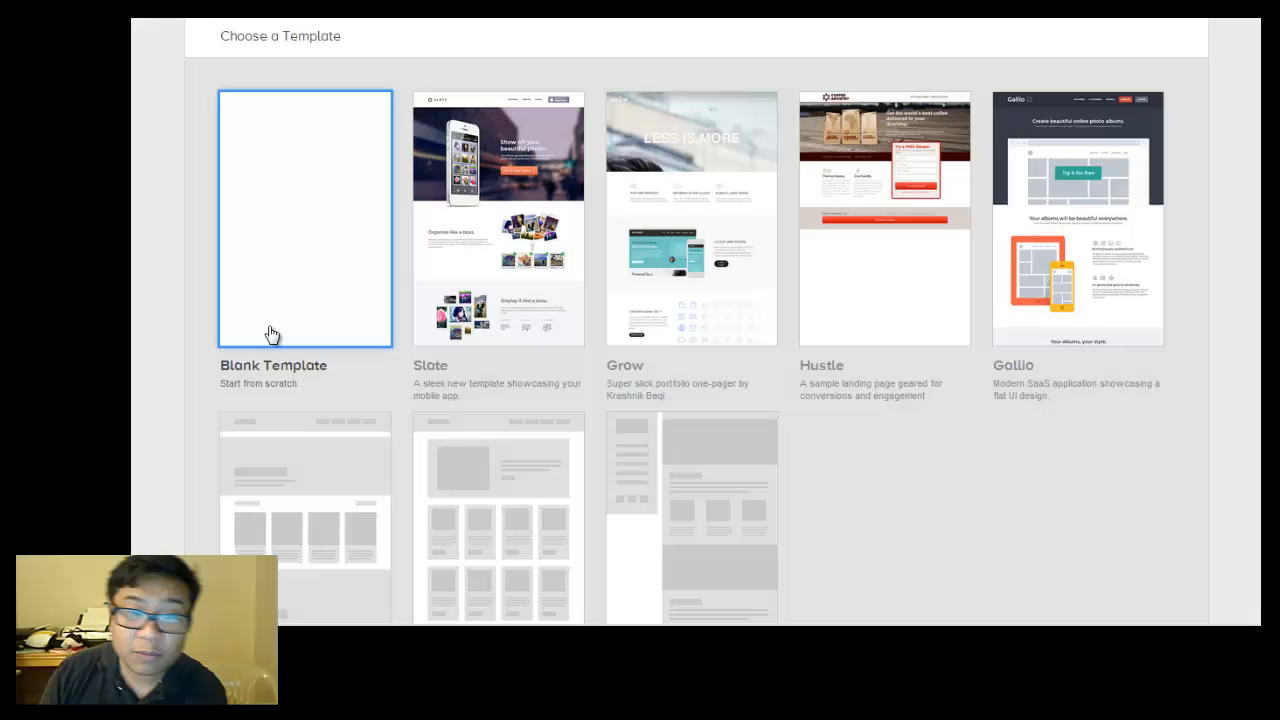
scroll(down, 3)
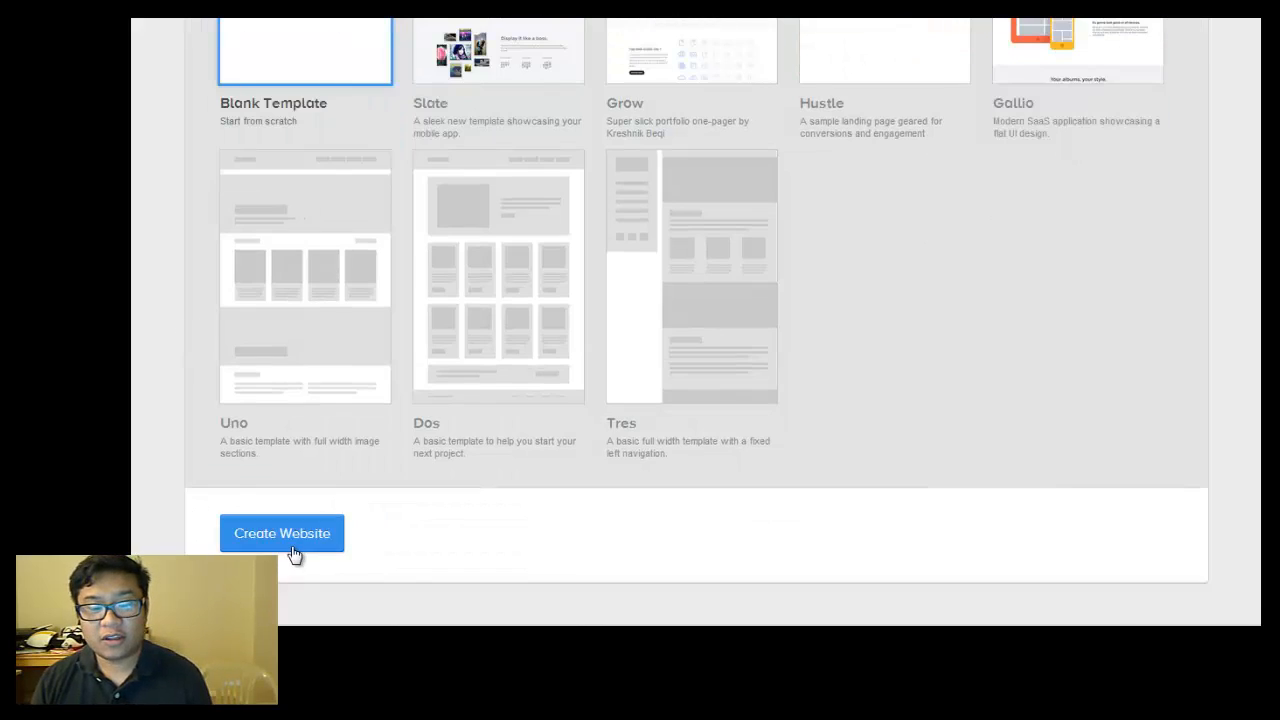
click(282, 533)
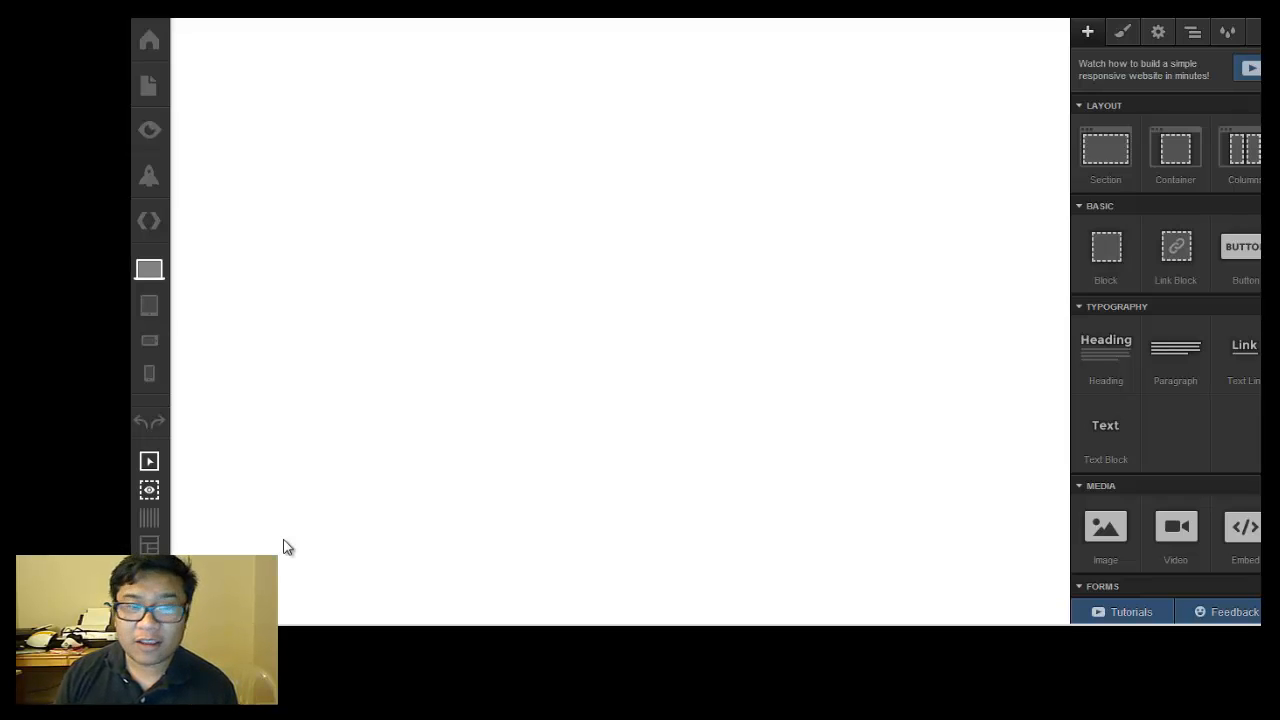
Add an image element to the page top holding the uploaded FACE foundation logo
click(546, 342)
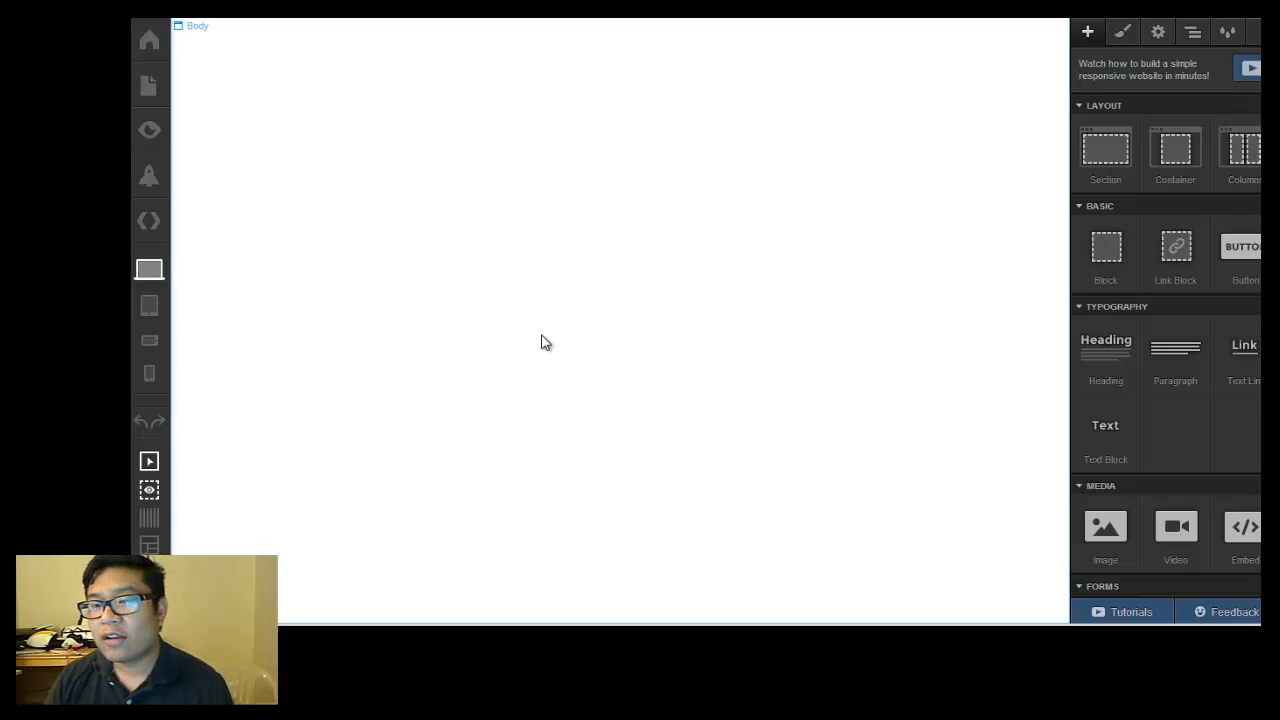
drag(1105, 148, 663, 155)
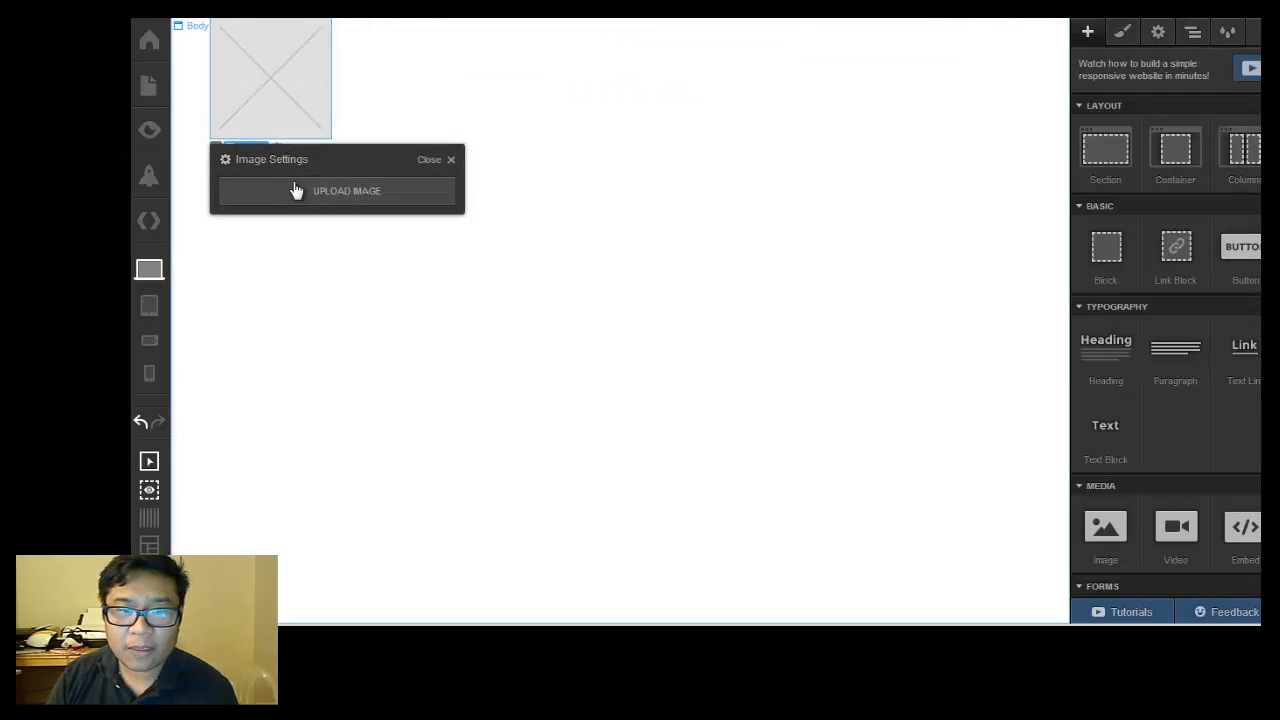
click(346, 191)
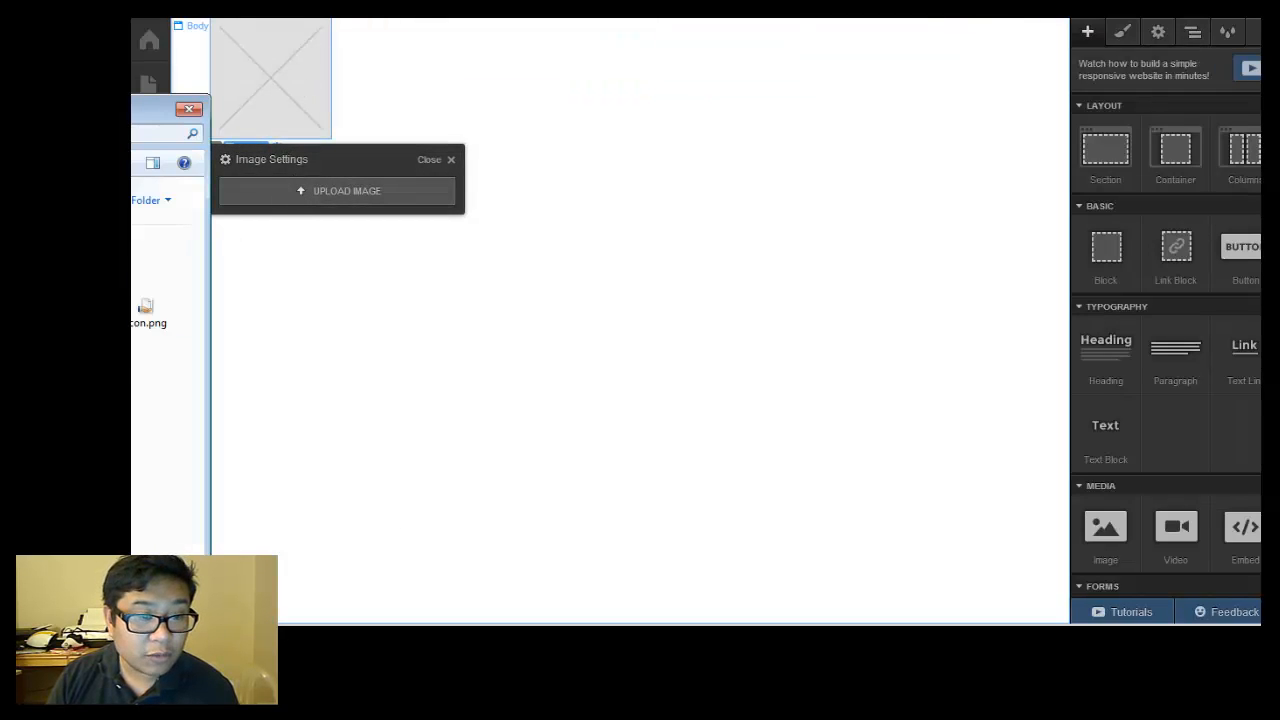
scroll(down, 3)
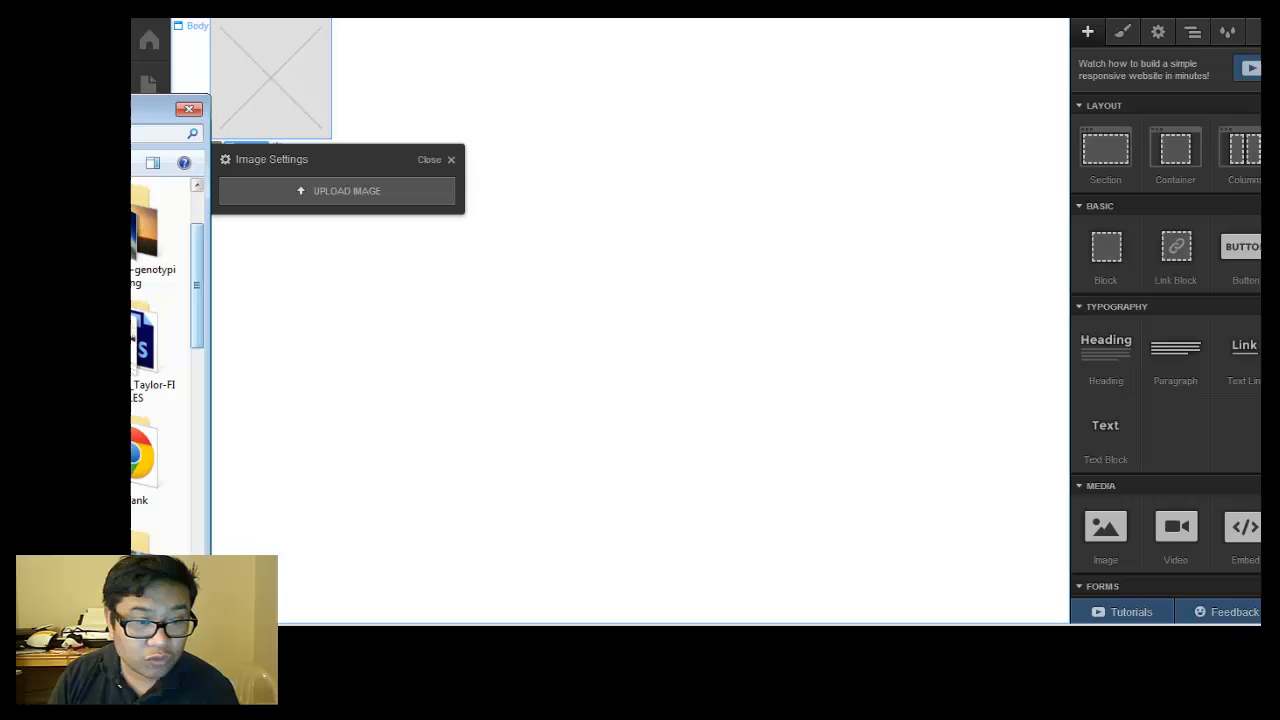
click(189, 109)
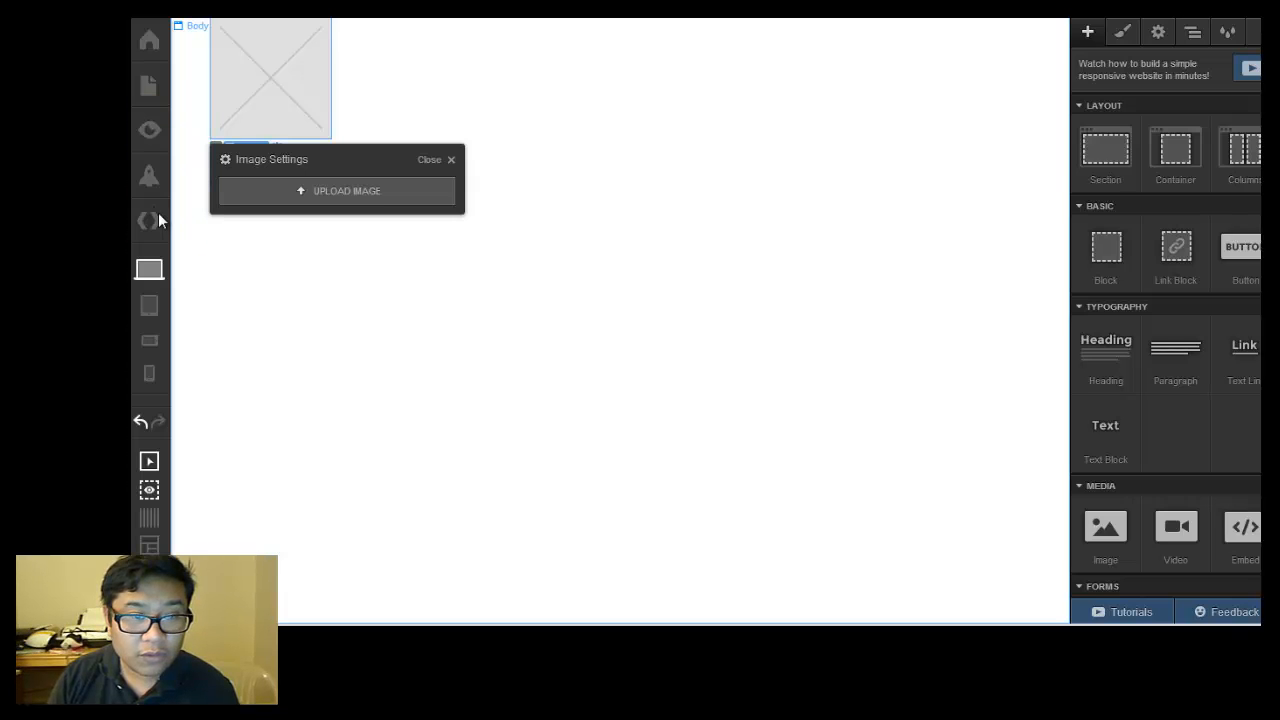
mouse_move(250, 326)
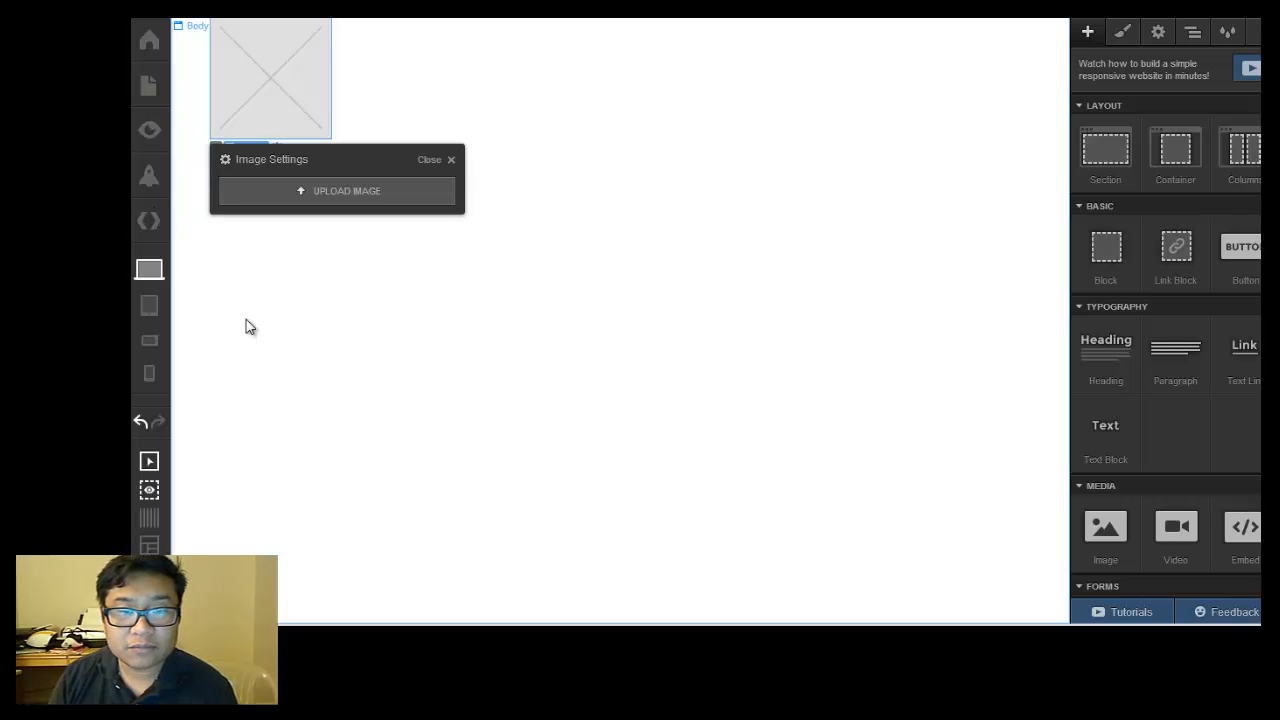
mouse_move(340, 223)
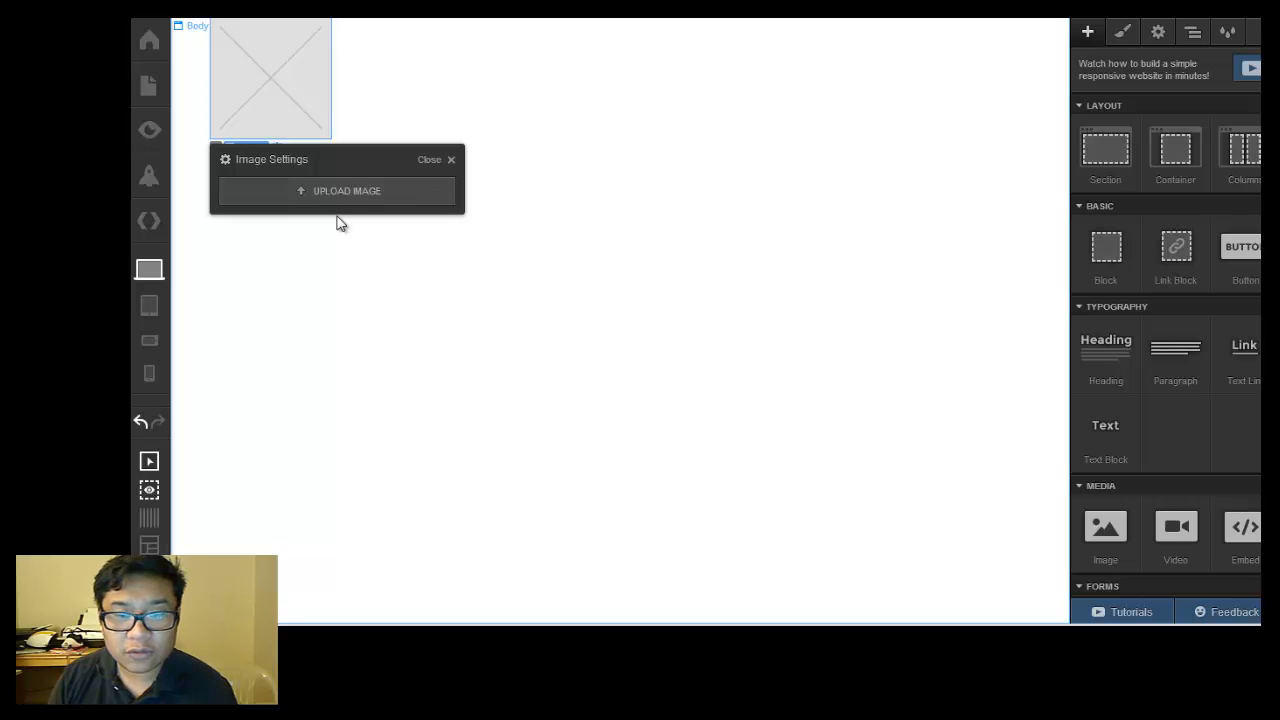
click(337, 191)
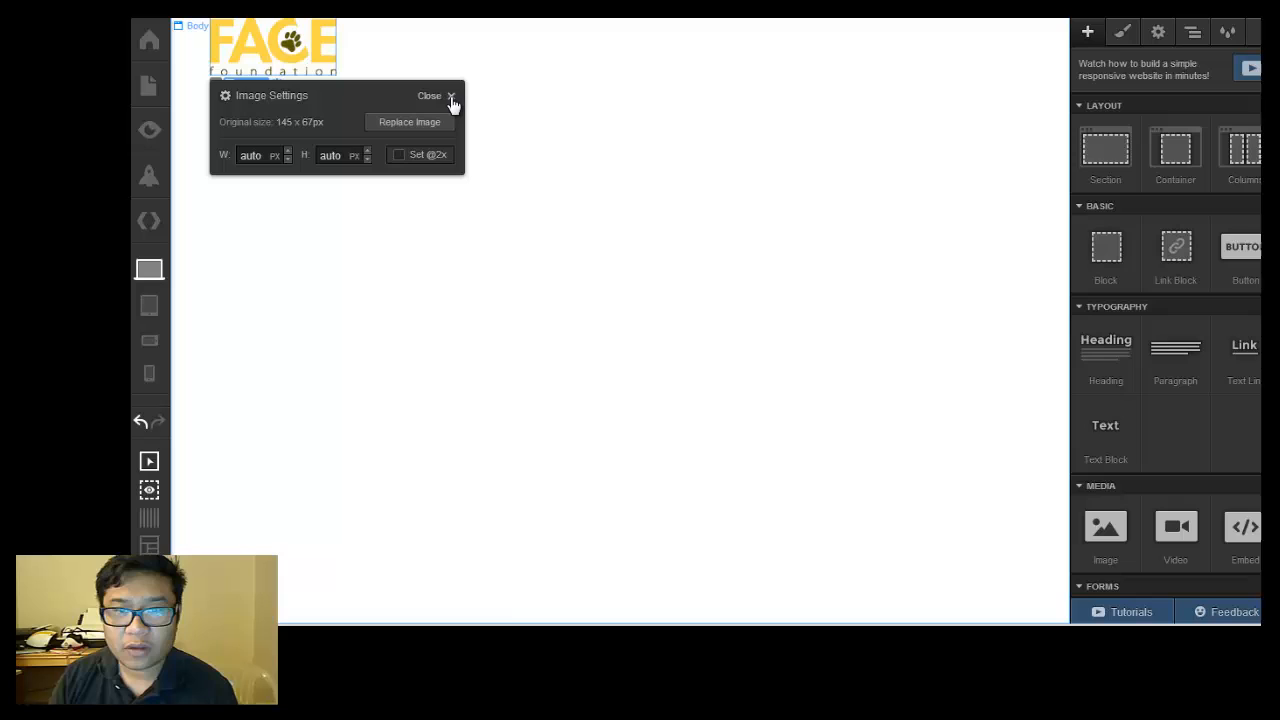
Create the class 'top-container' on the logo's container
click(430, 96)
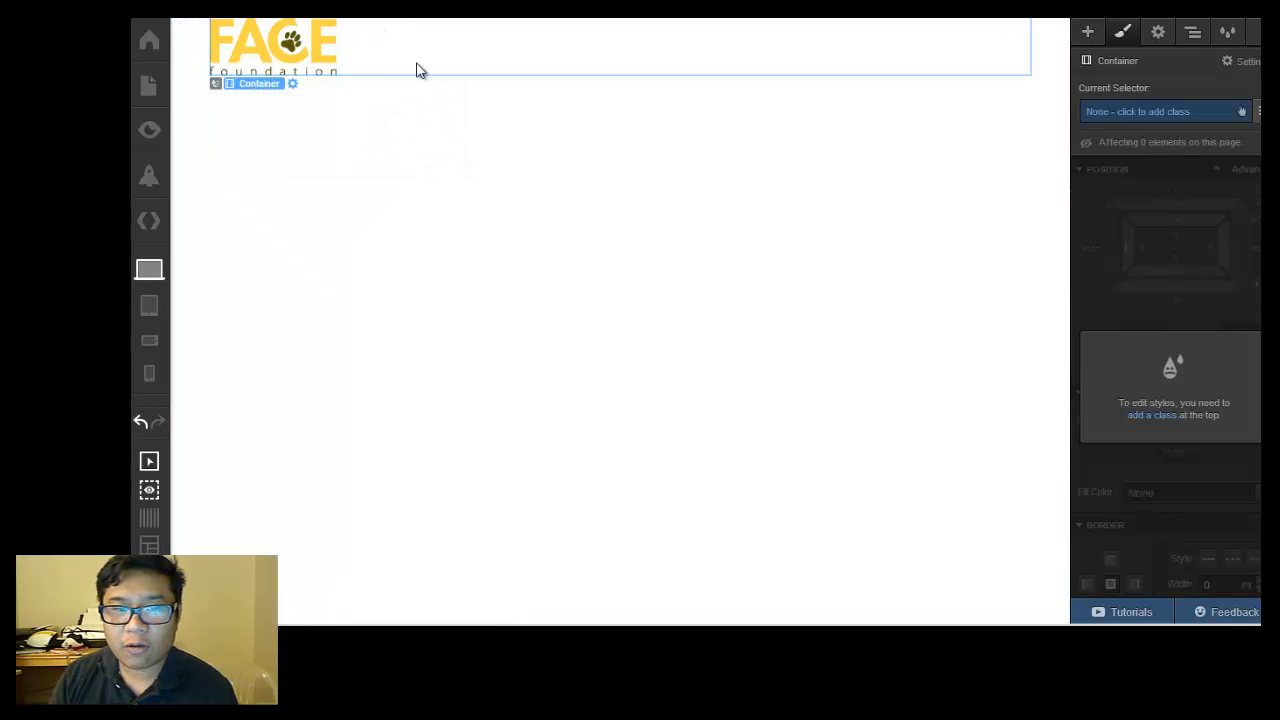
mouse_move(933, 146)
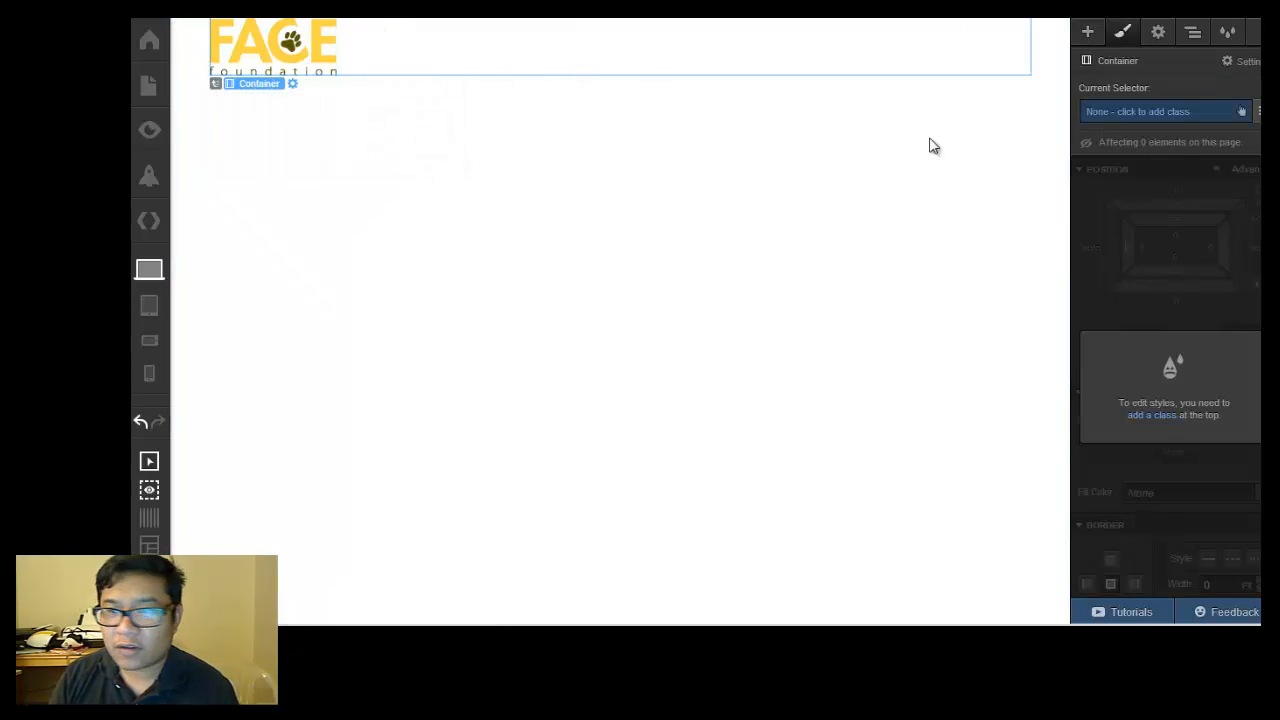
click(1160, 111)
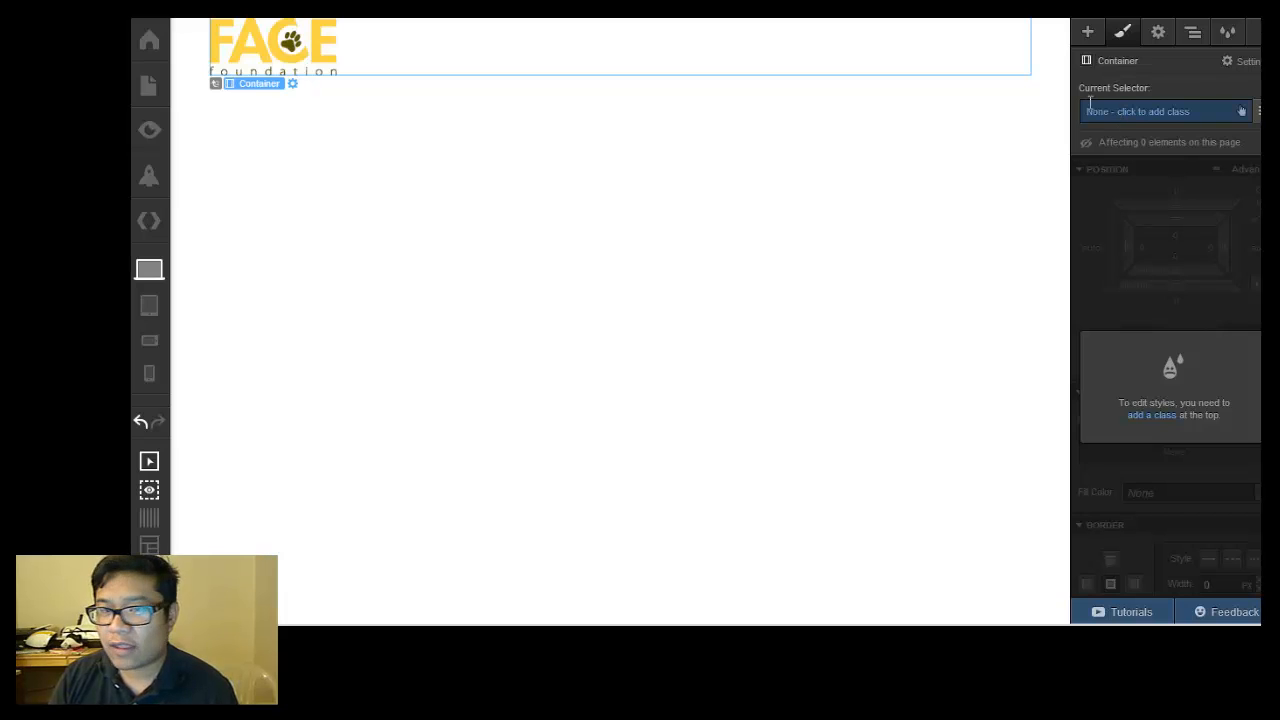
click(1165, 111)
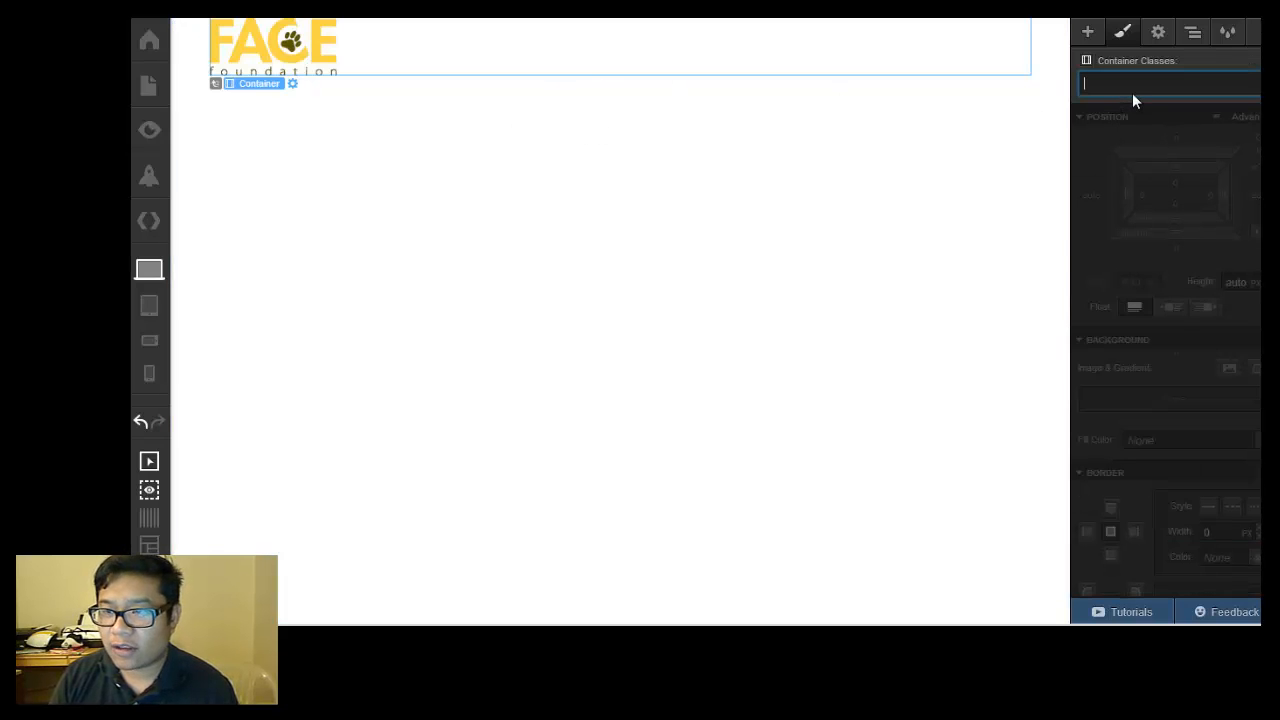
text(c)
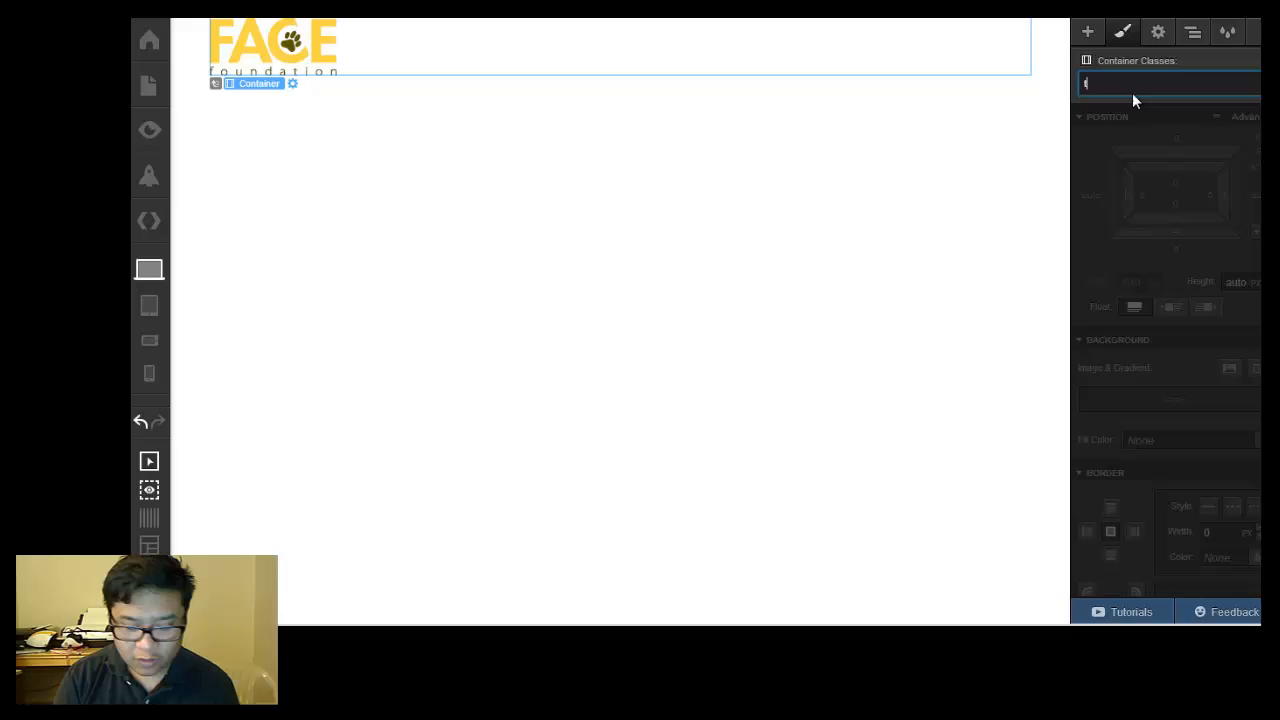
text(top-)
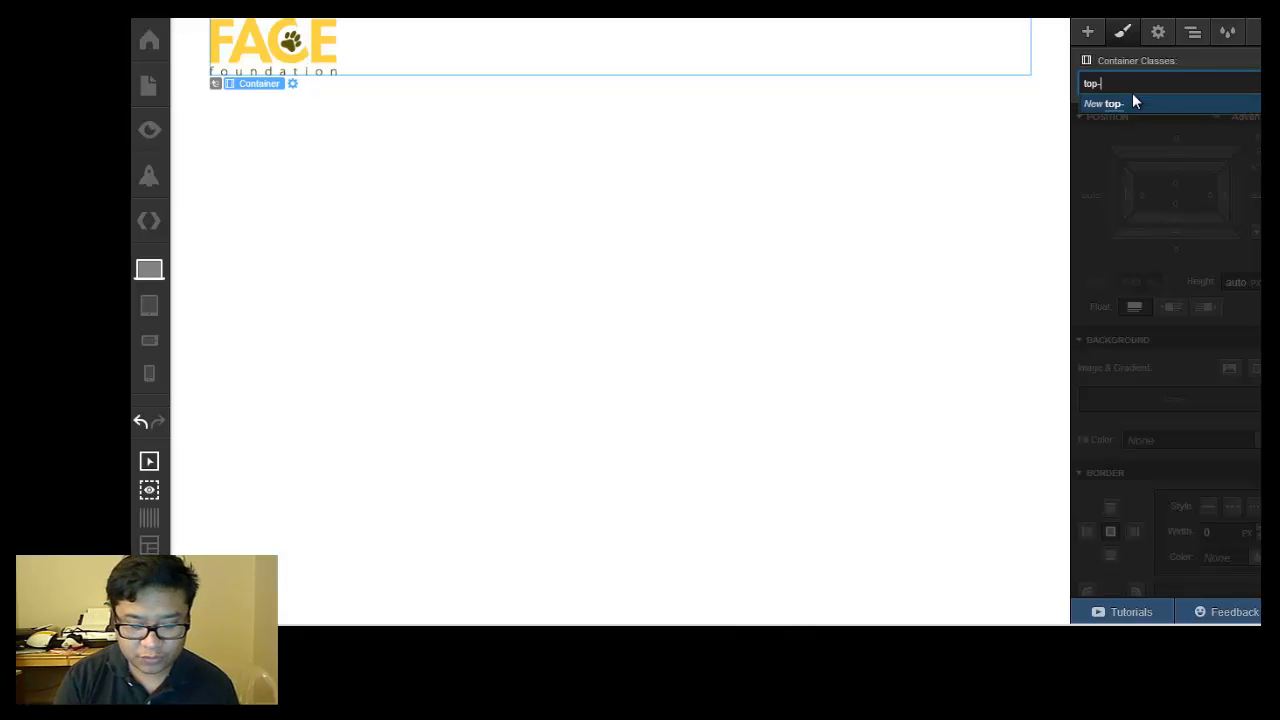
click(1105, 103)
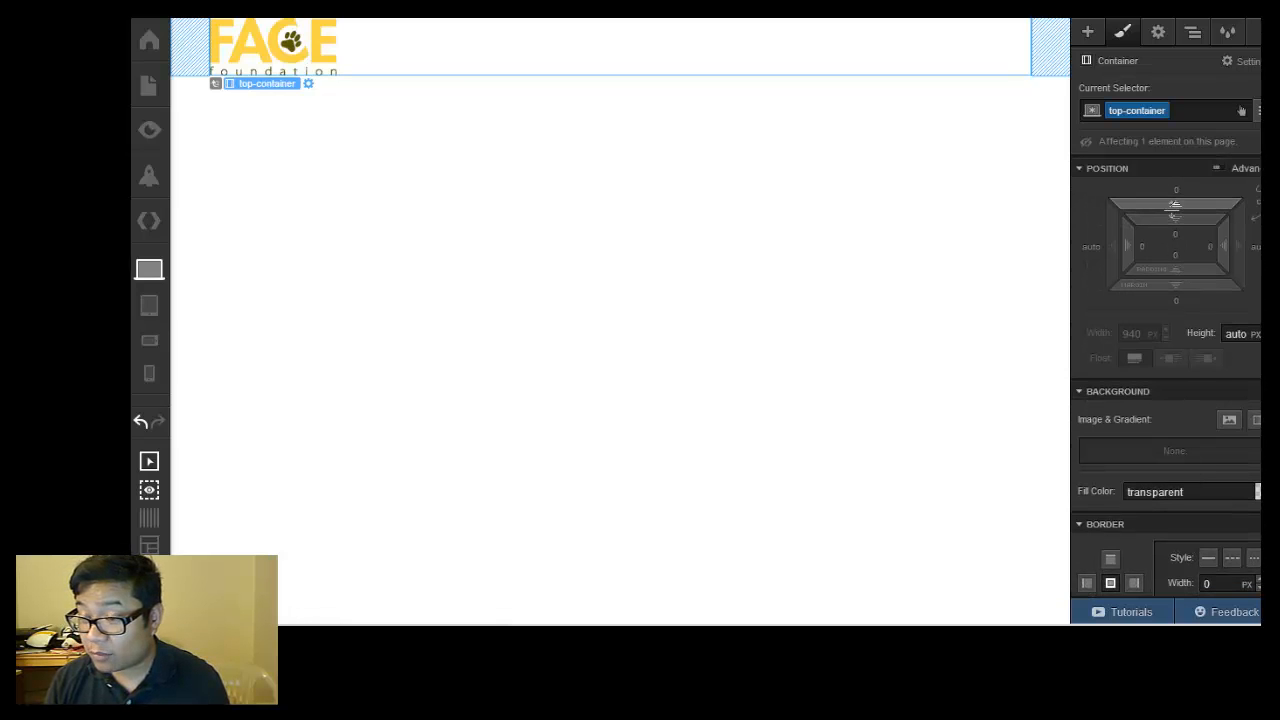
mouse_move(1175, 205)
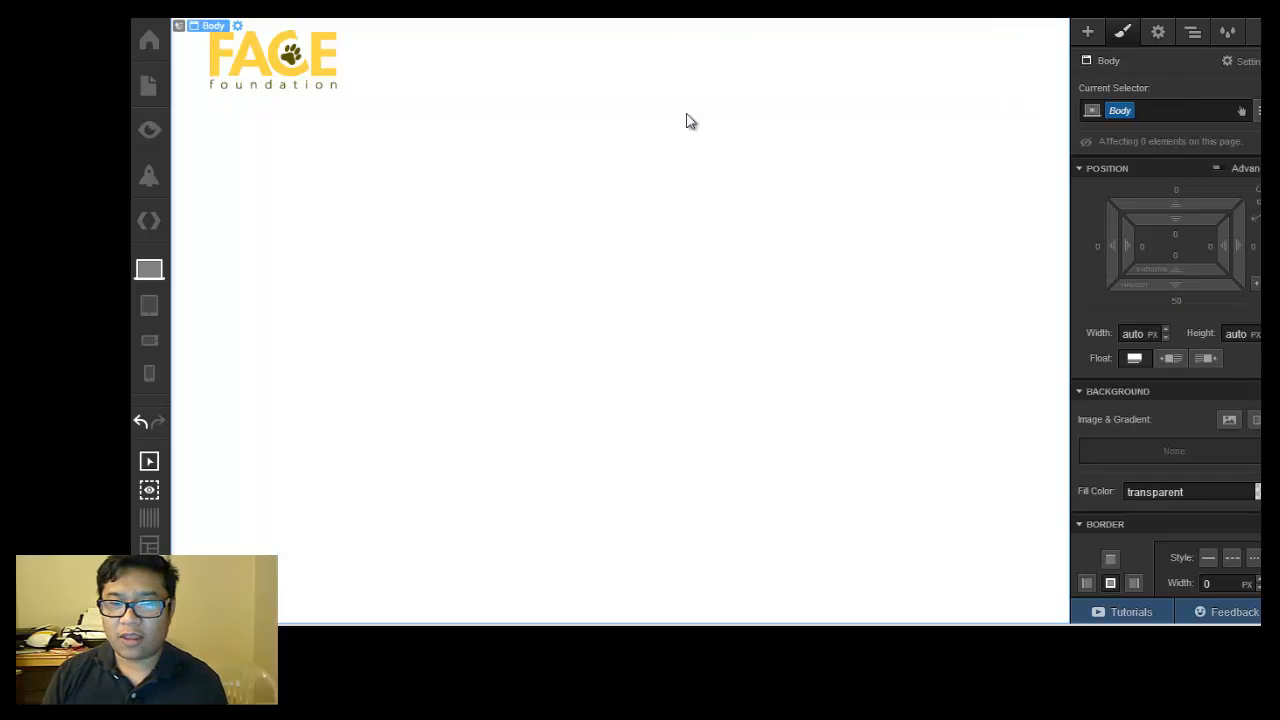
mouse_move(257, 229)
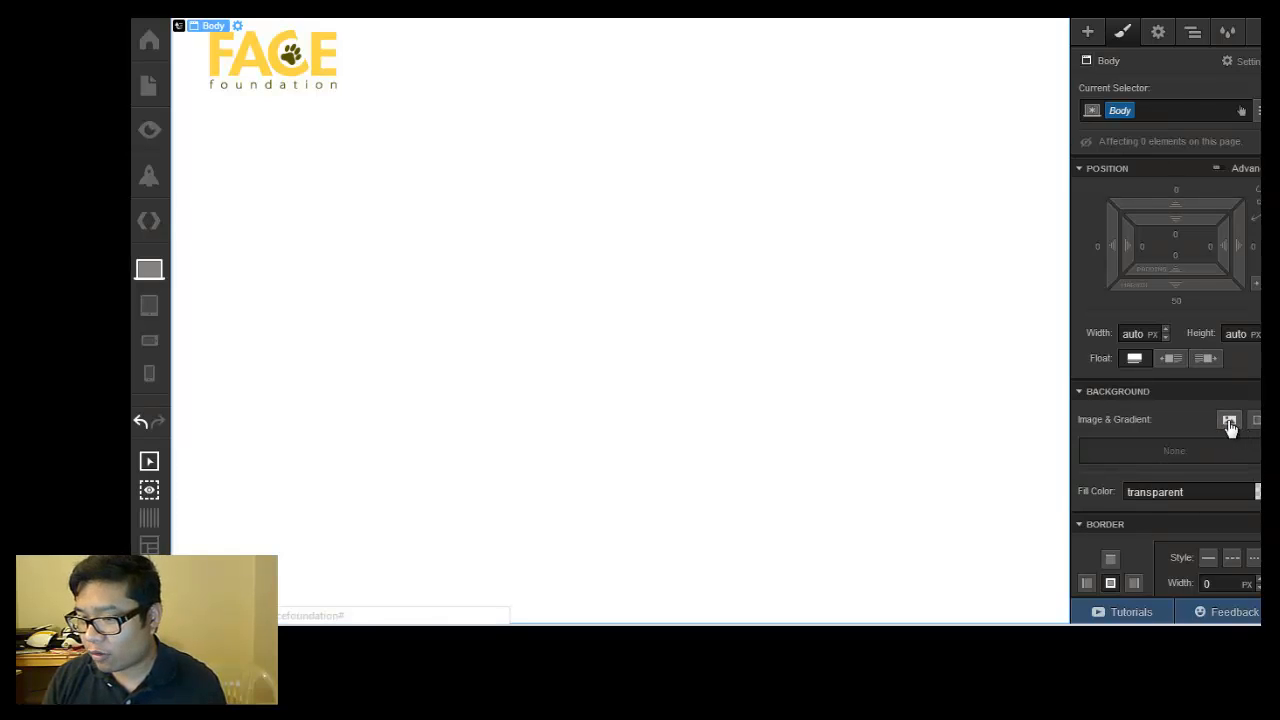
Upload BkgdTile.gif as the body's tiled background image
click(1230, 420)
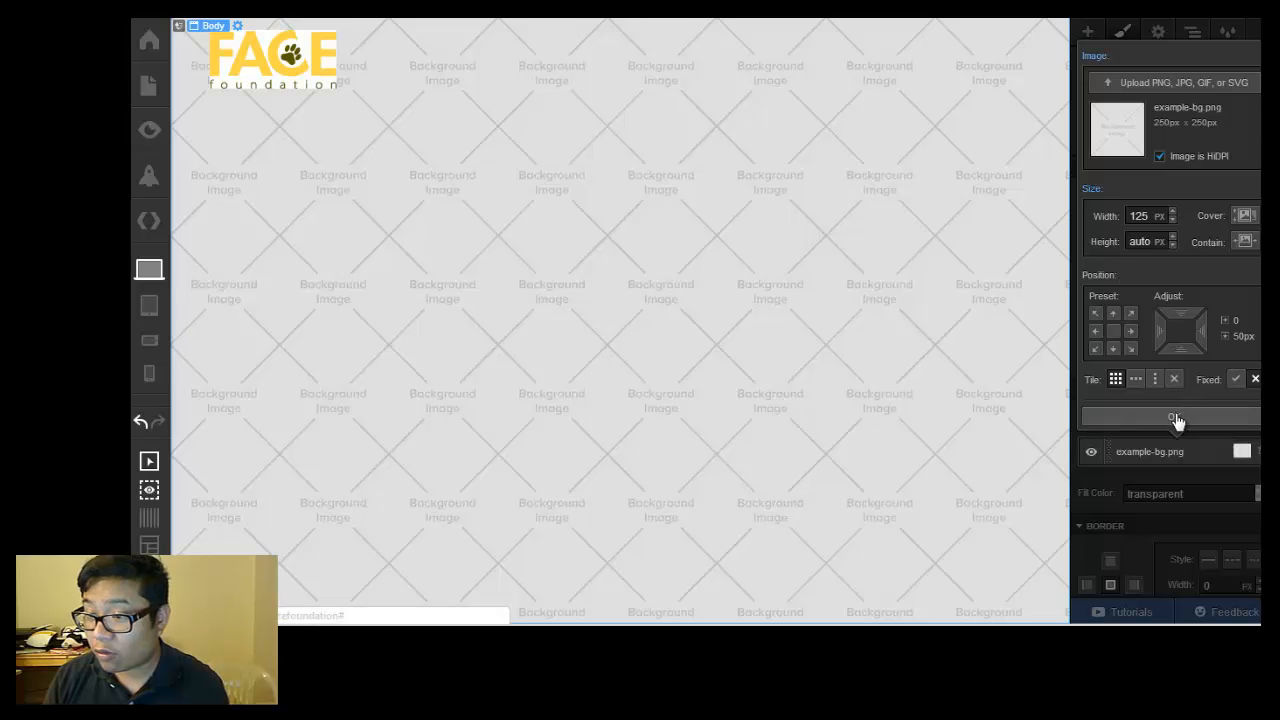
click(1175, 417)
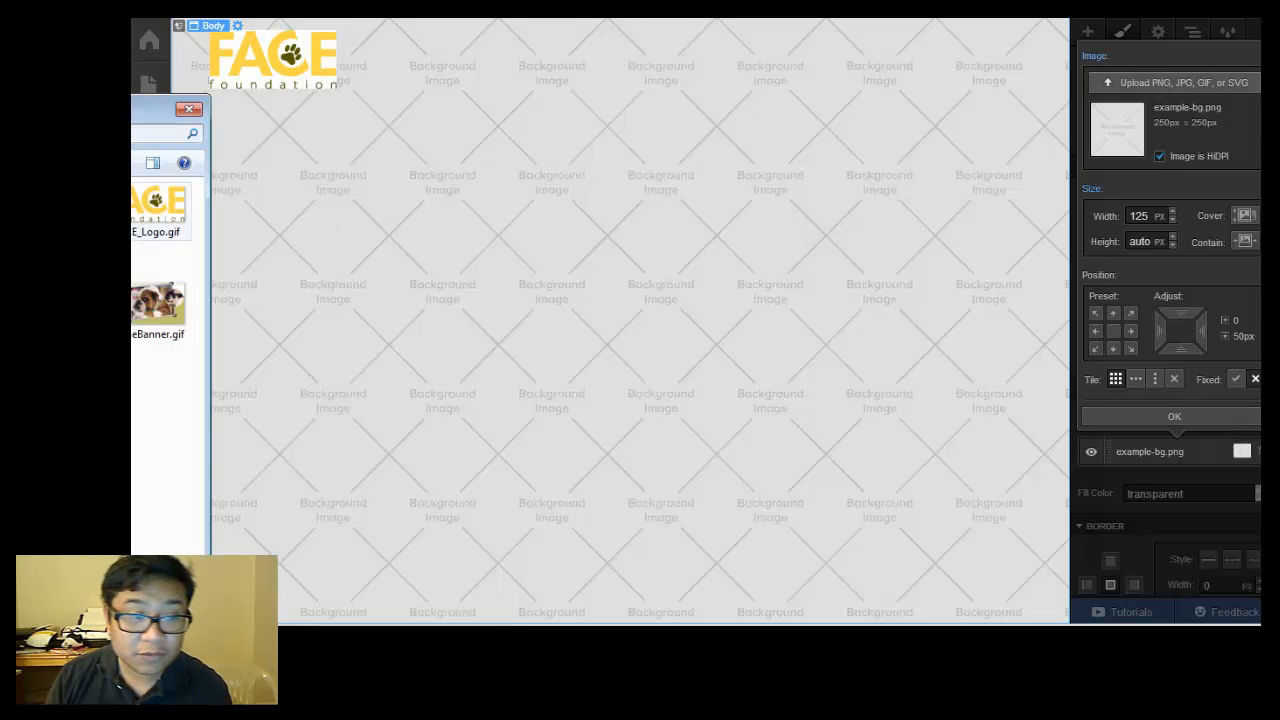
click(189, 109)
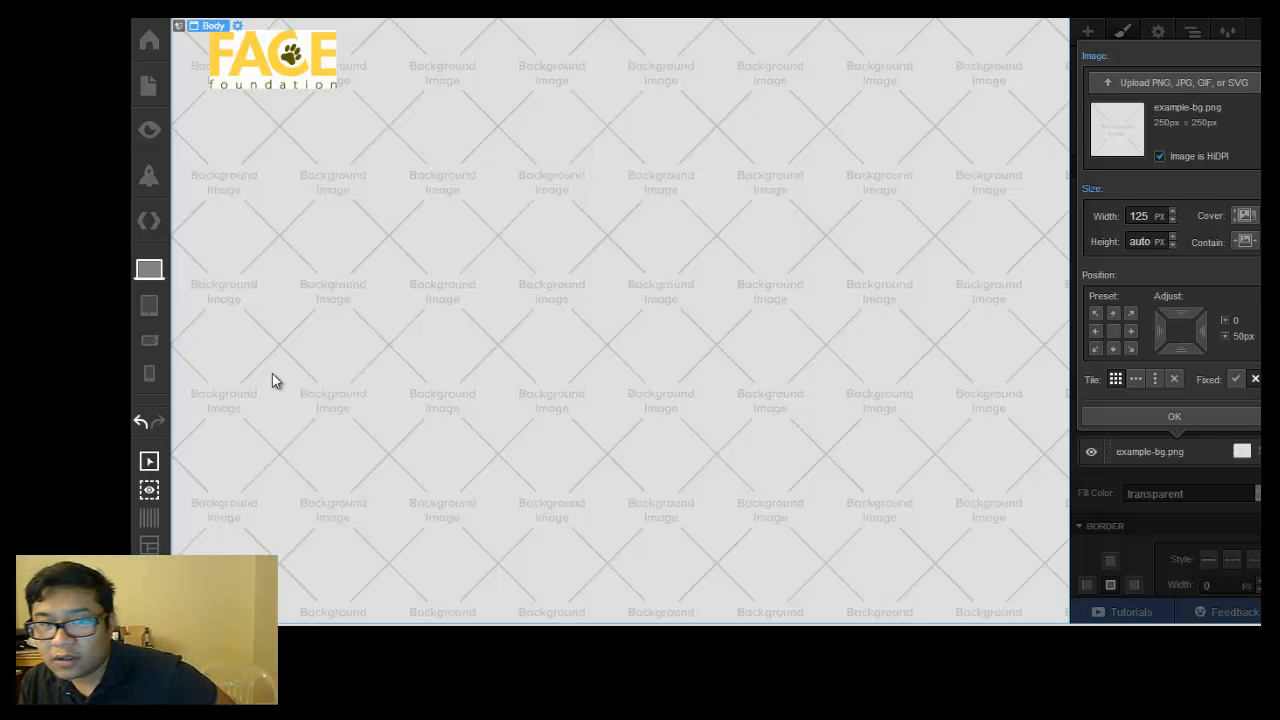
click(1170, 83)
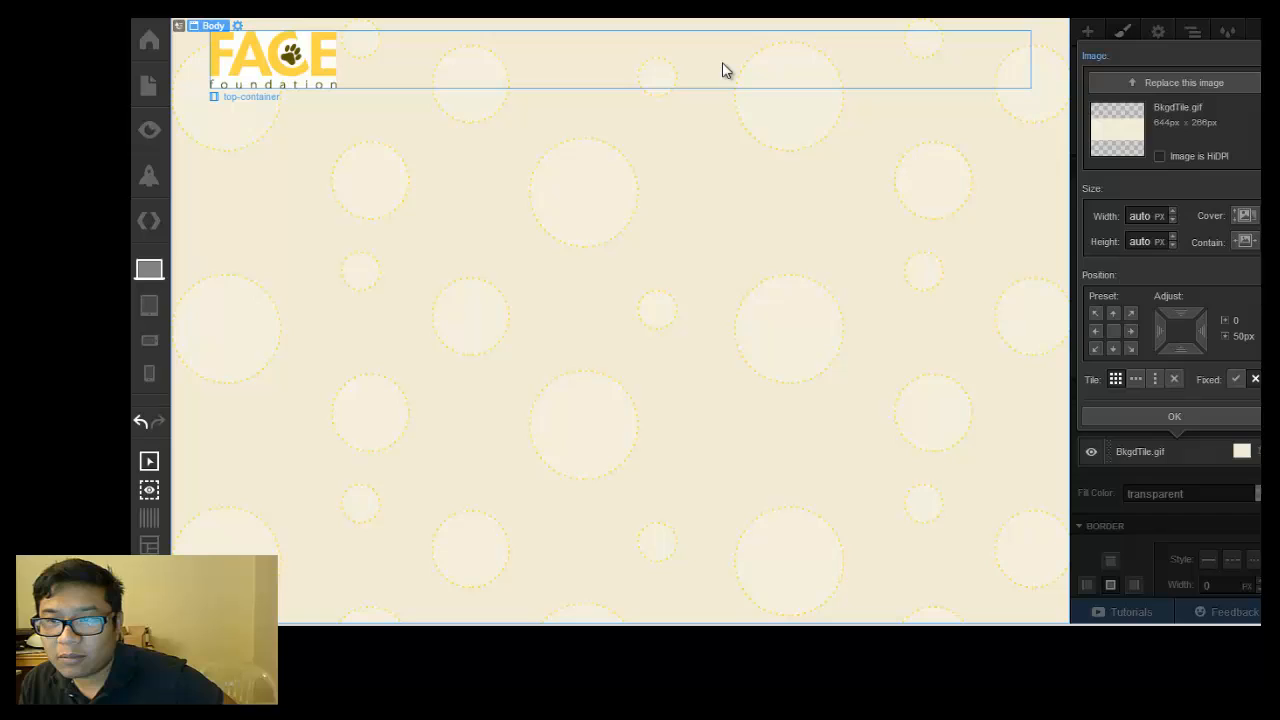
click(251, 97)
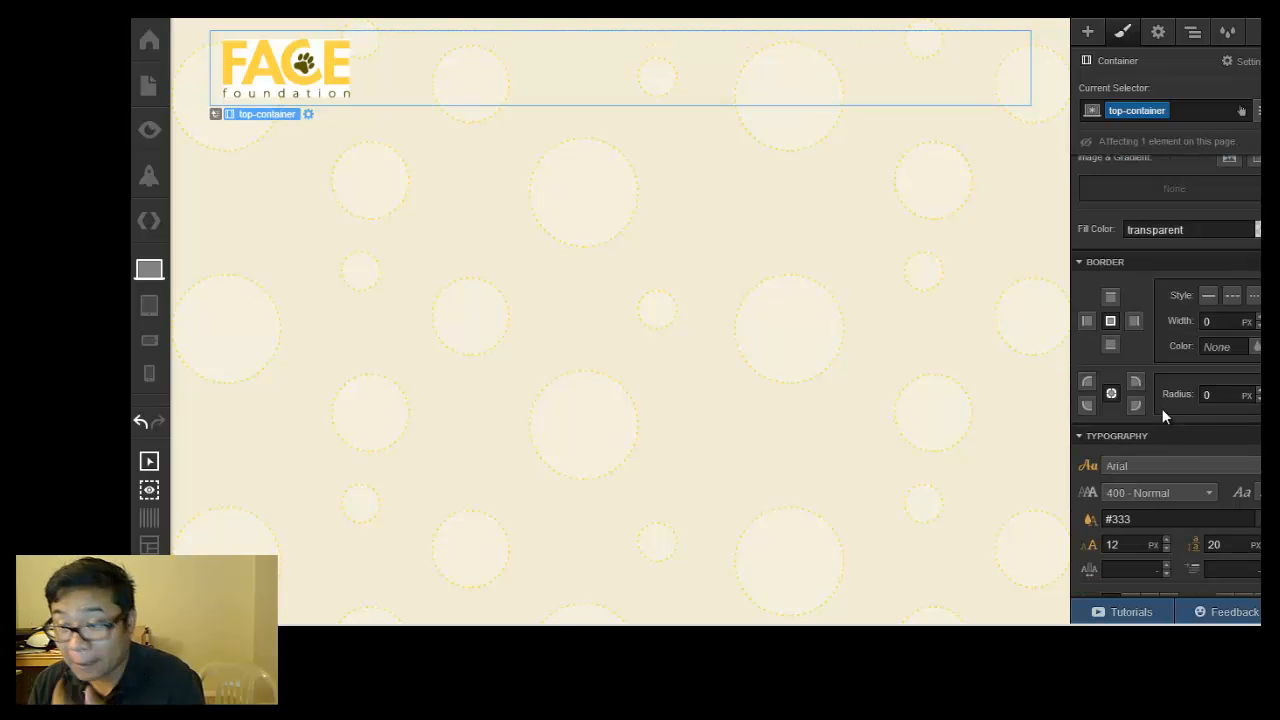
Give top-container 10 px rounded corners and a white fill
click(1225, 394)
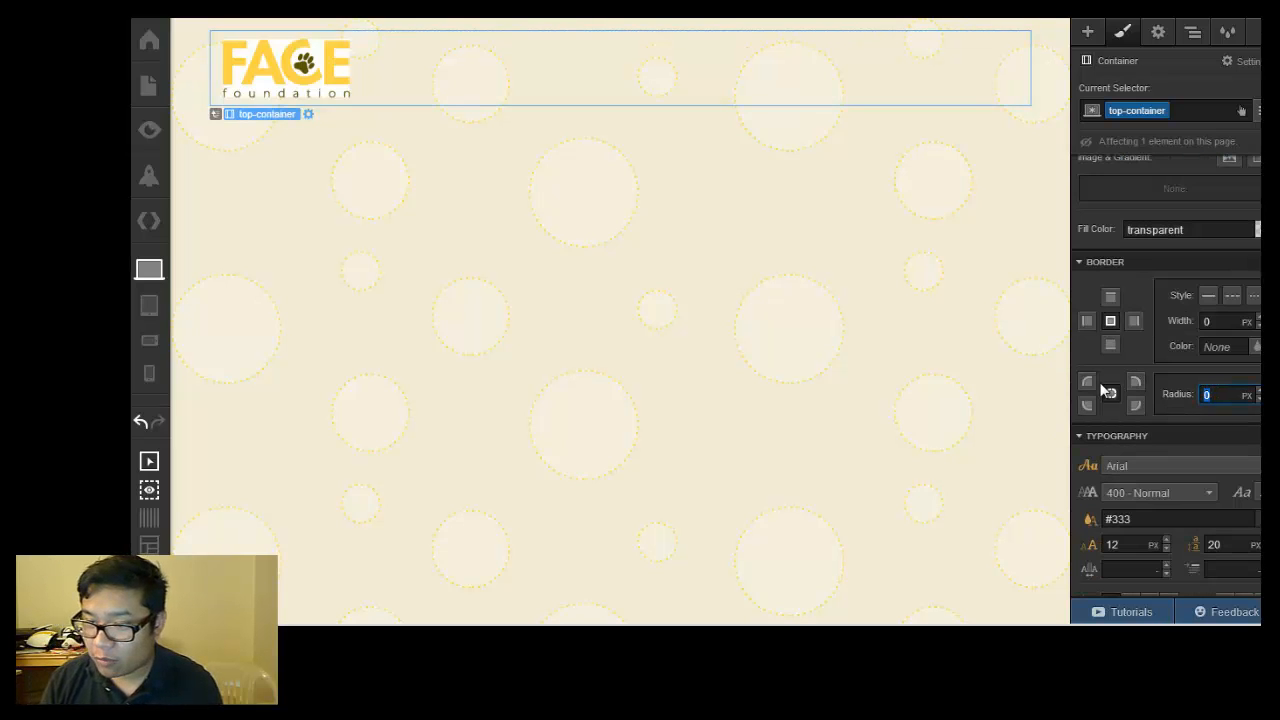
text(10)
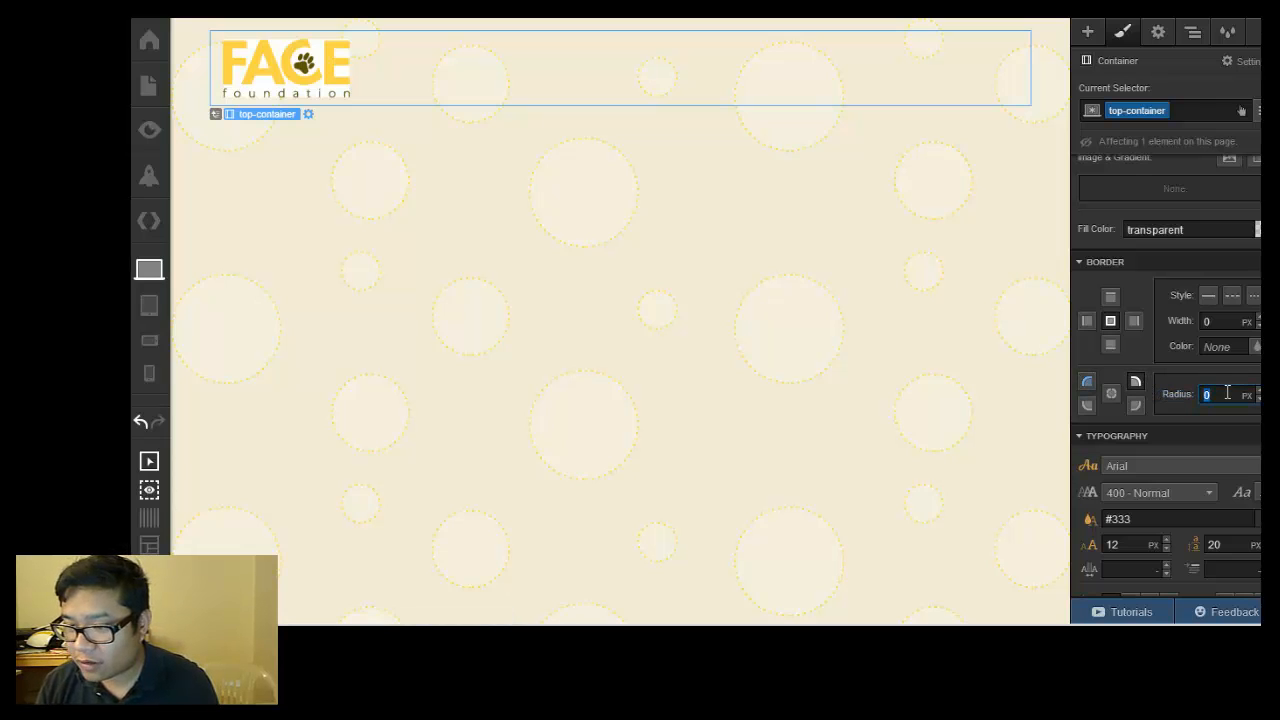
text(10)
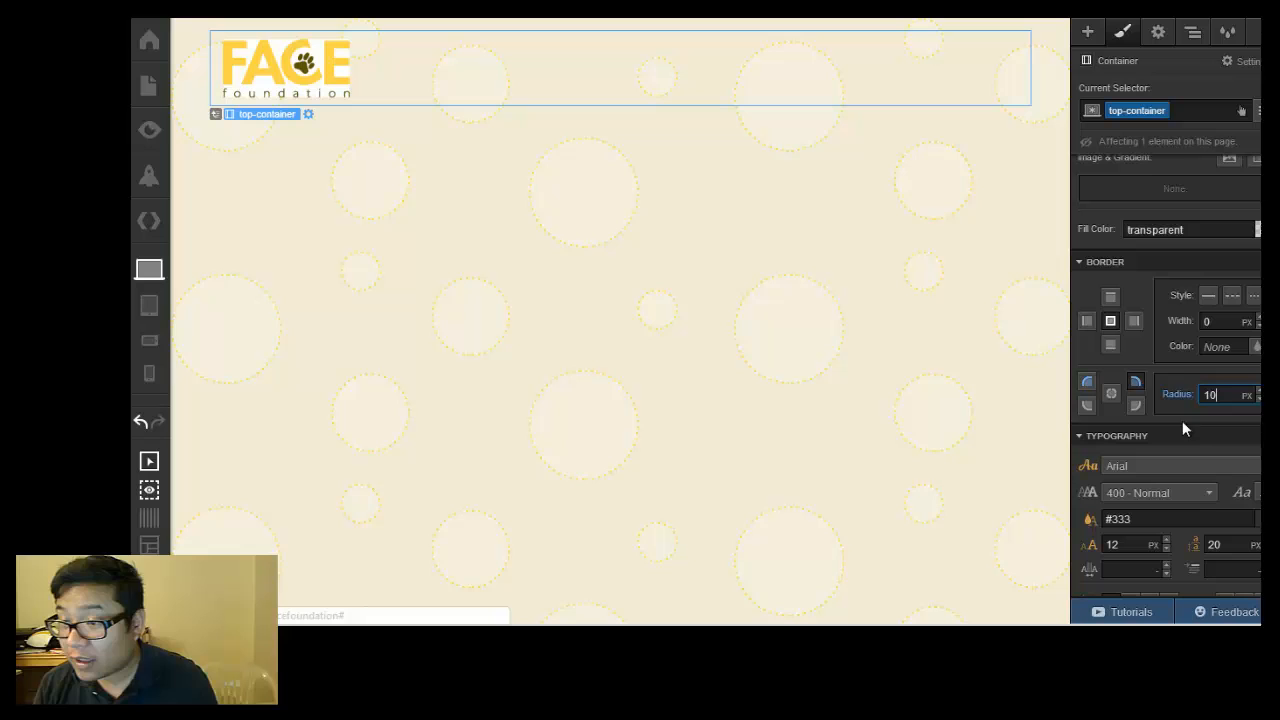
click(1175, 229)
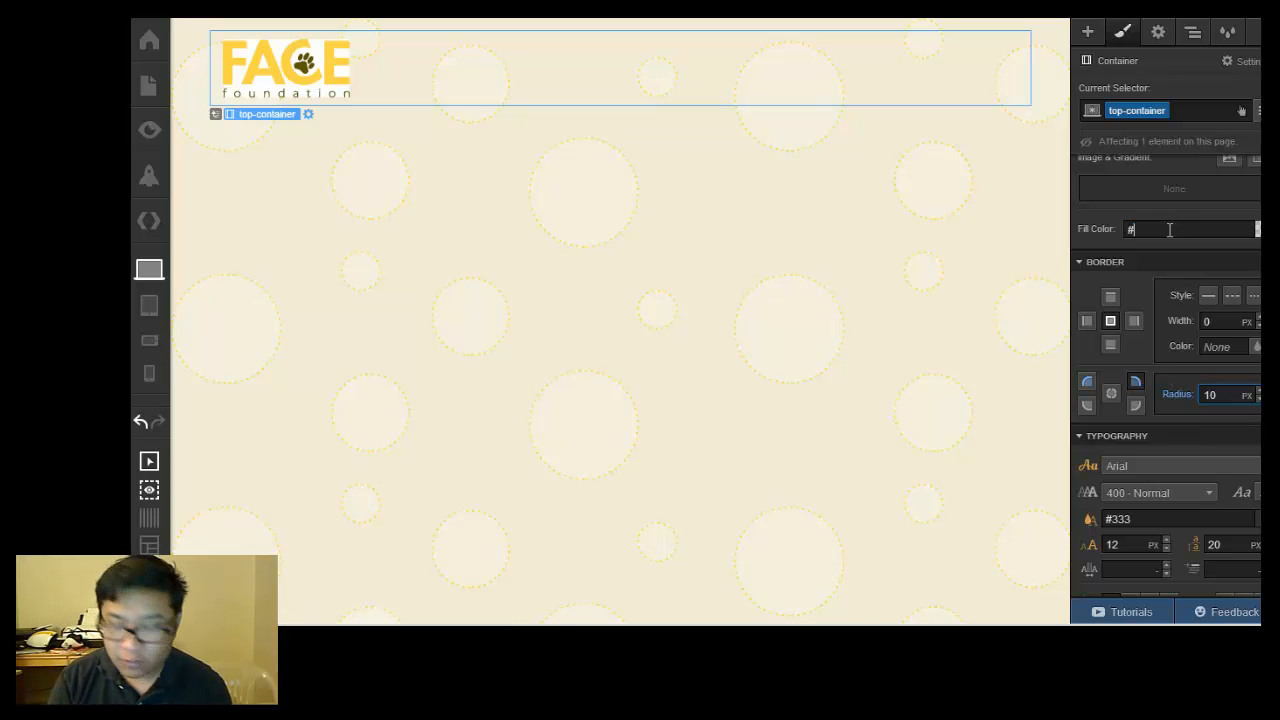
text(white)
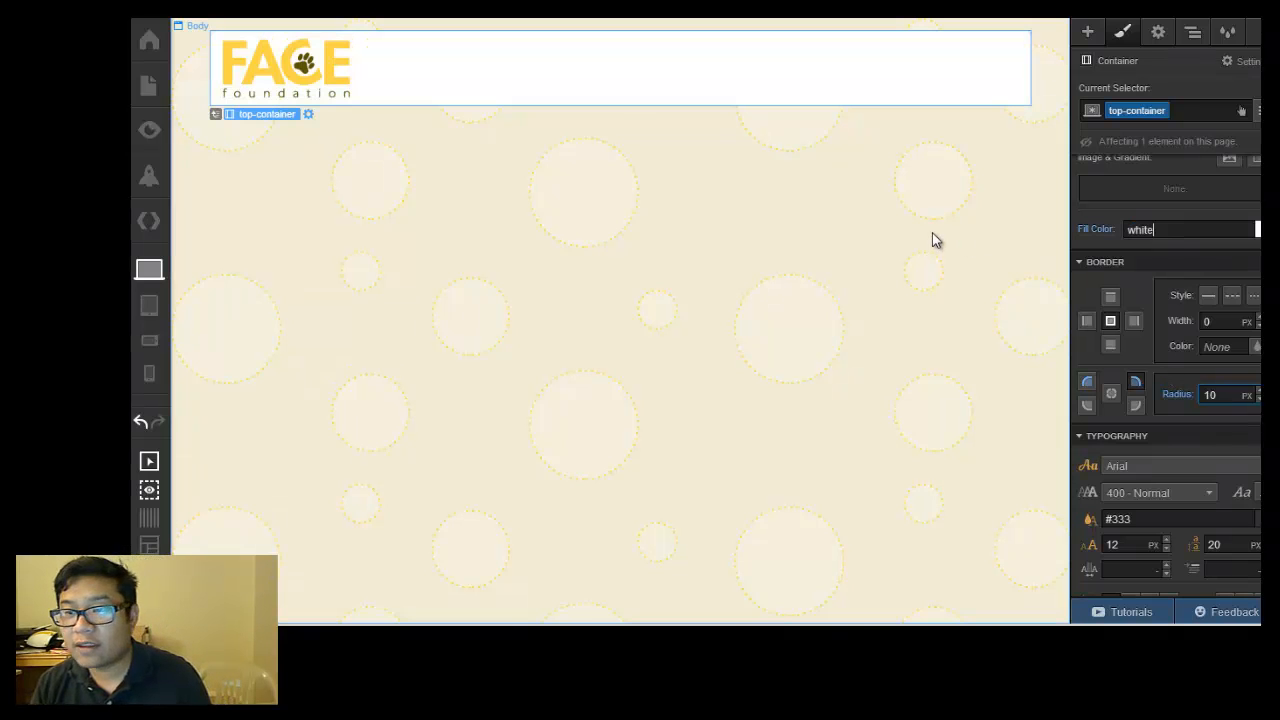
click(197, 25)
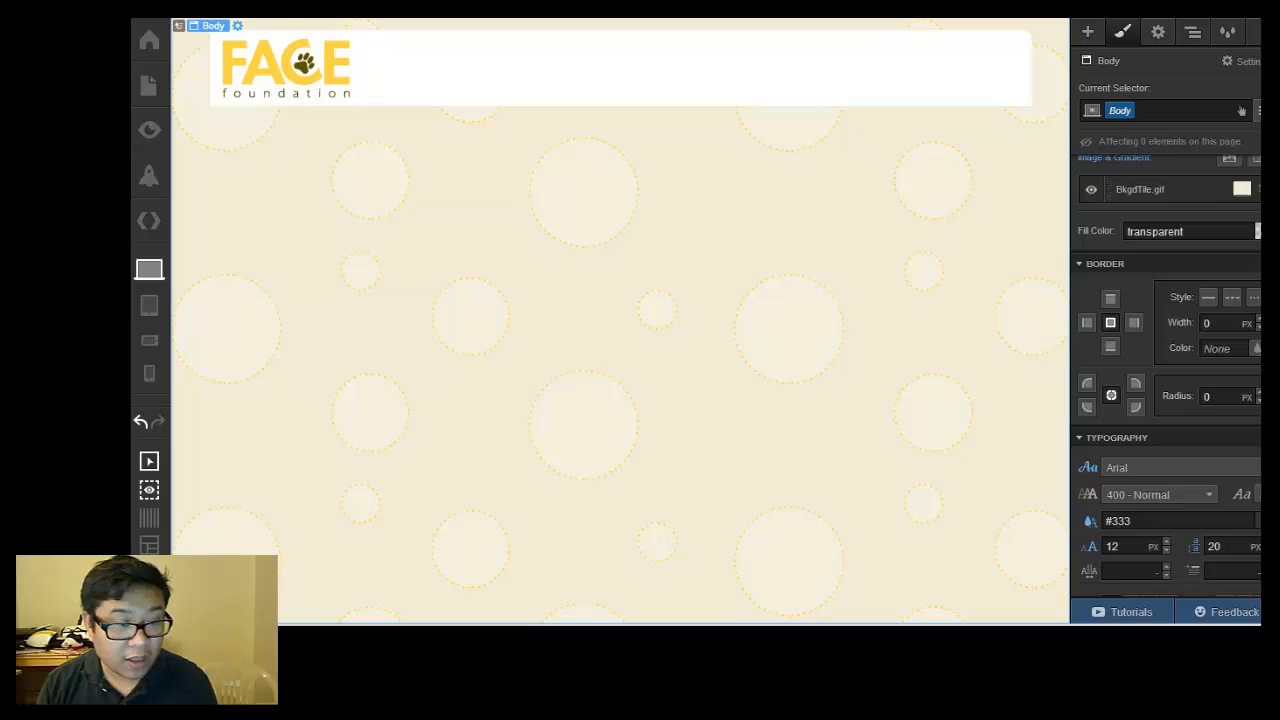
mouse_move(585, 77)
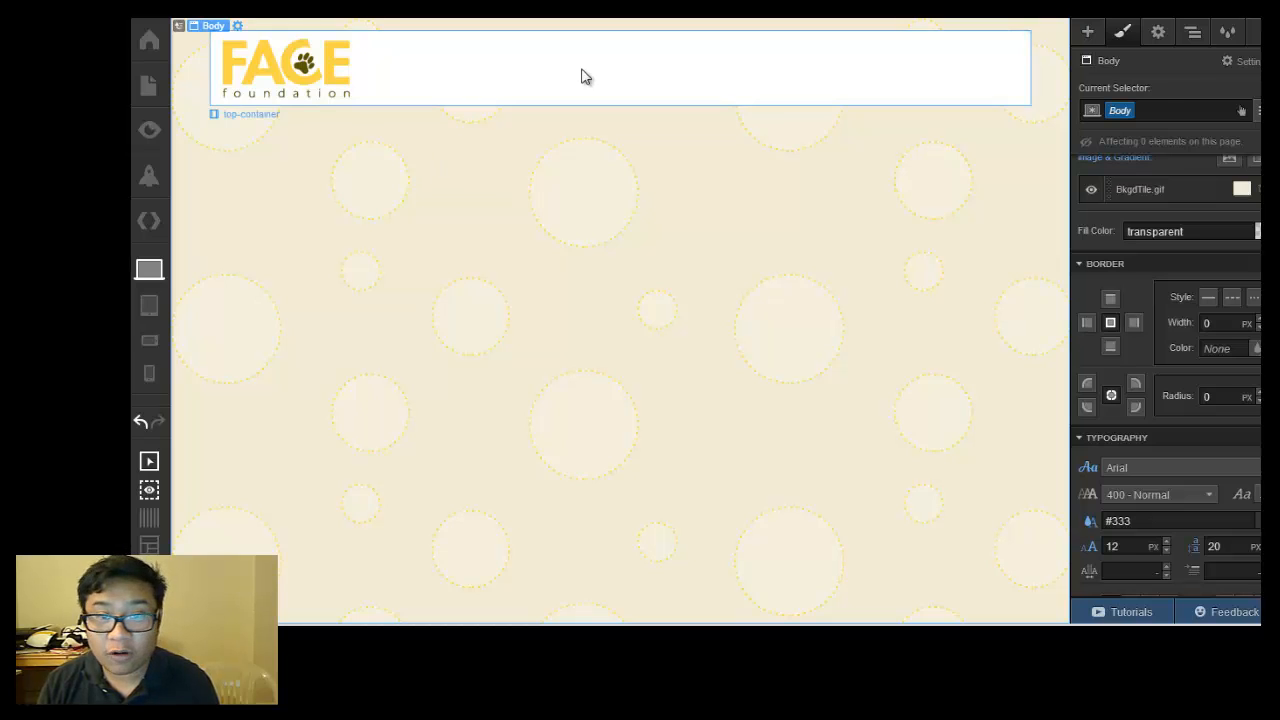
click(265, 113)
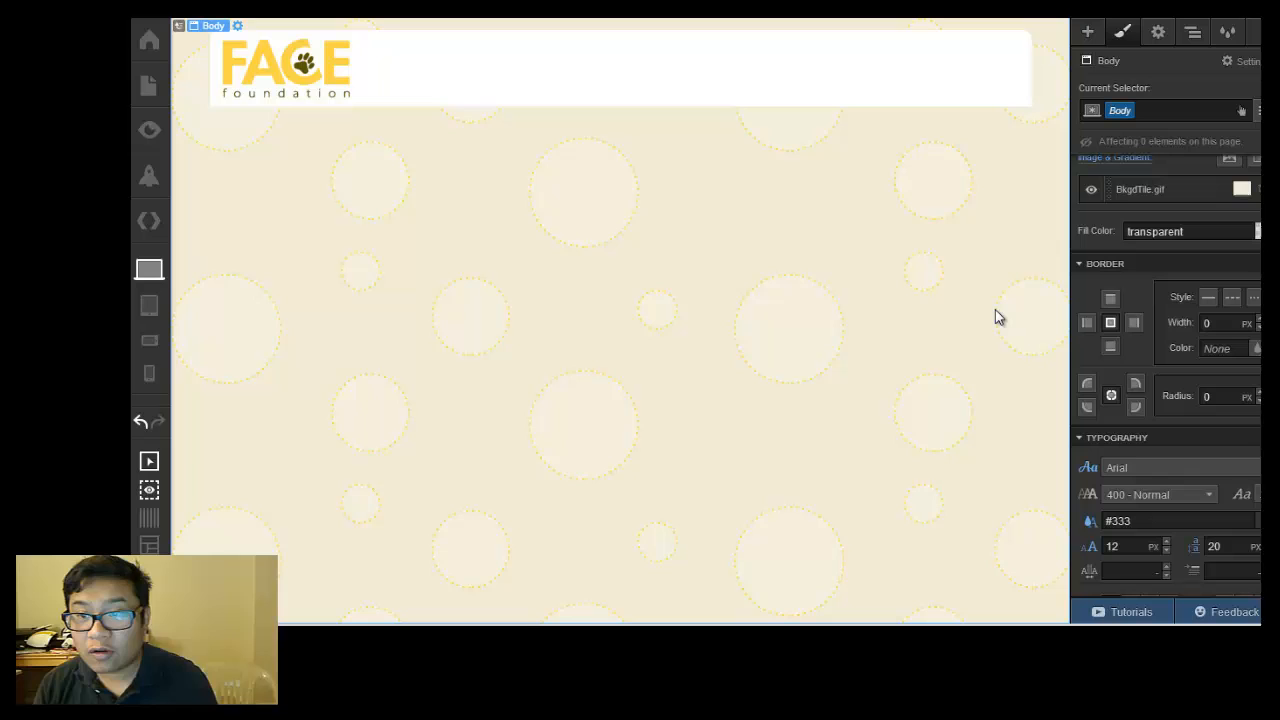
mouse_move(1165, 392)
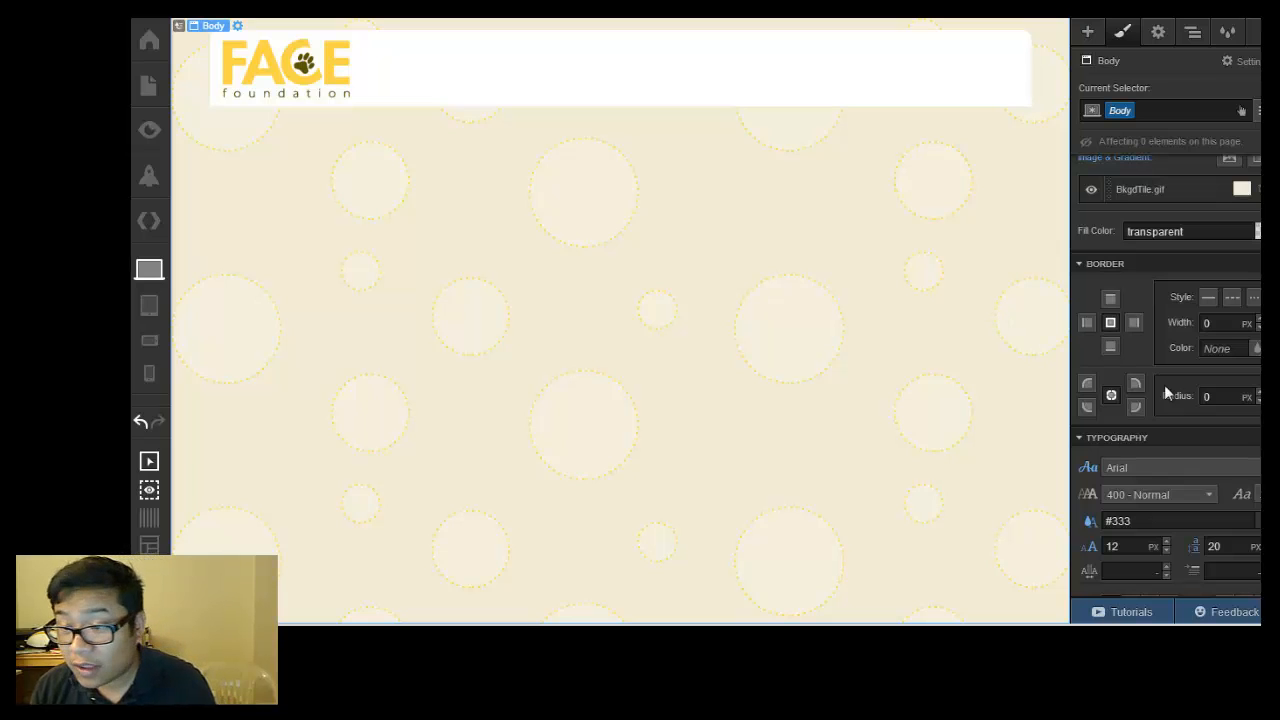
click(620, 68)
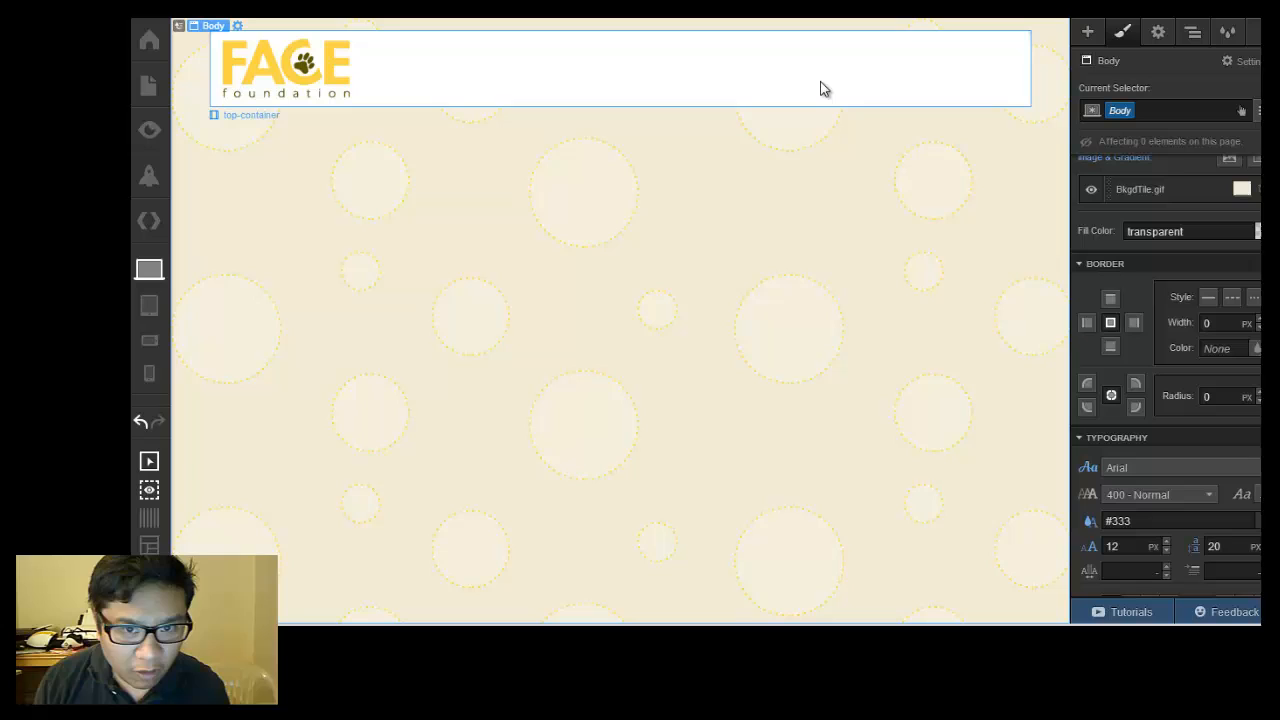
click(1087, 32)
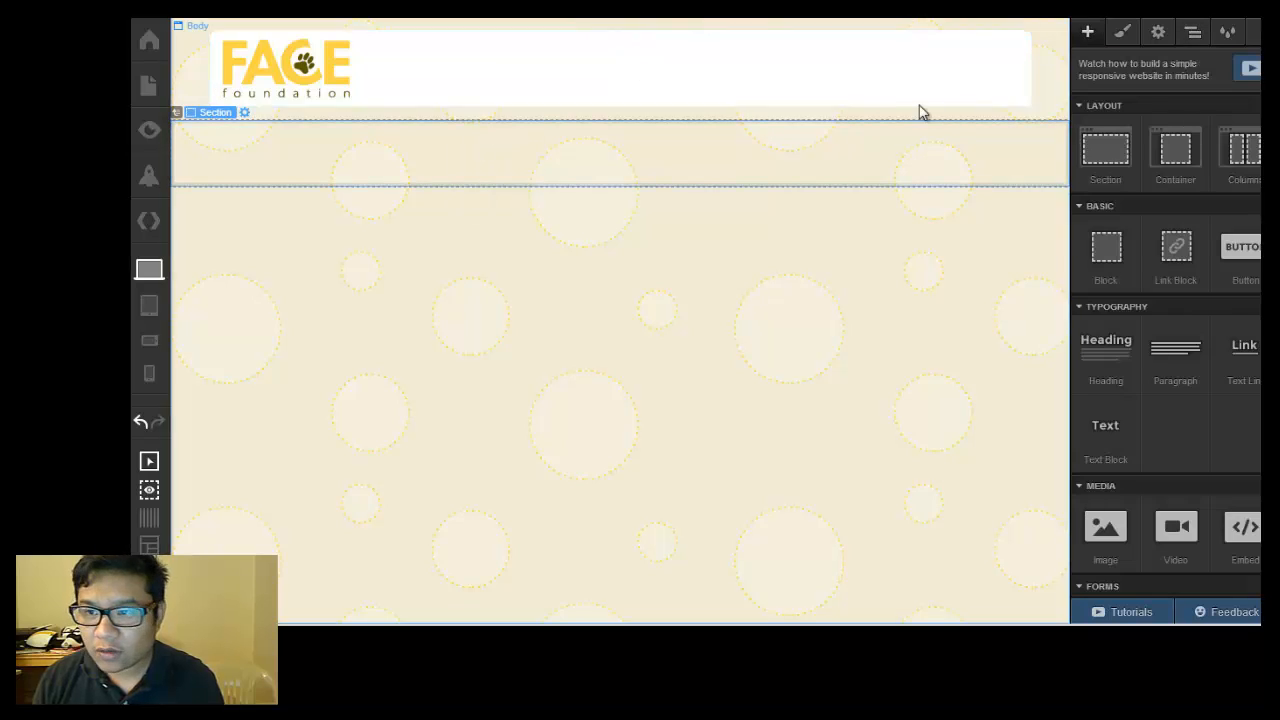
Add a section classed 'hero' below the logo bar with a 'hero-container' container inside
click(600, 68)
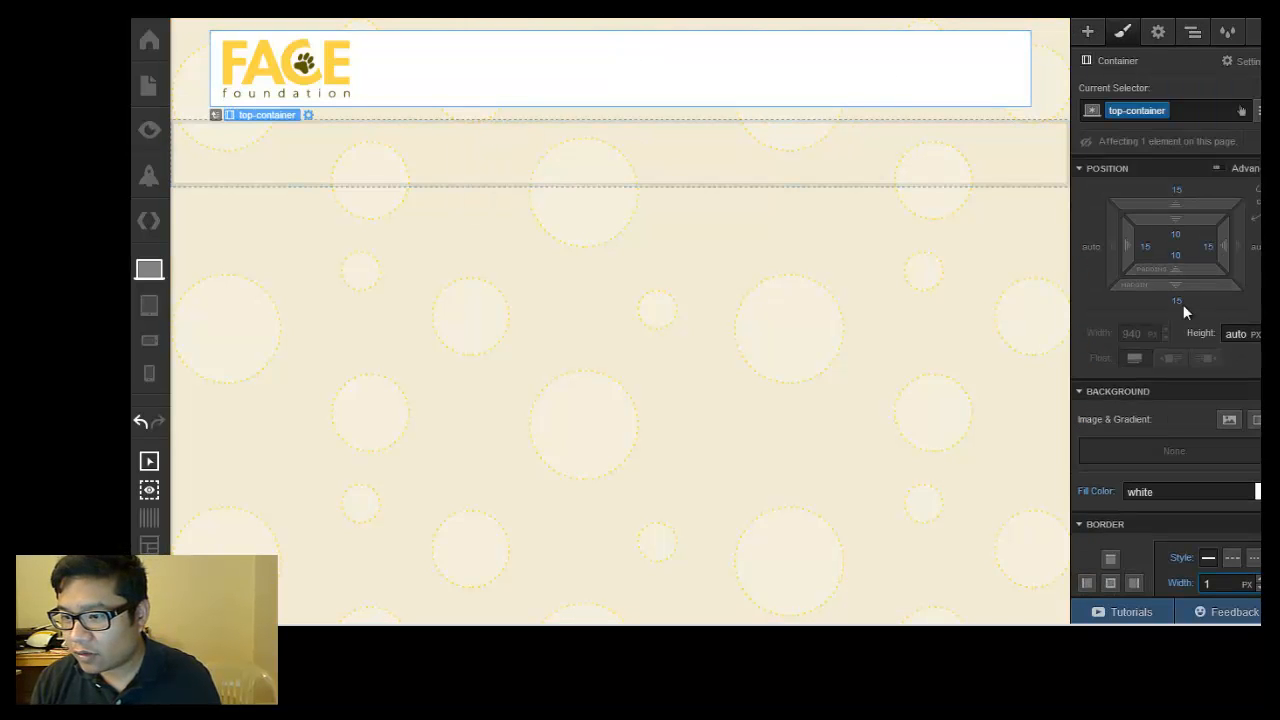
mouse_move(643, 209)
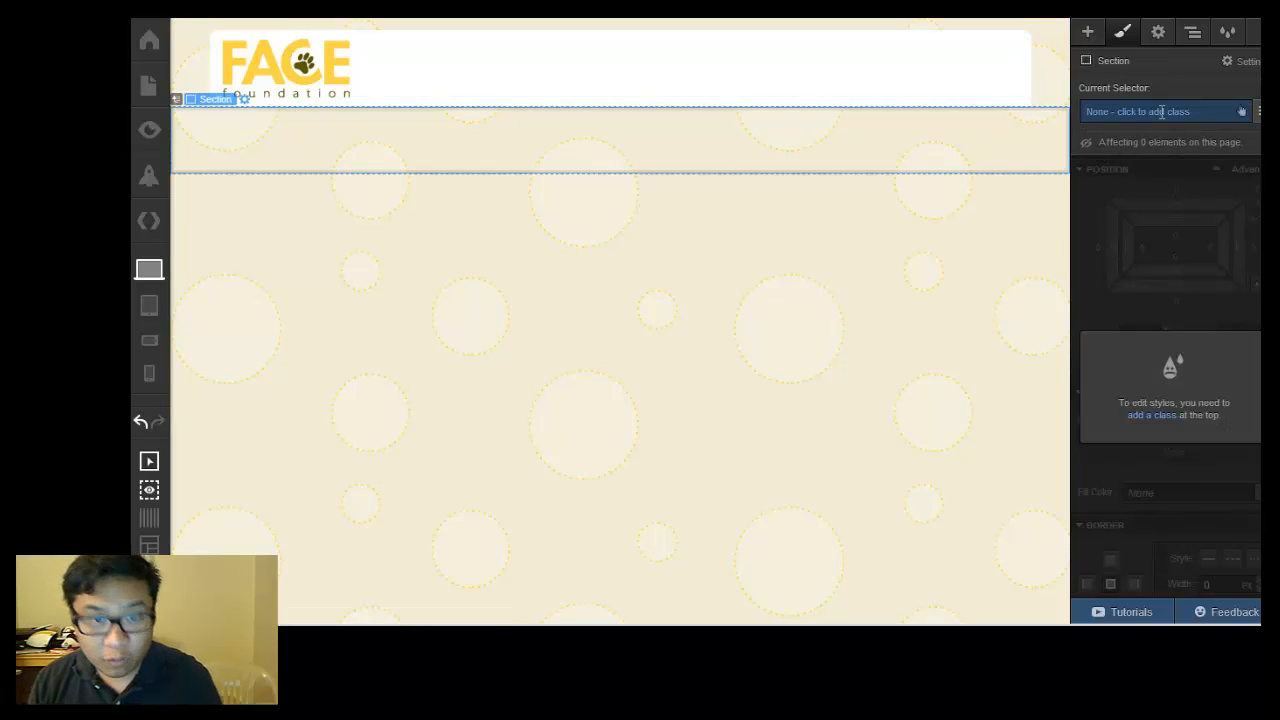
click(1087, 32)
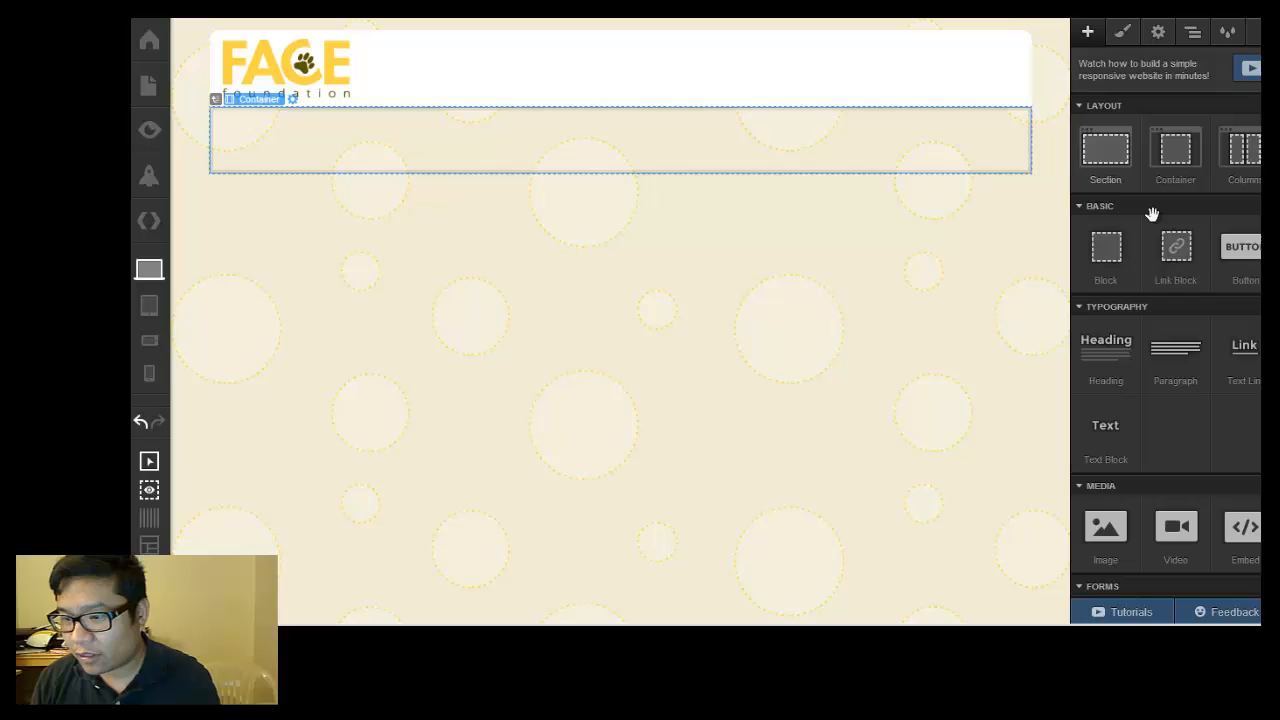
click(1122, 31)
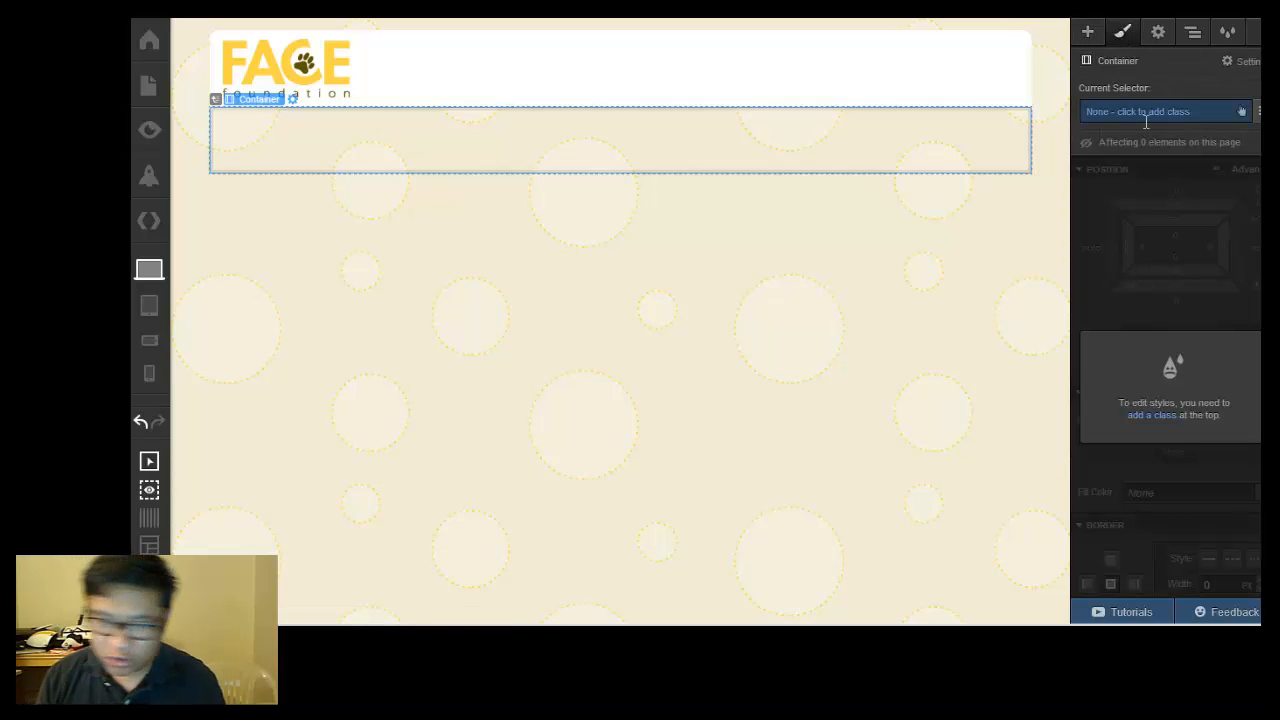
text(hero-container)
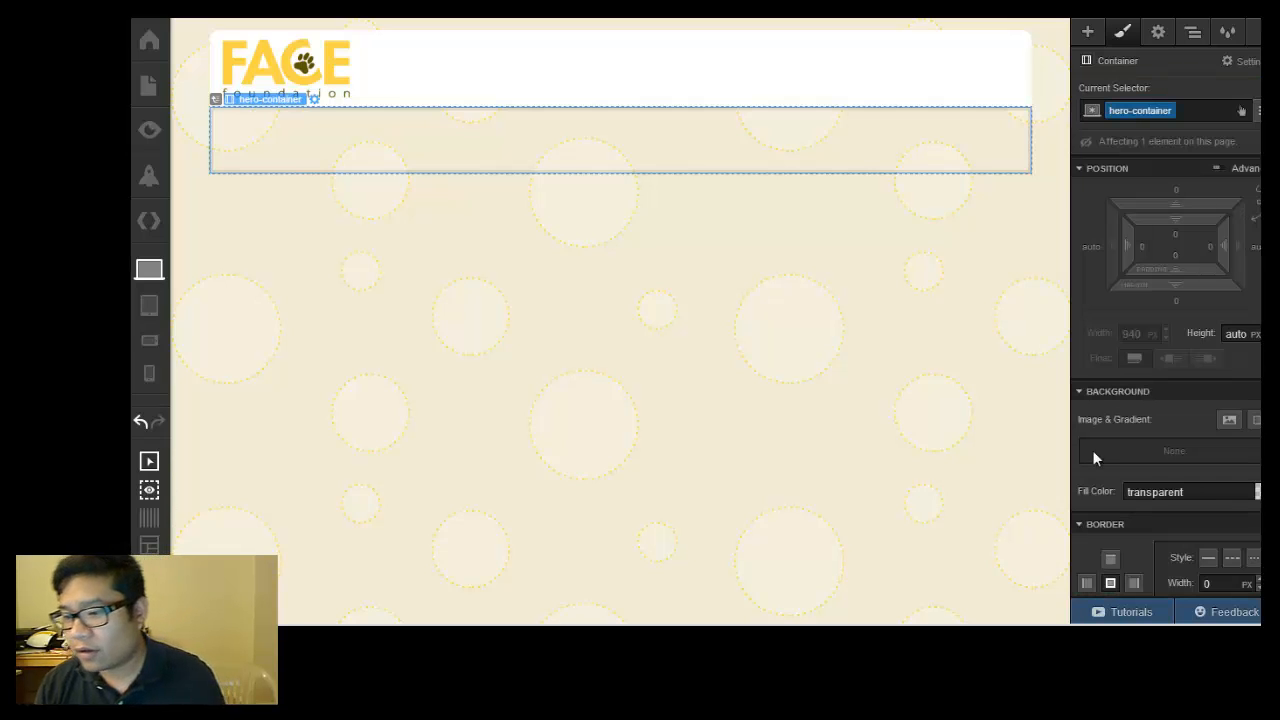
triple_click(1190, 491)
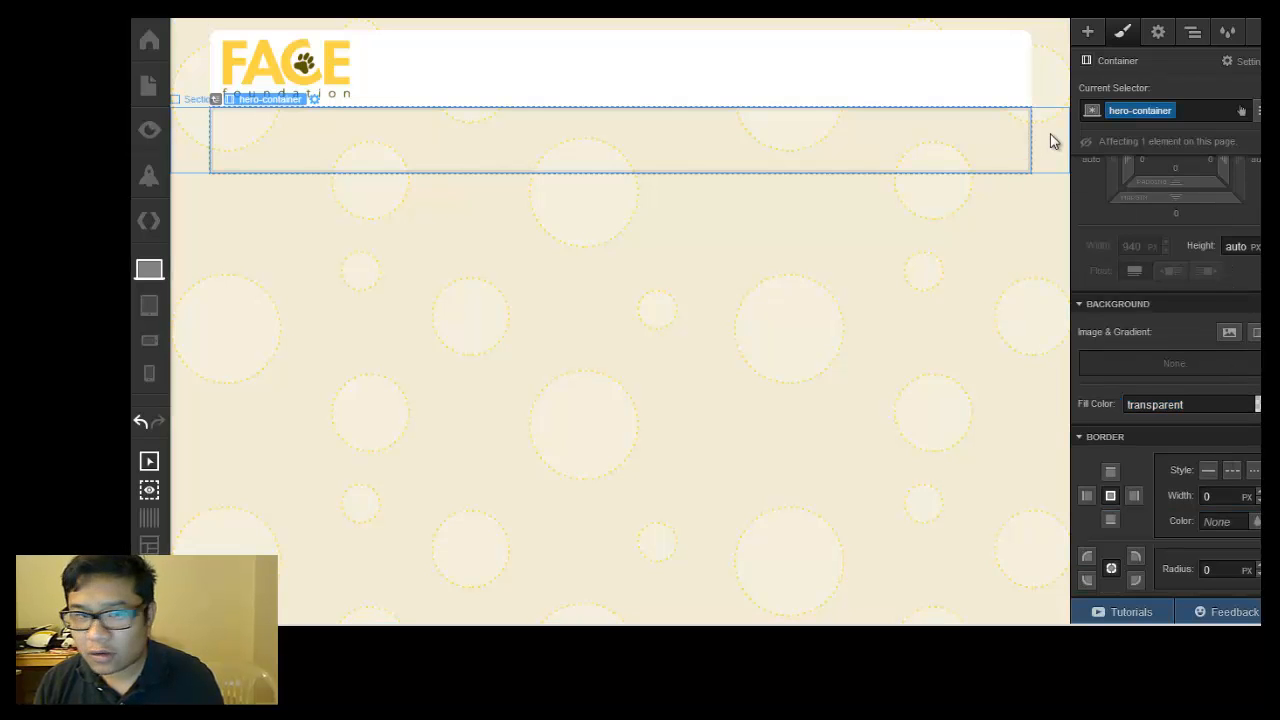
click(210, 99)
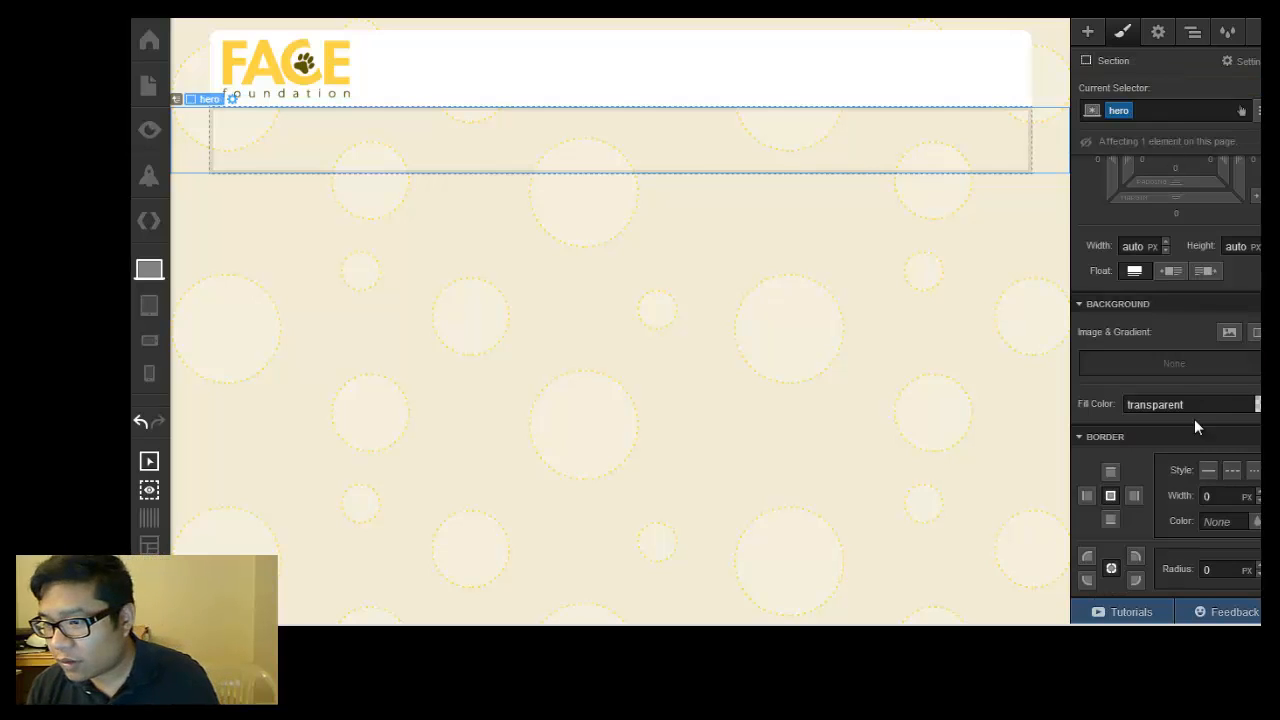
Set heroRowBG.gif as the 346 px hero section's background and adjust the container's layout settings
click(1229, 331)
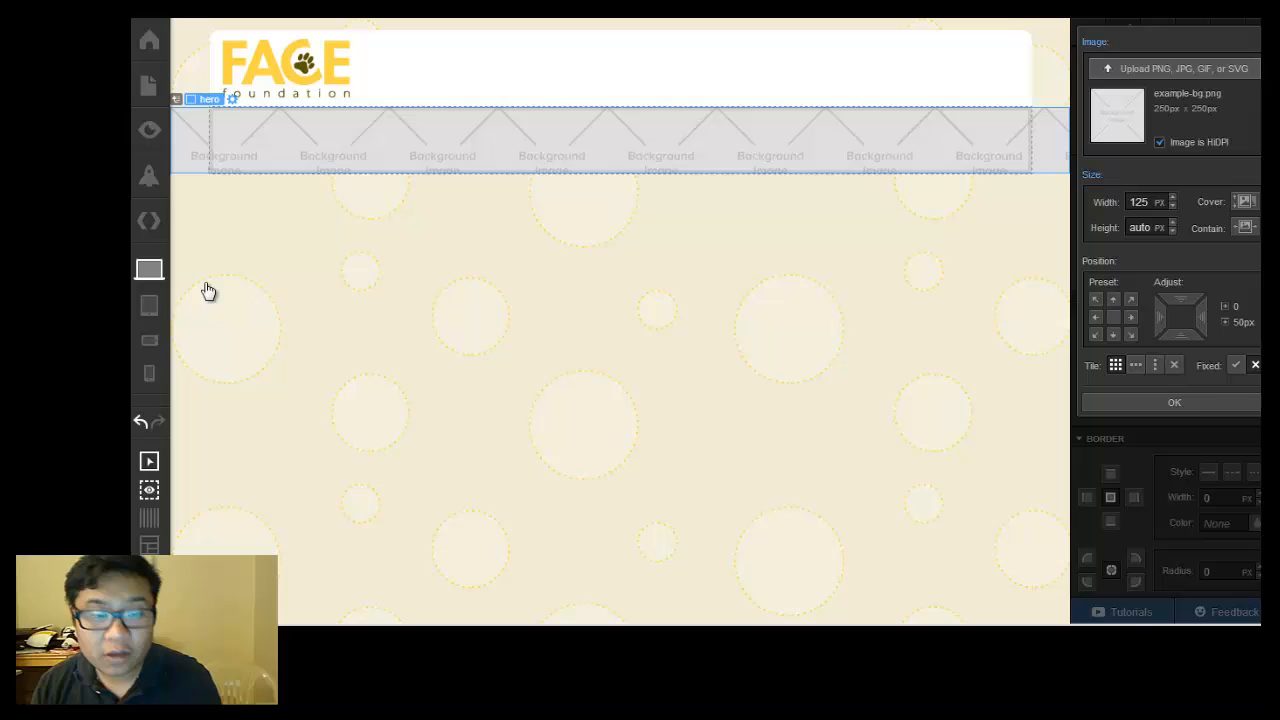
mouse_move(969, 246)
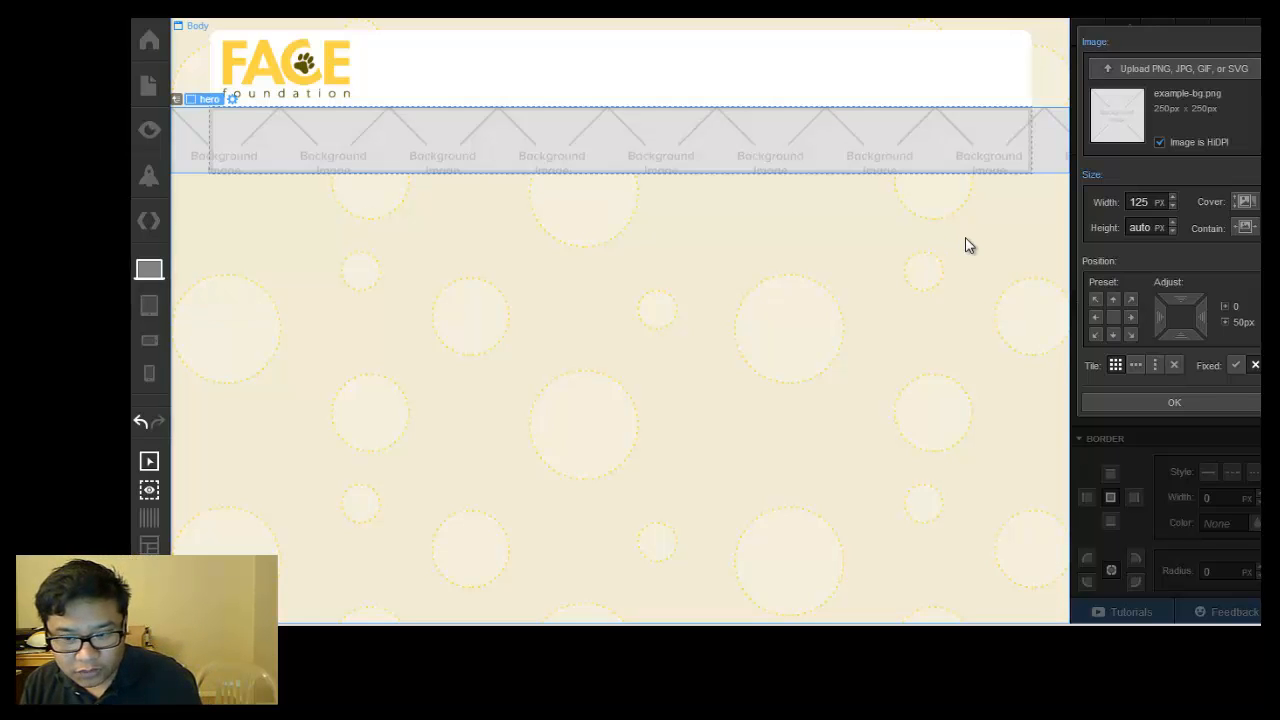
click(1174, 68)
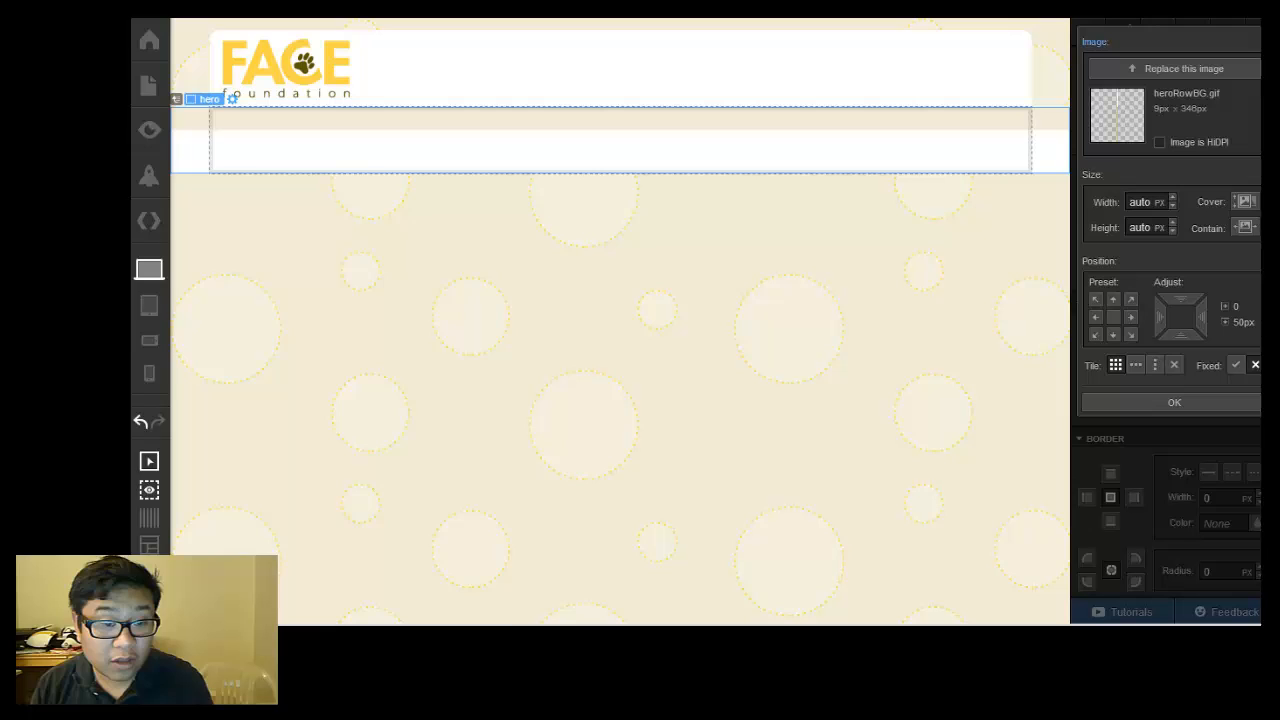
click(1183, 68)
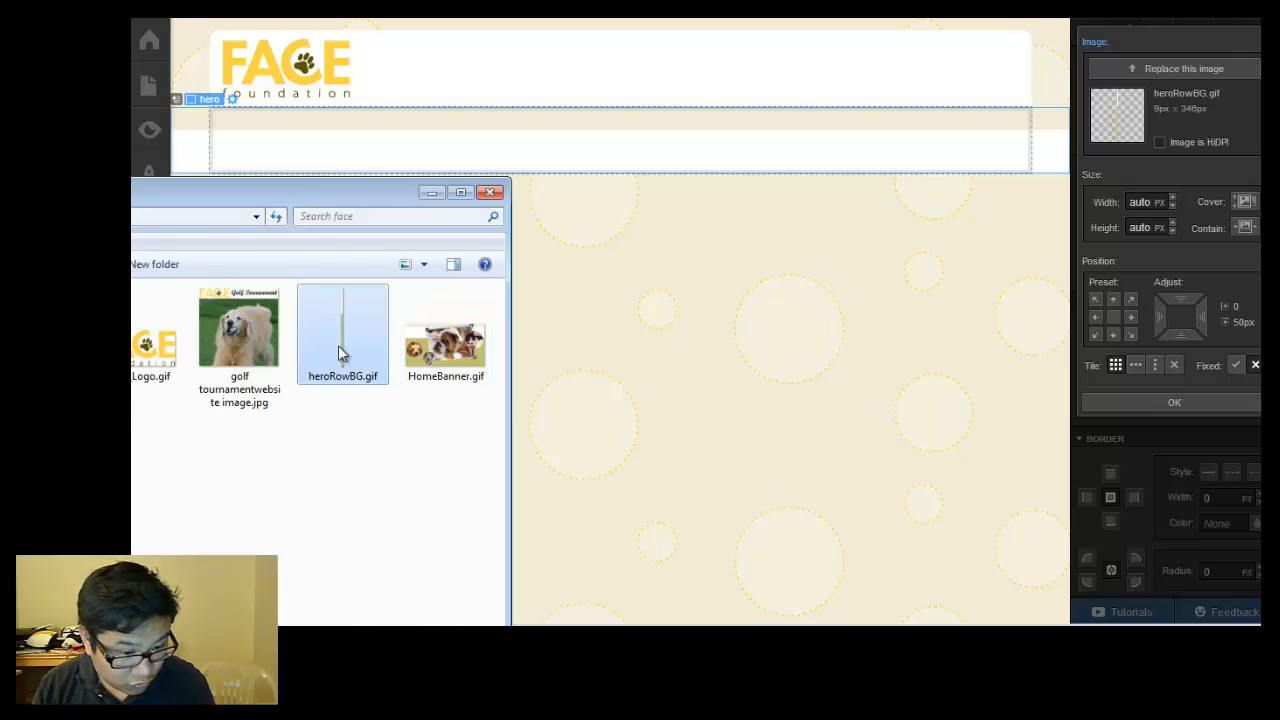
double_click(342, 327)
text(346)
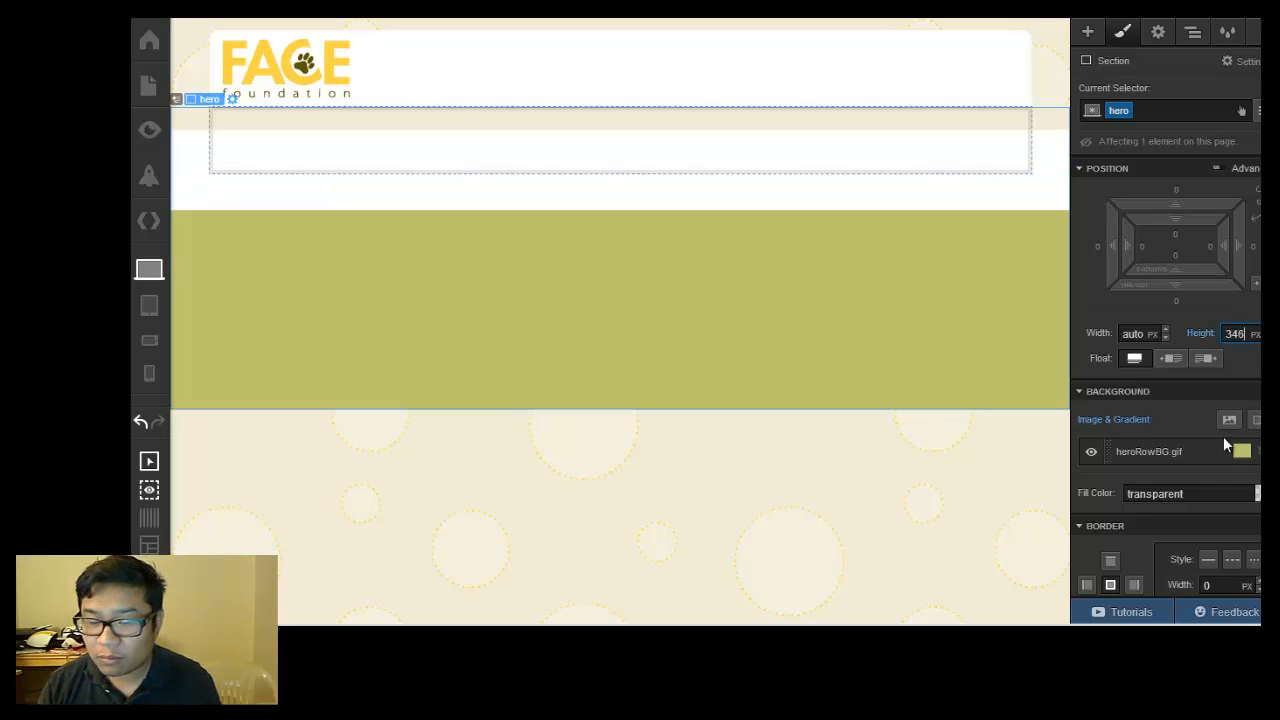
click(620, 140)
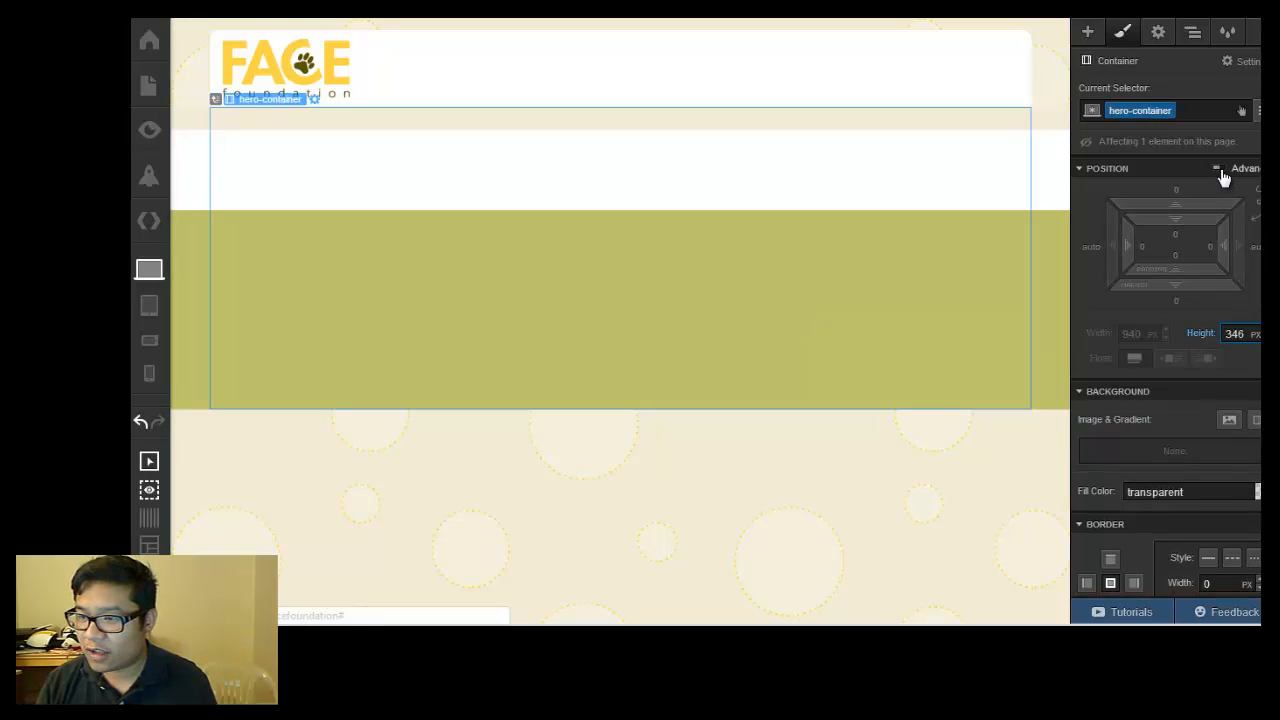
click(1222, 175)
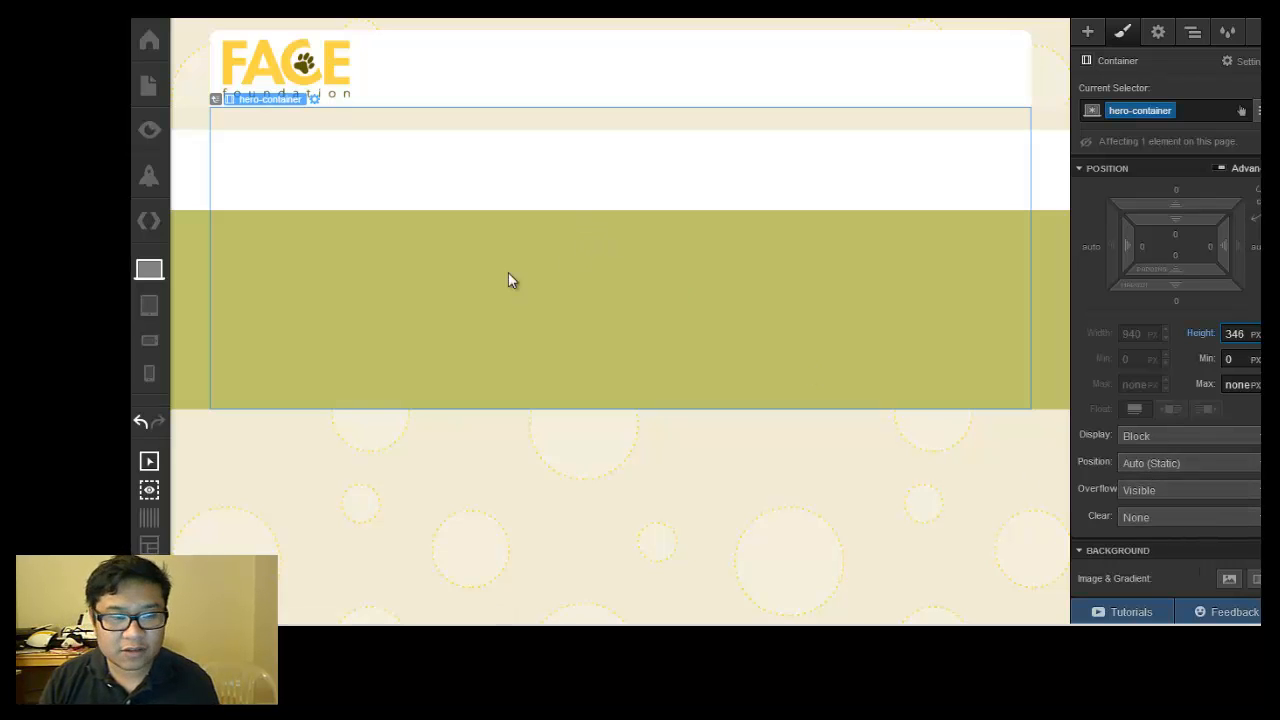
click(1087, 31)
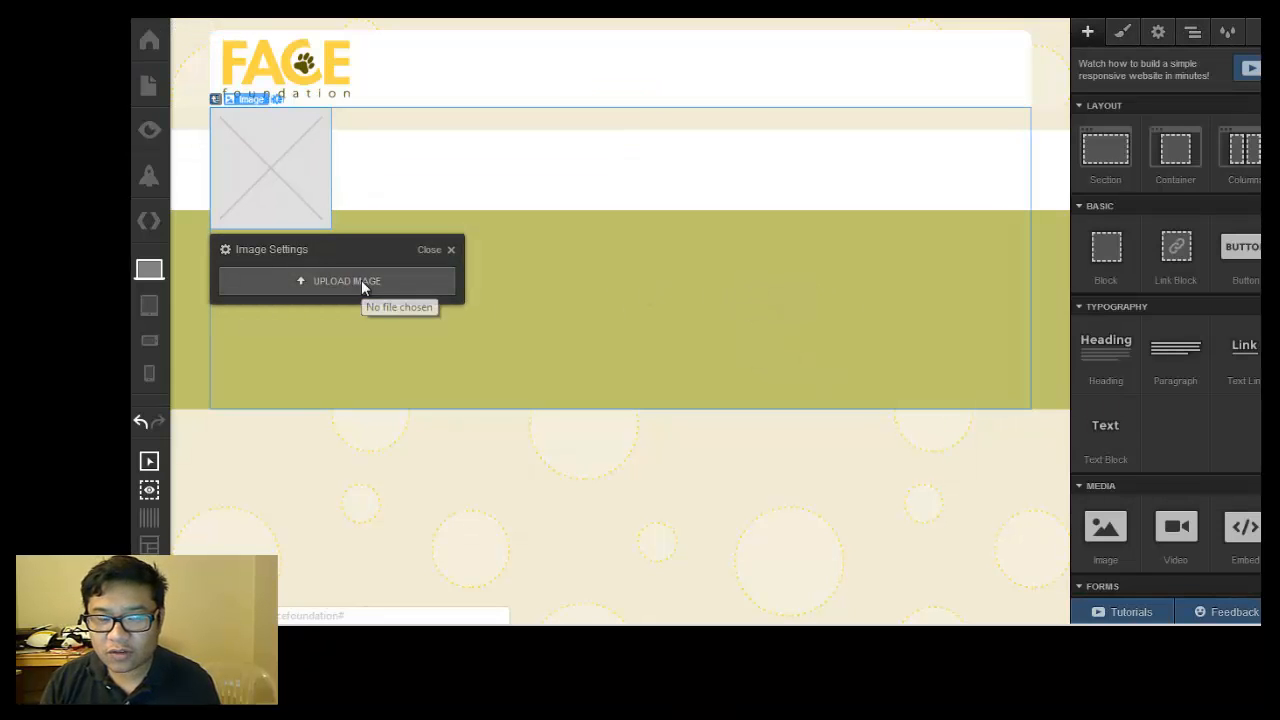
Upload the pet photo collage into hero-container and give it the class 'sad-puppies'
click(347, 281)
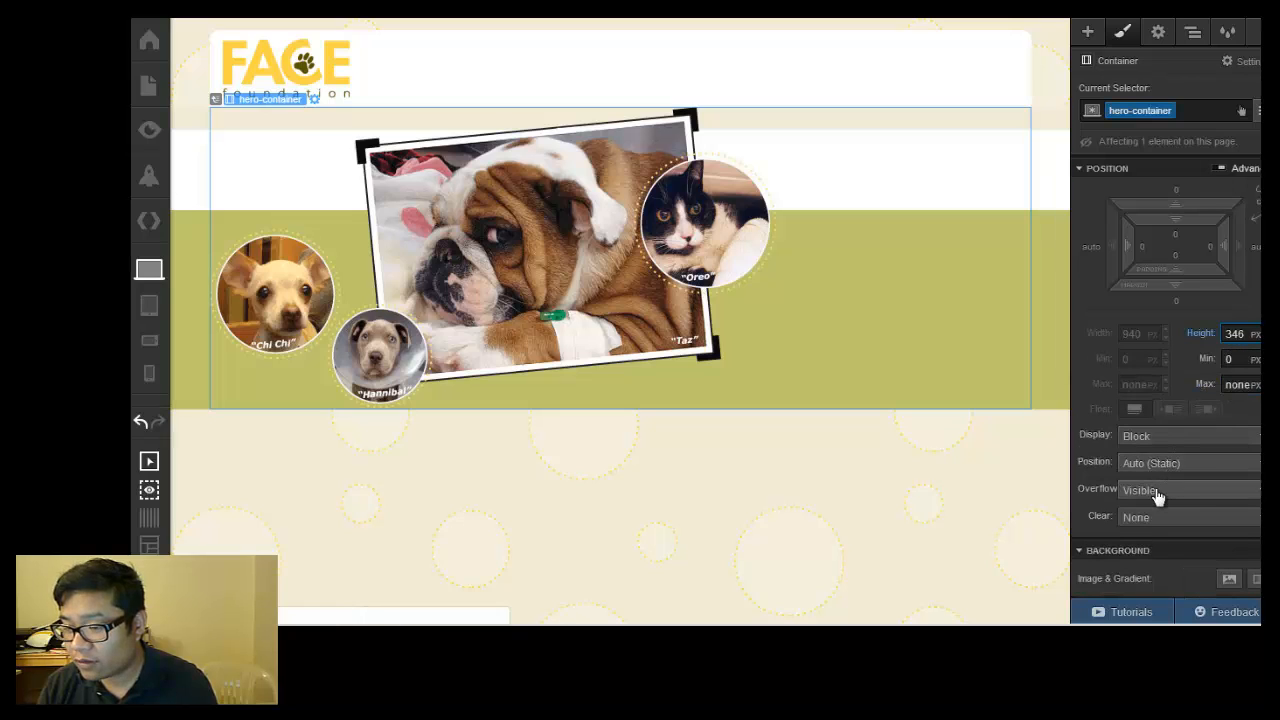
click(1189, 462)
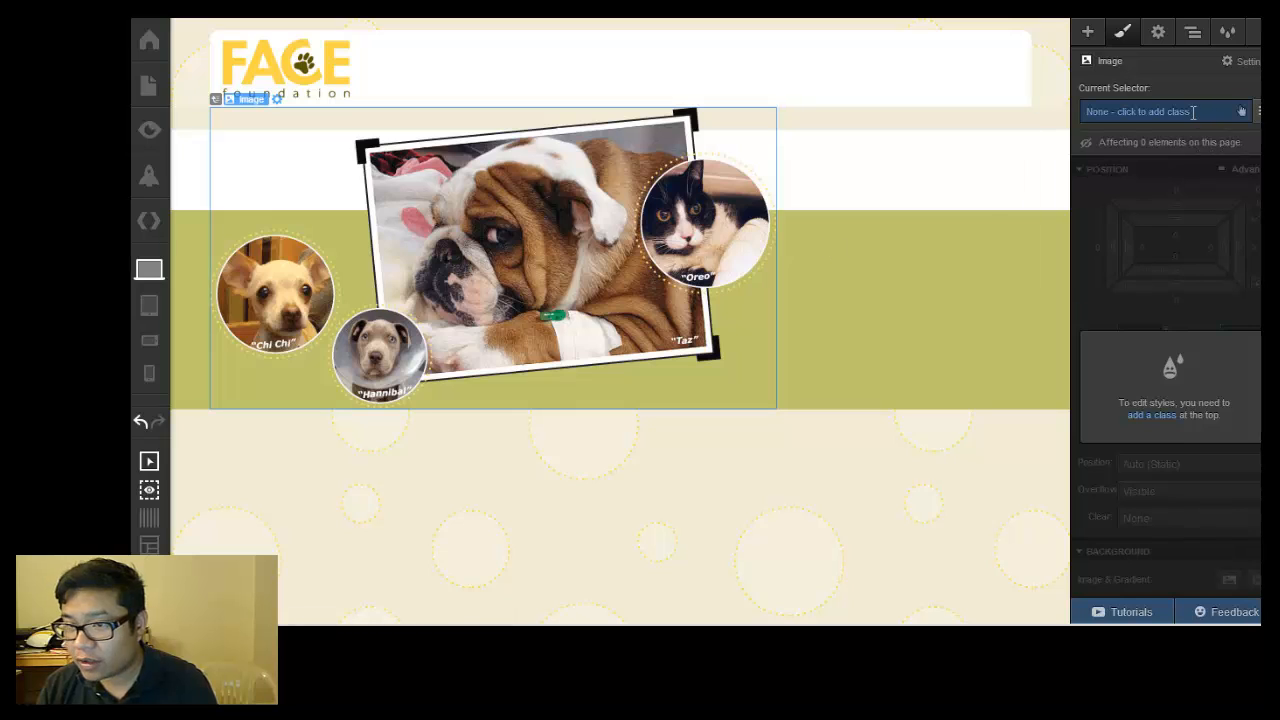
text(sad-puppies)
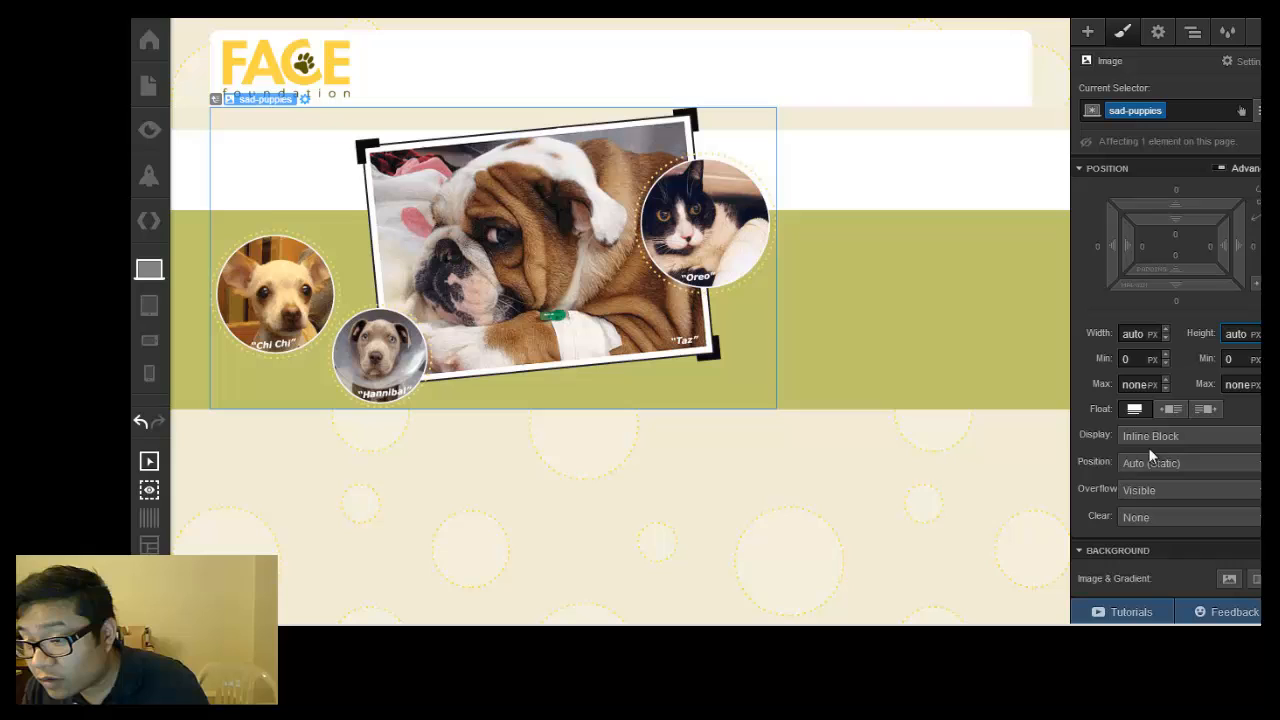
click(1189, 461)
text(Sa)
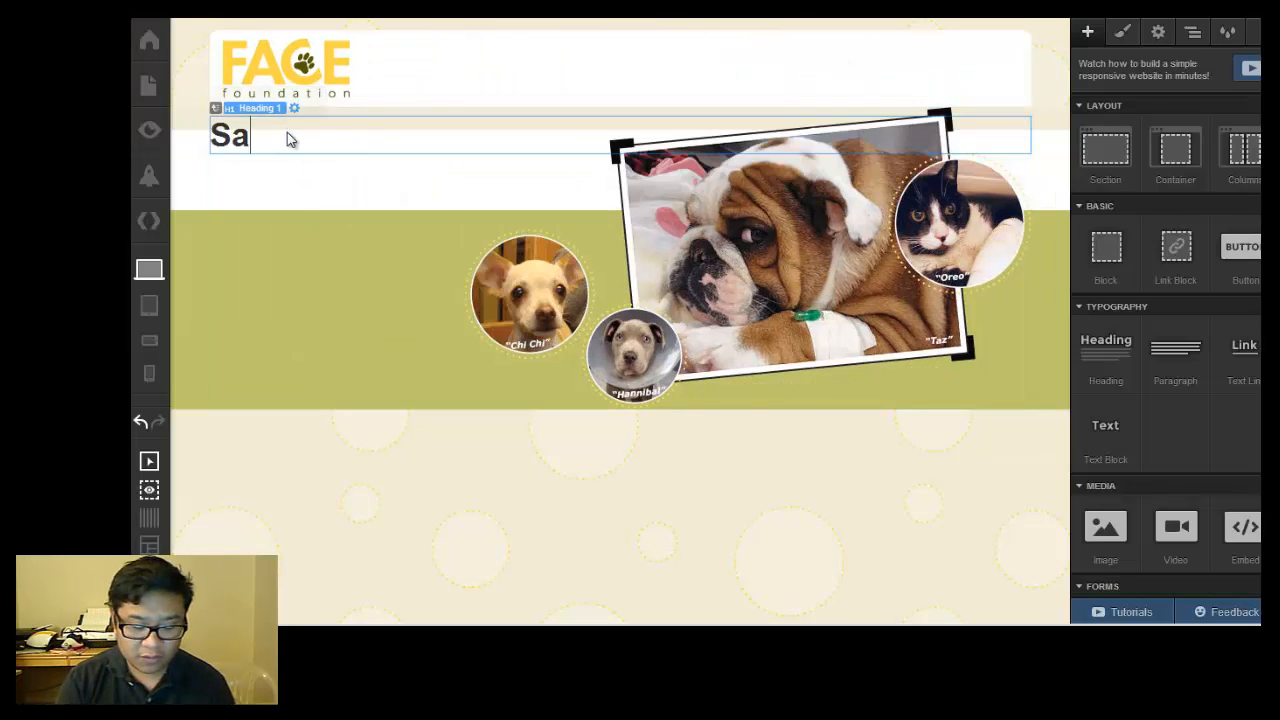
Type the heading 'Saving pets and helping families', set 40% width and absolute positioning
text(ving pets)
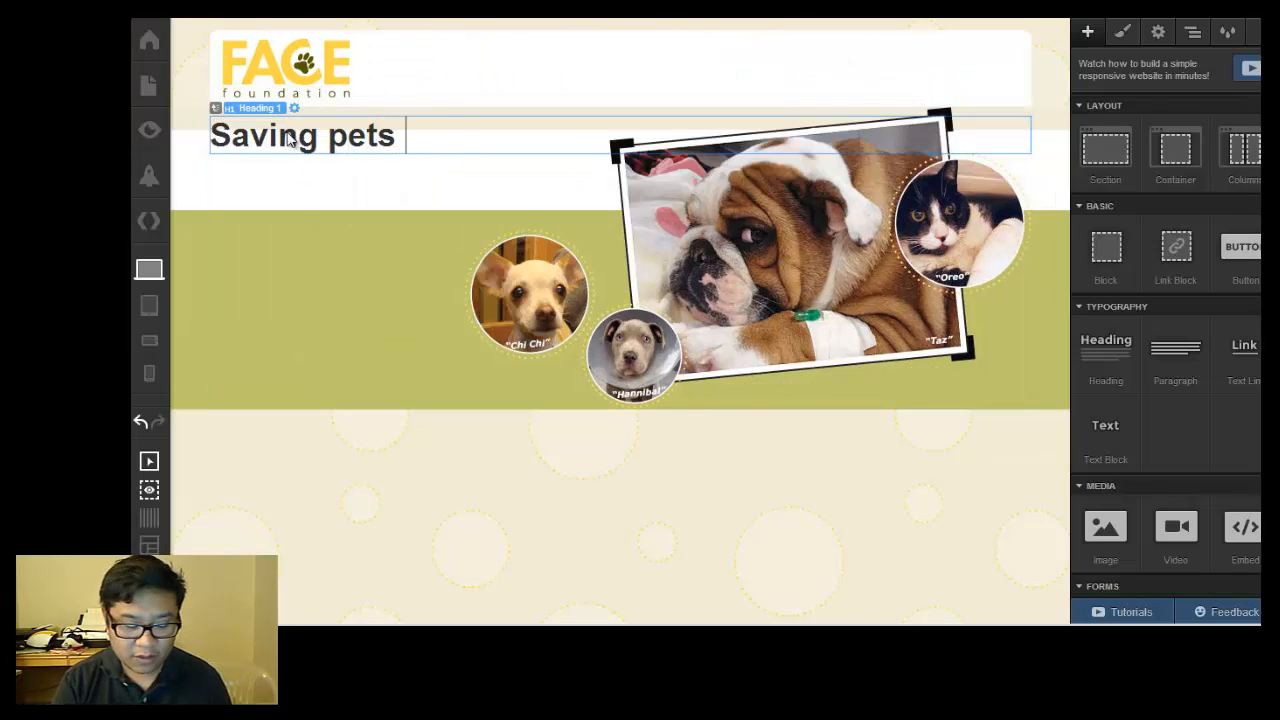
text(and)
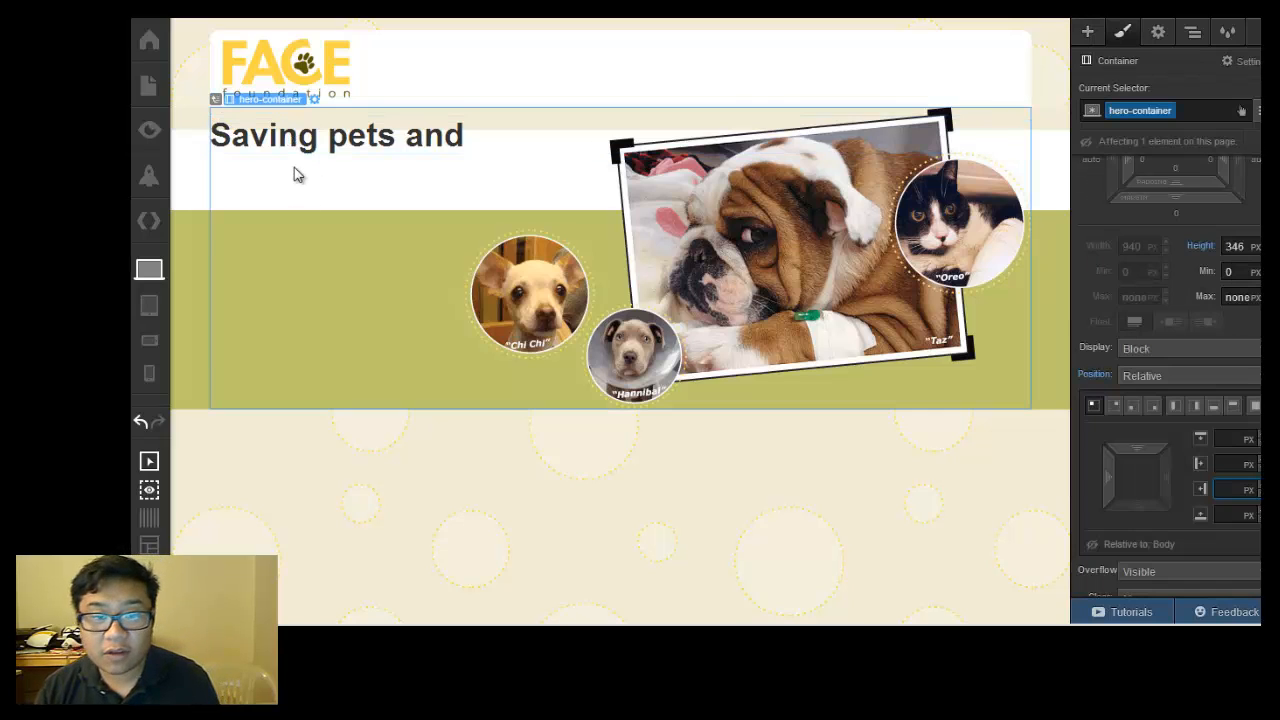
click(335, 135)
text(30)
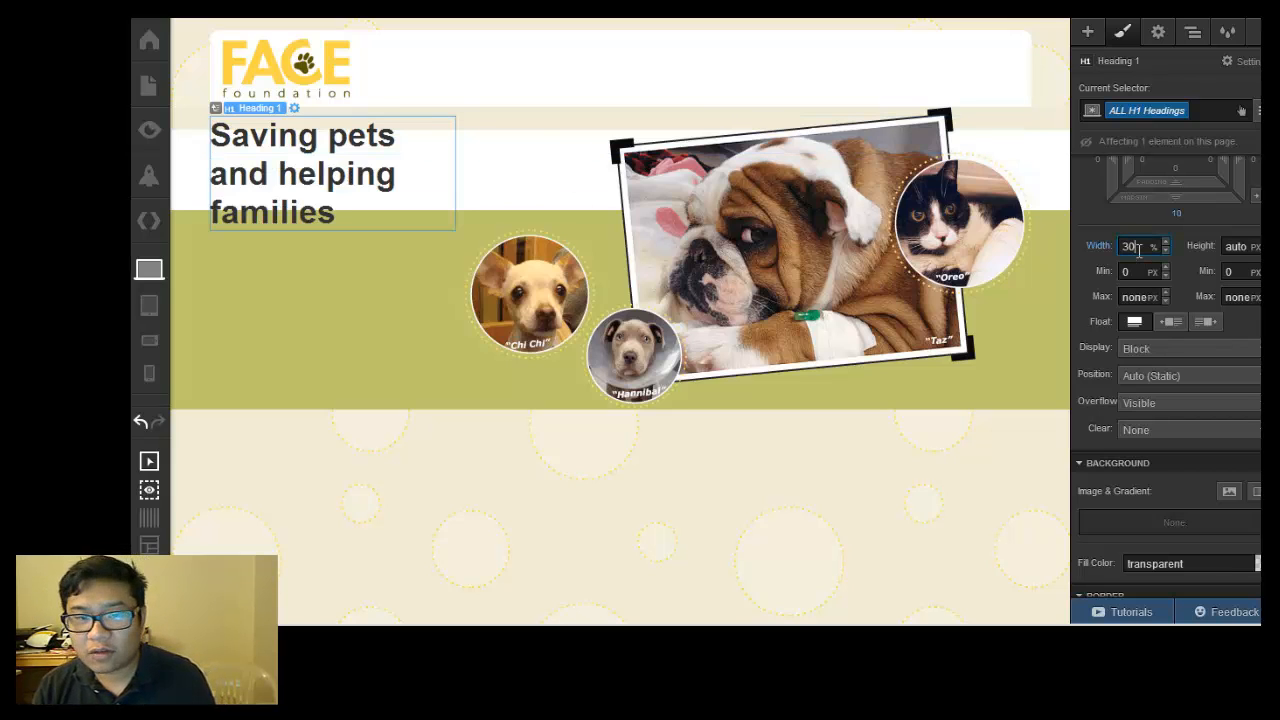
text(40)
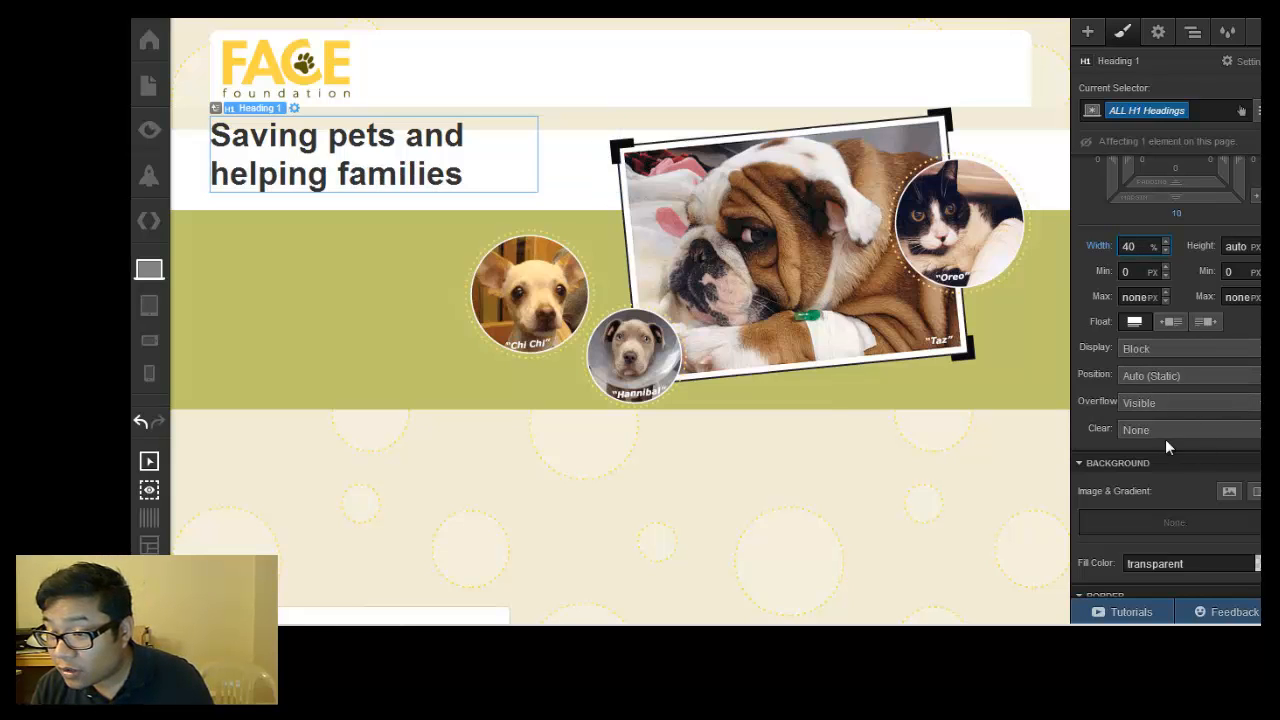
click(1188, 375)
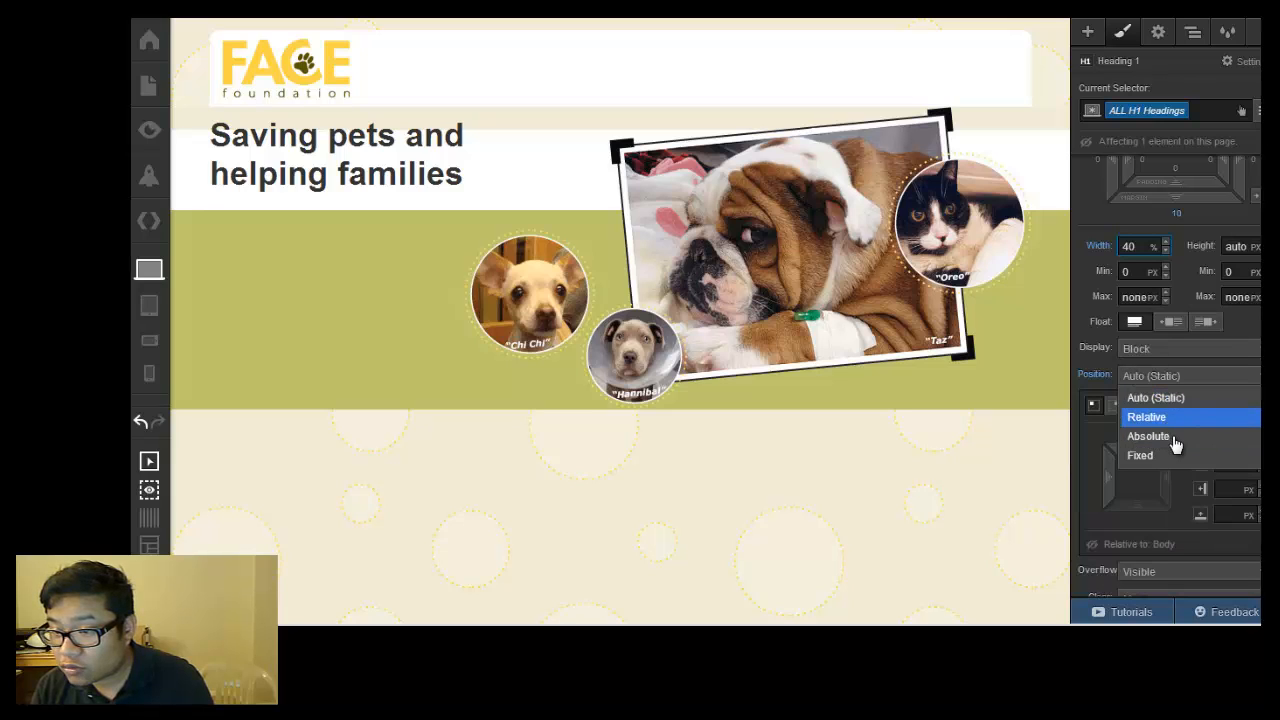
click(1148, 436)
text(0)
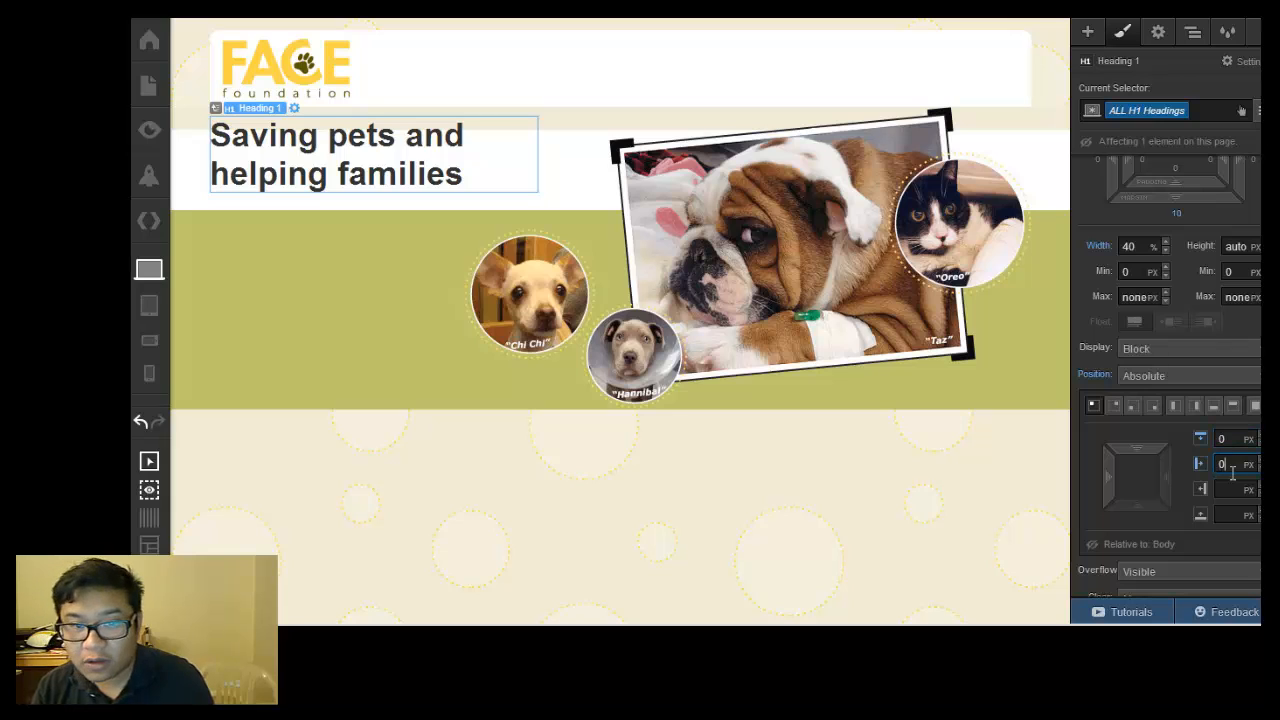
Re-enter the heading's 40% width so it sits at the hero's top left
scroll(down, 3)
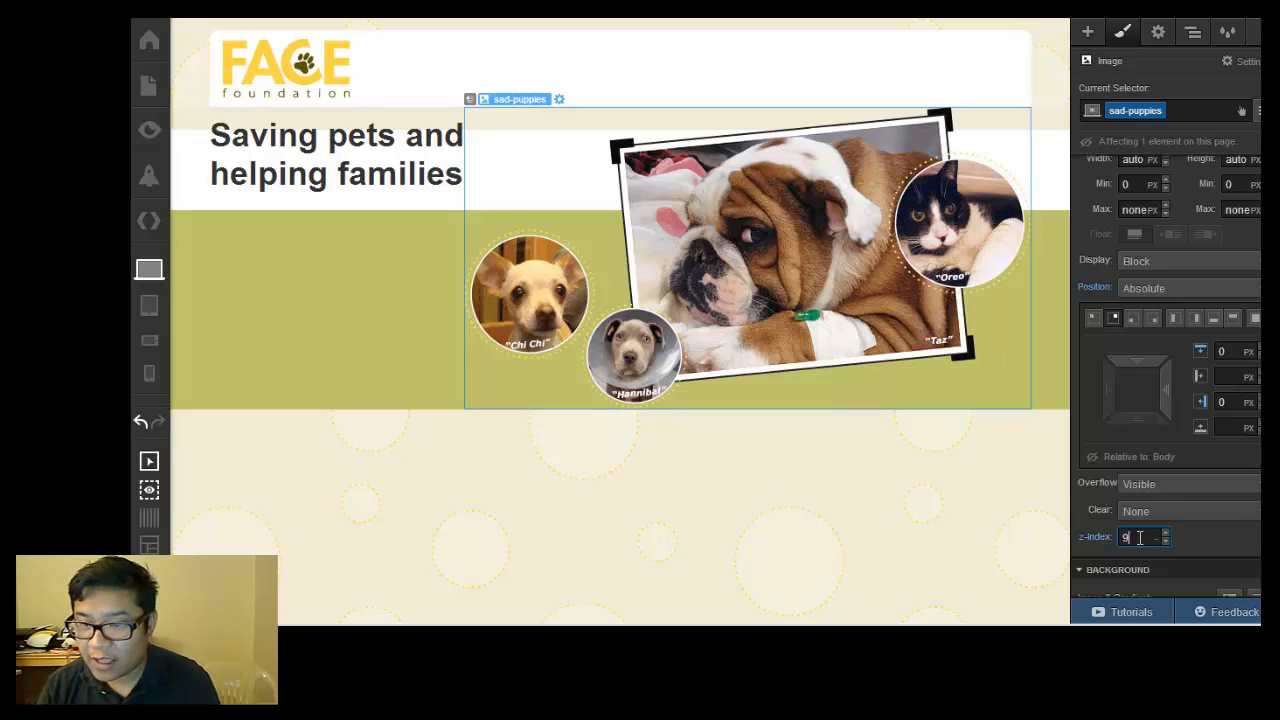
click(335, 155)
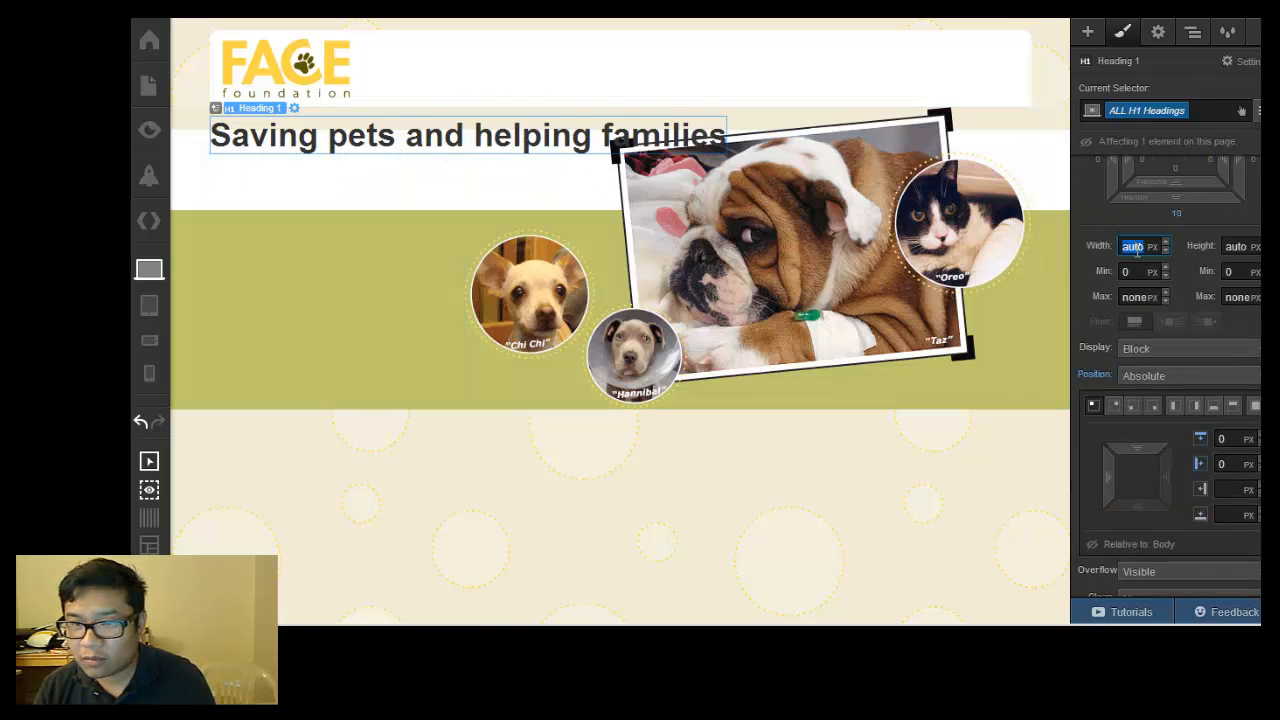
text(40)
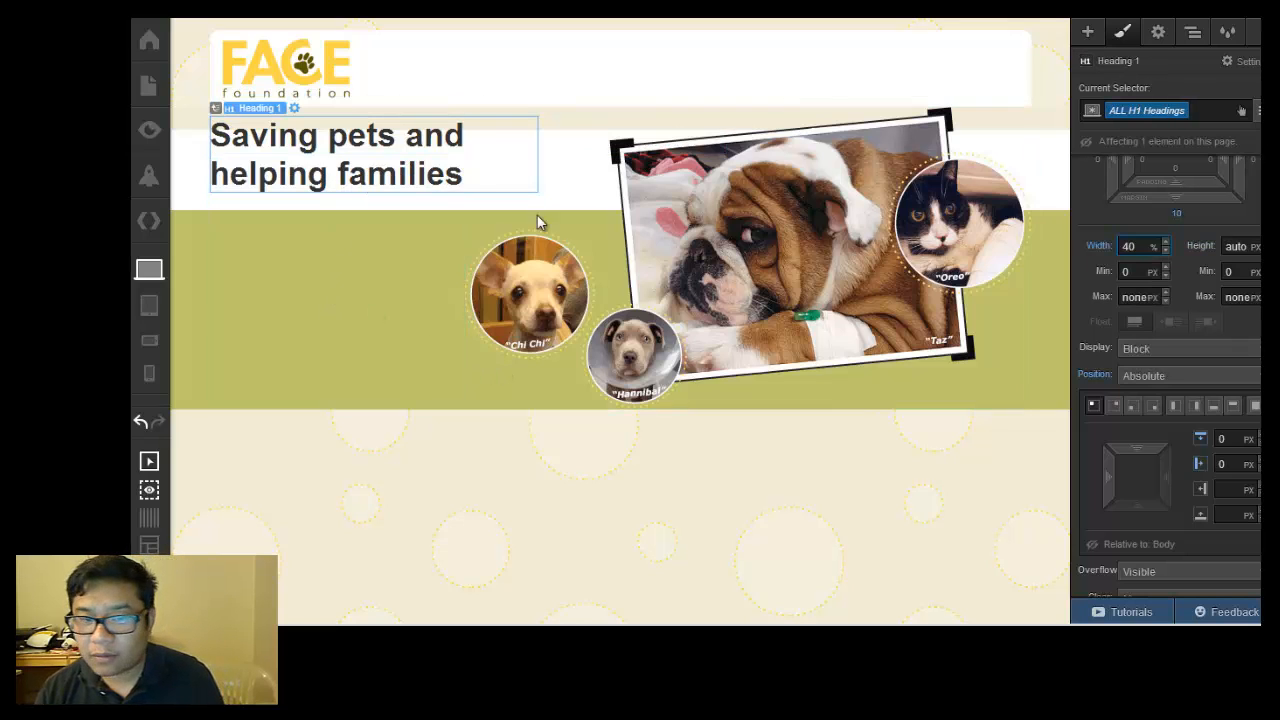
click(1133, 246)
text(auto)
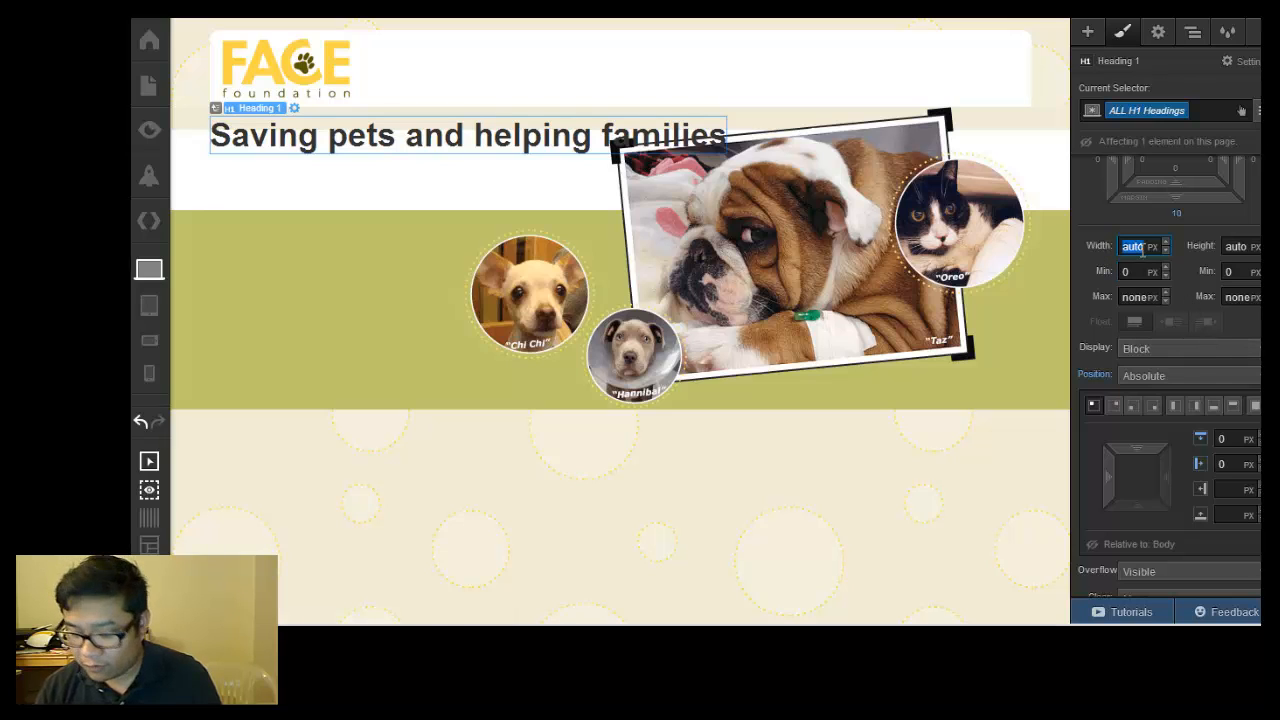
text(40)
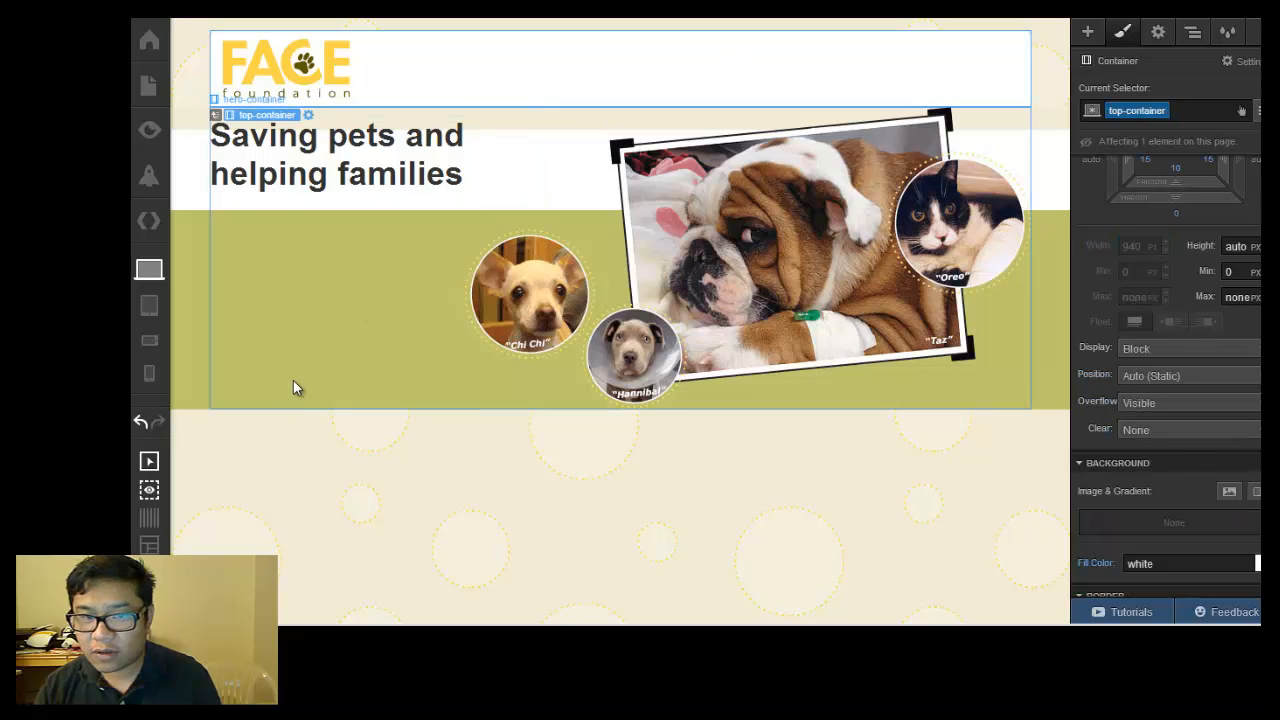
click(335, 155)
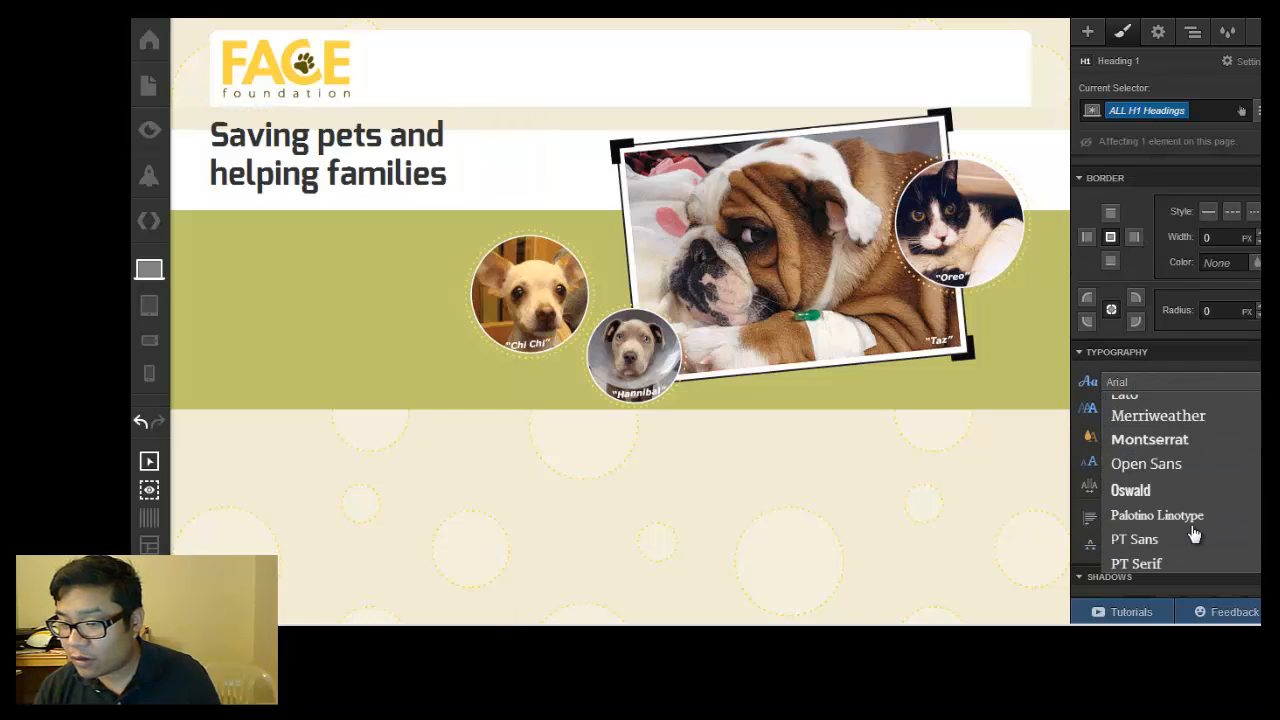
Preview Times New Roman and other fonts on the hero heading, then choose Montserrat
click(1161, 440)
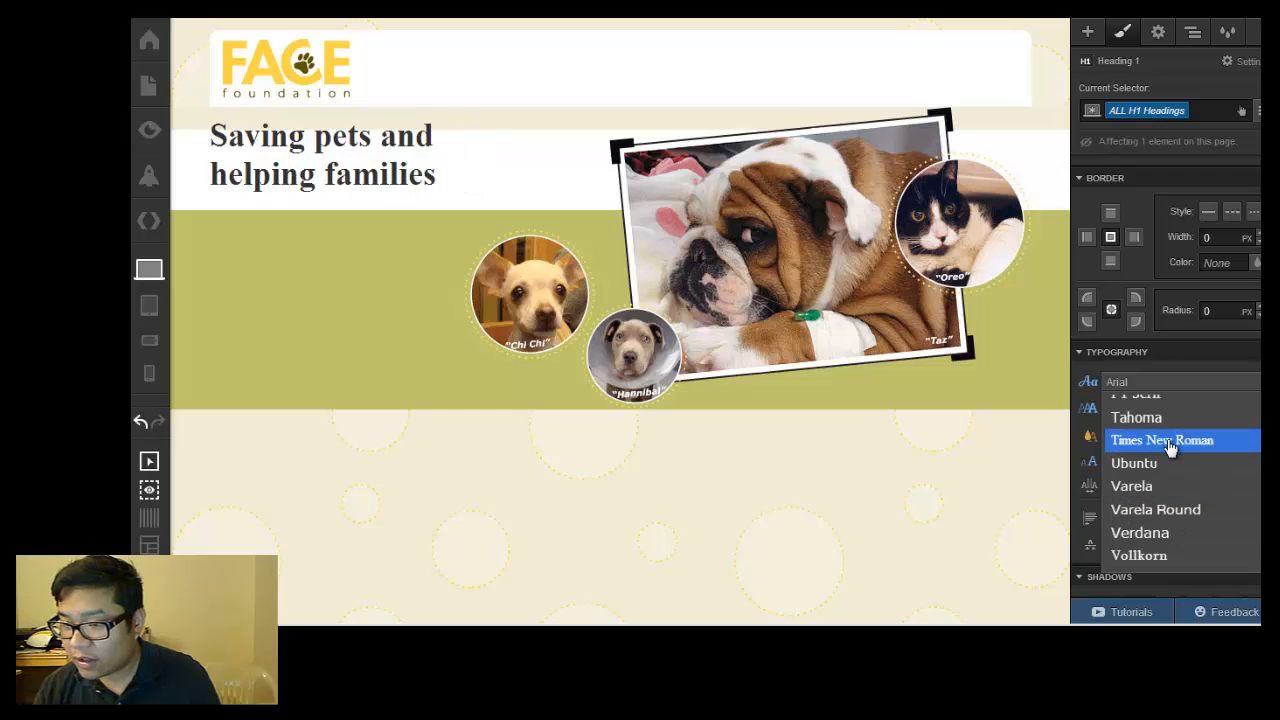
click(1131, 485)
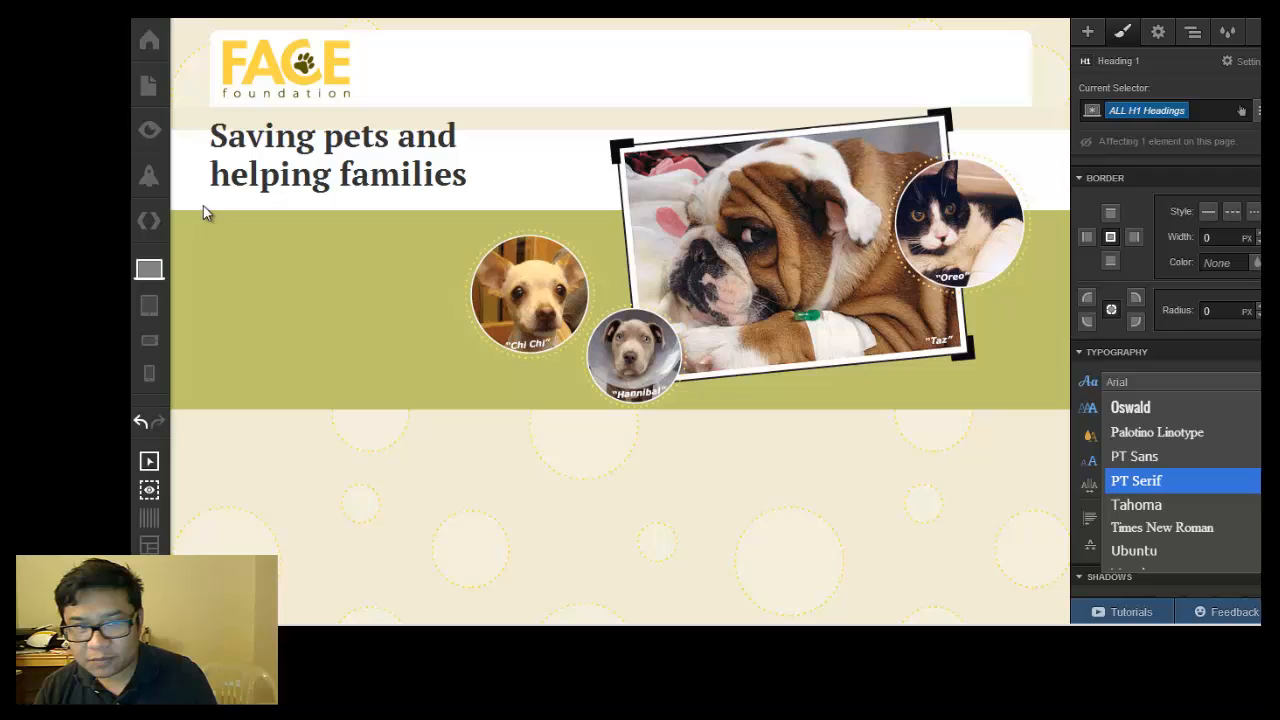
mouse_move(153, 58)
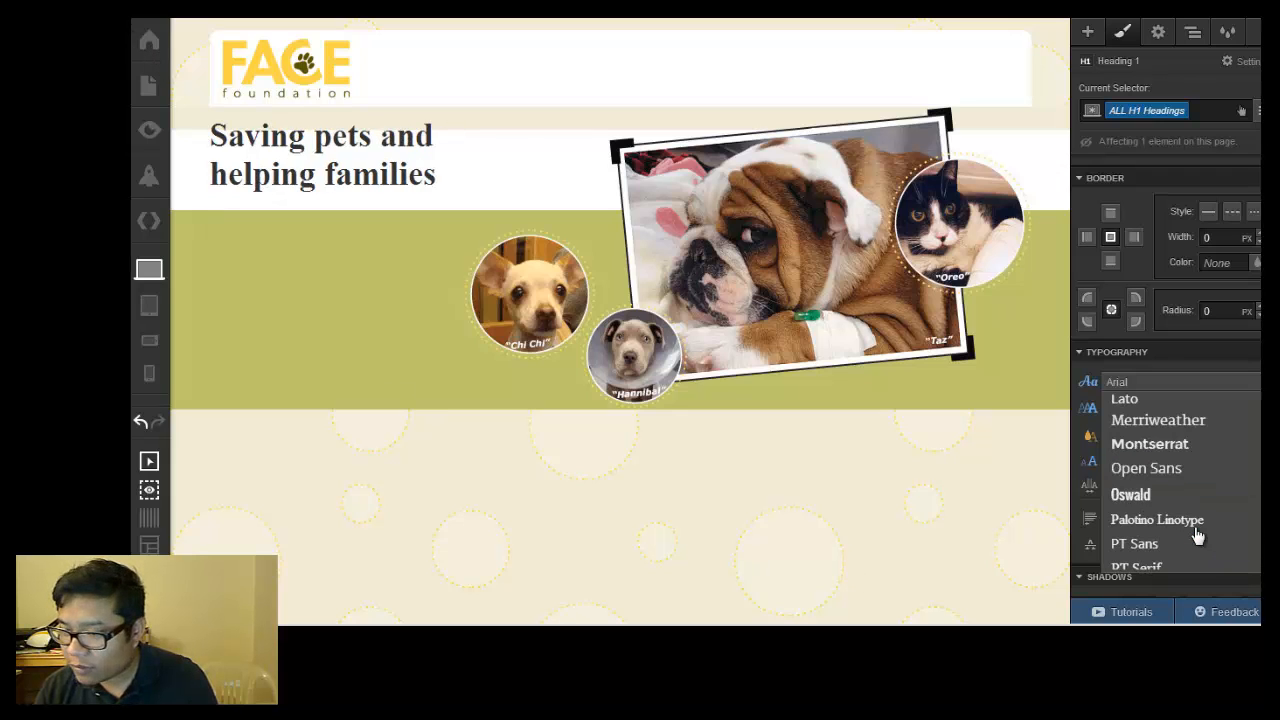
click(1130, 494)
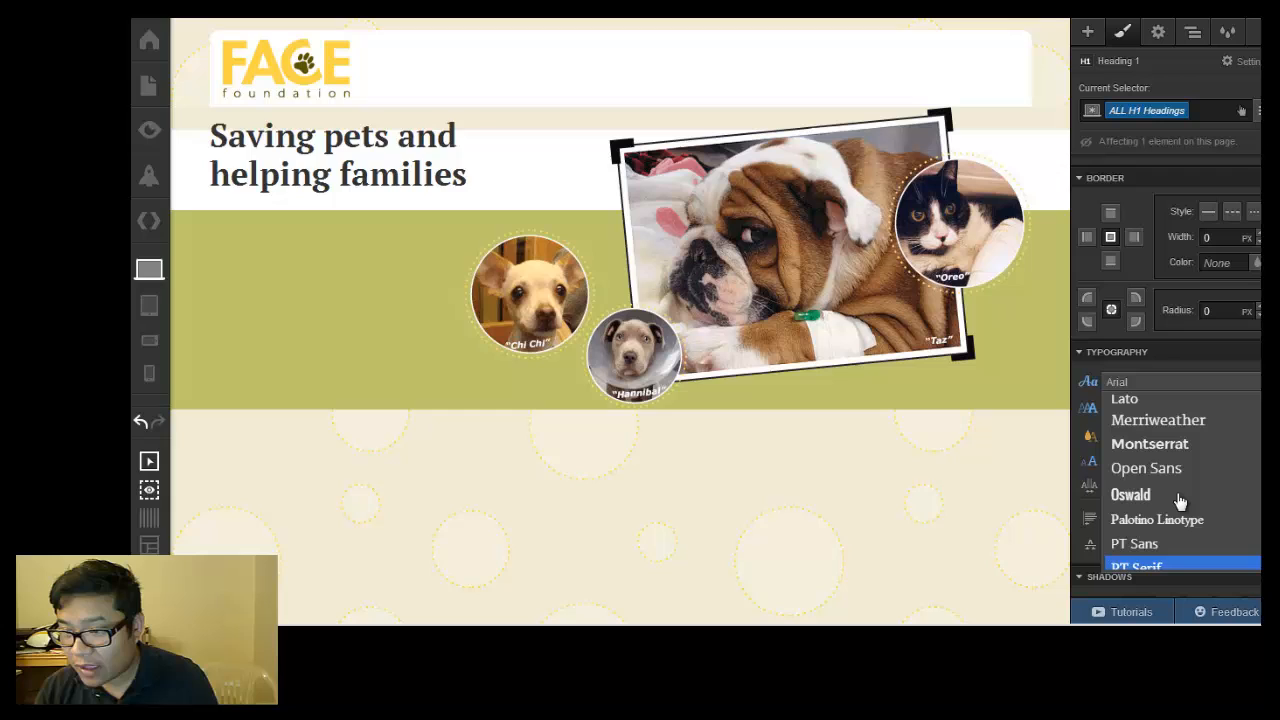
click(1150, 443)
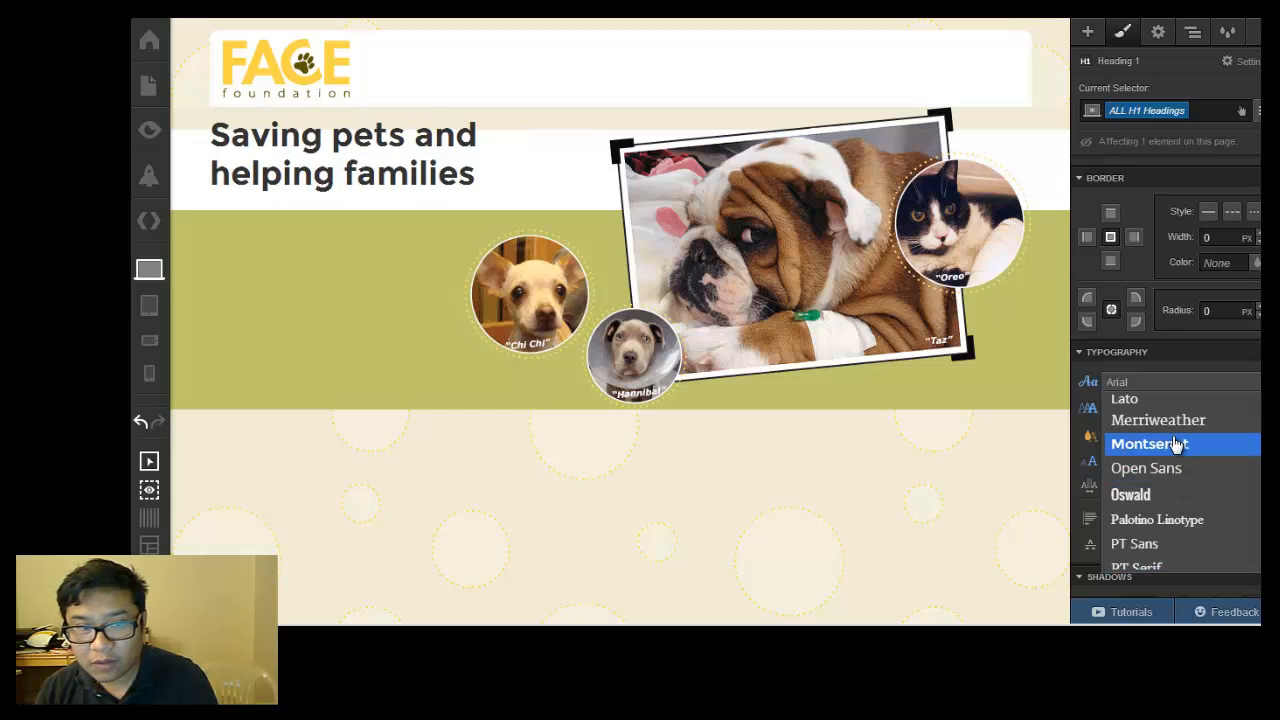
click(1149, 443)
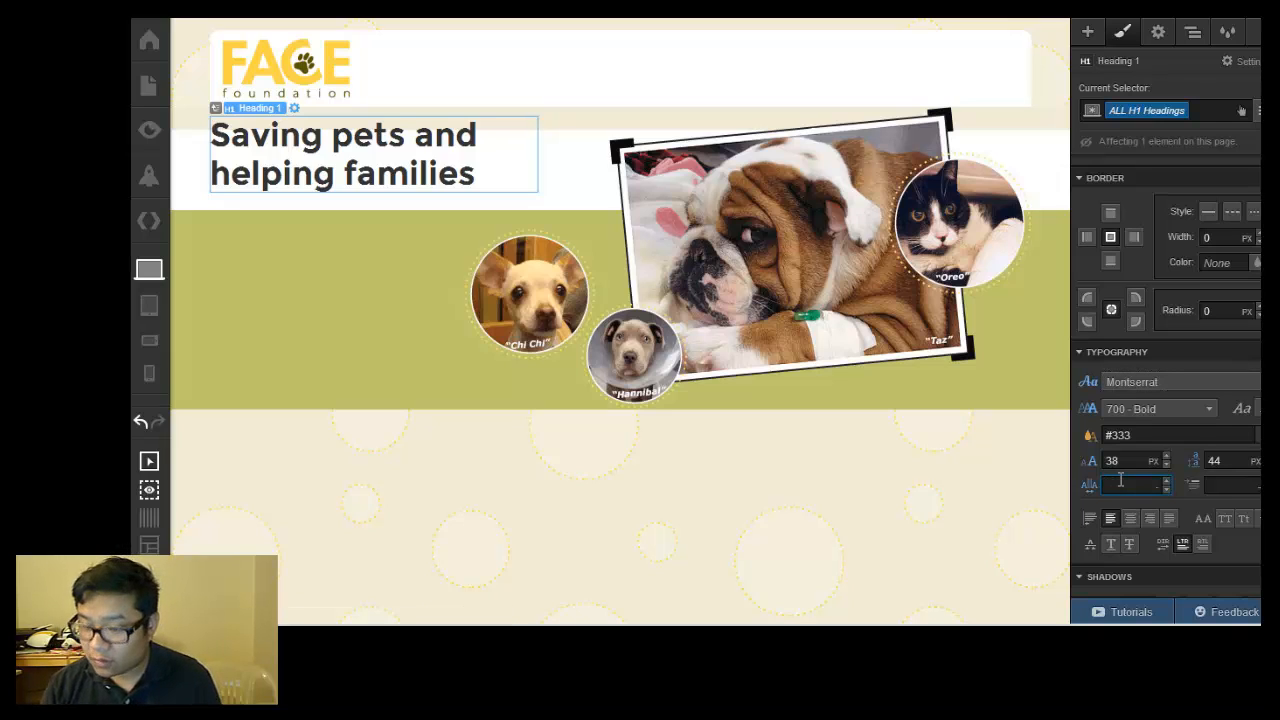
Reset the hero heading's letter spacing to 0
text(1)
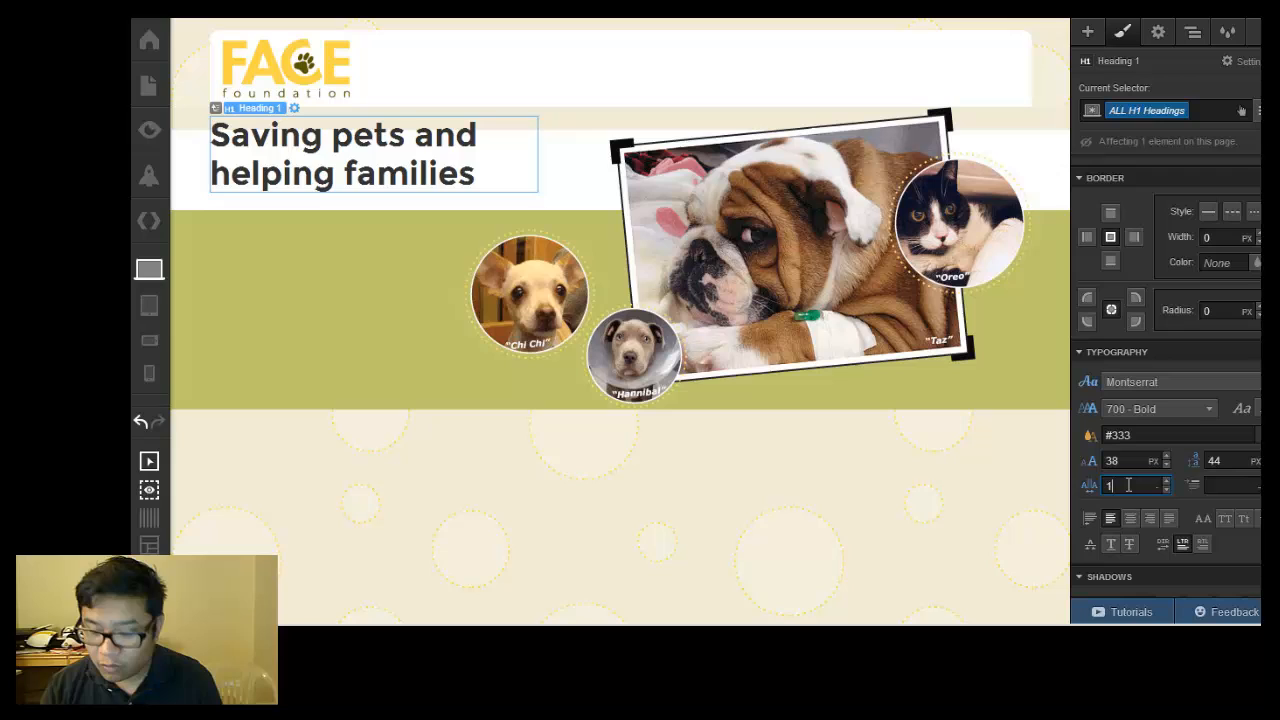
text(-1)
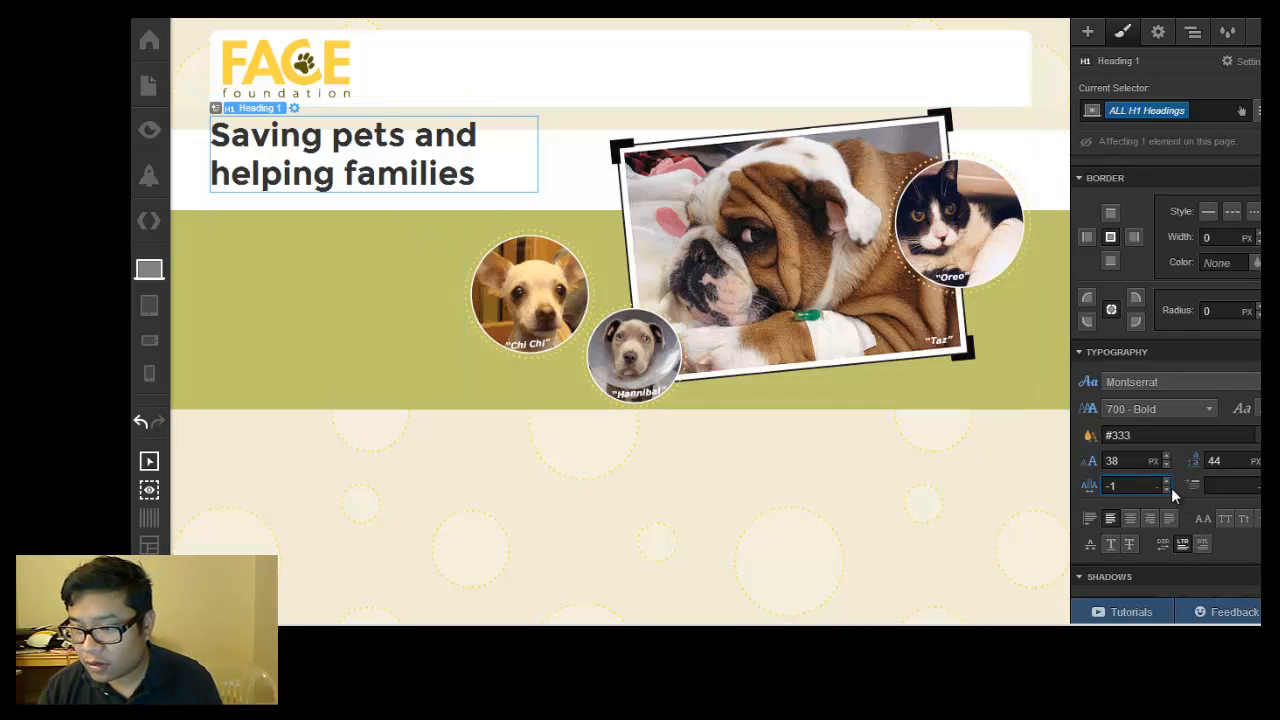
click(1168, 482)
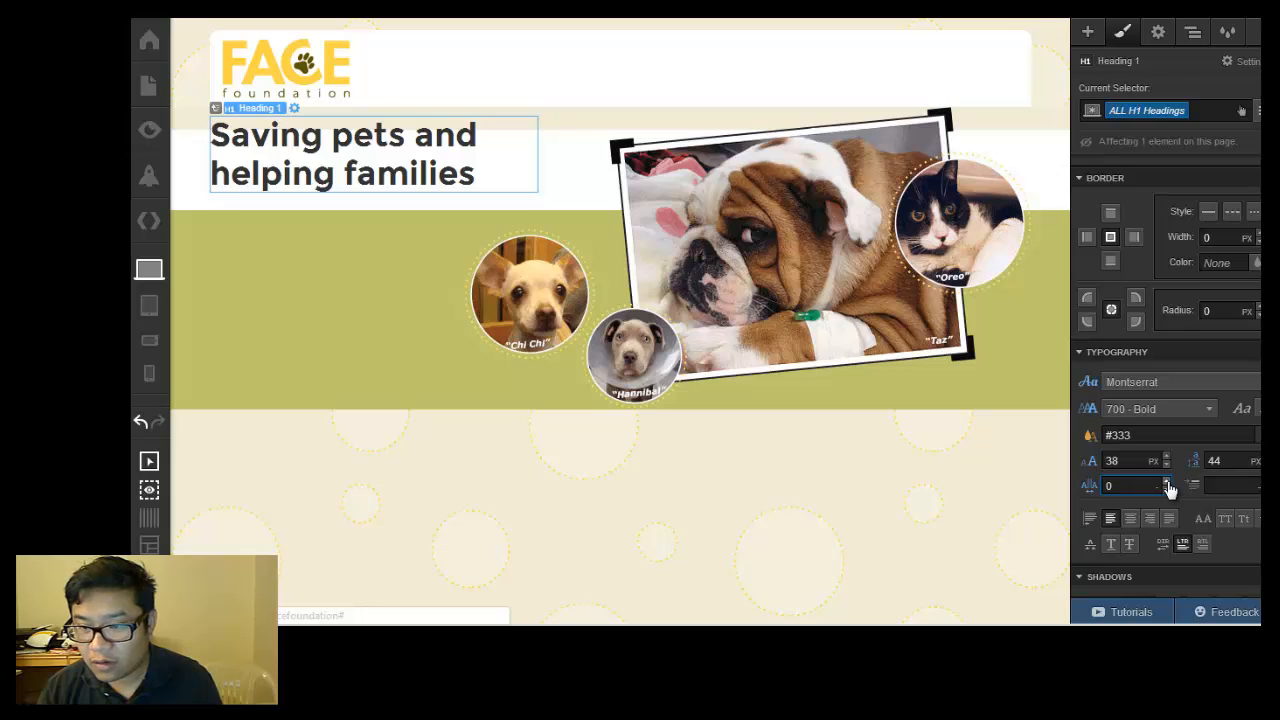
click(1130, 485)
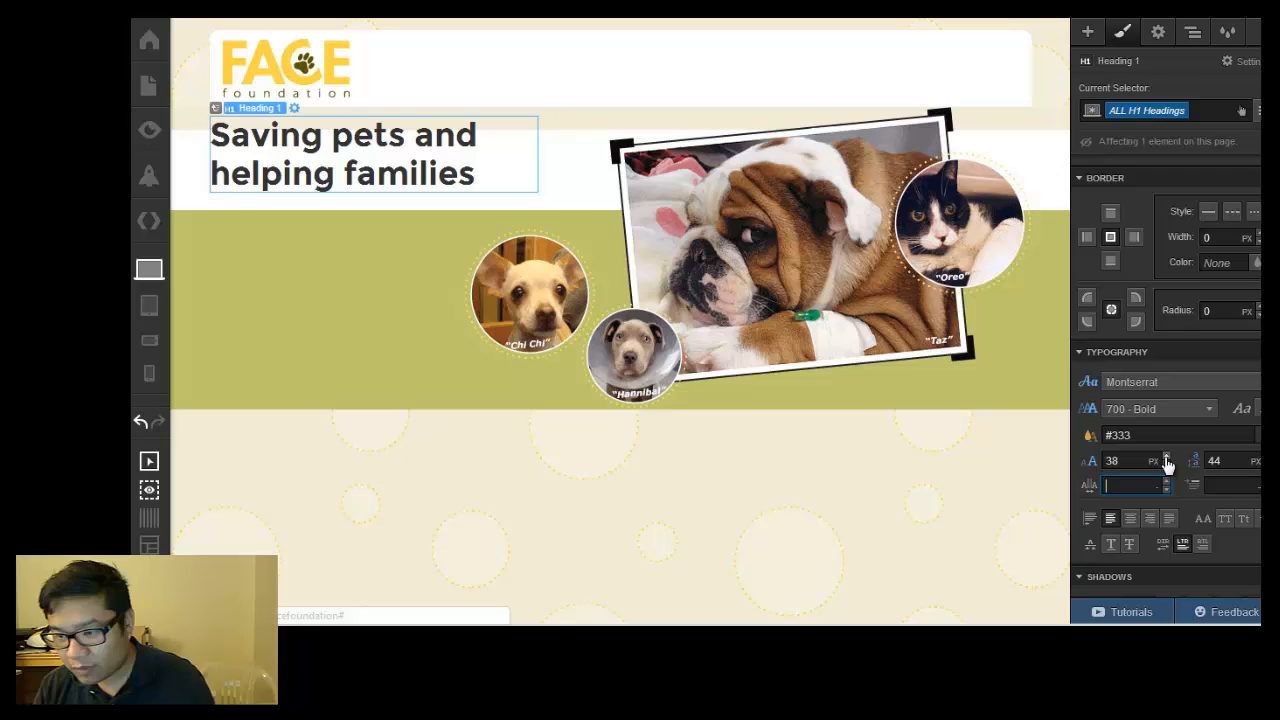
Set the hero heading's font size to 62 px, trying 72 and 68 first
click(1166, 456)
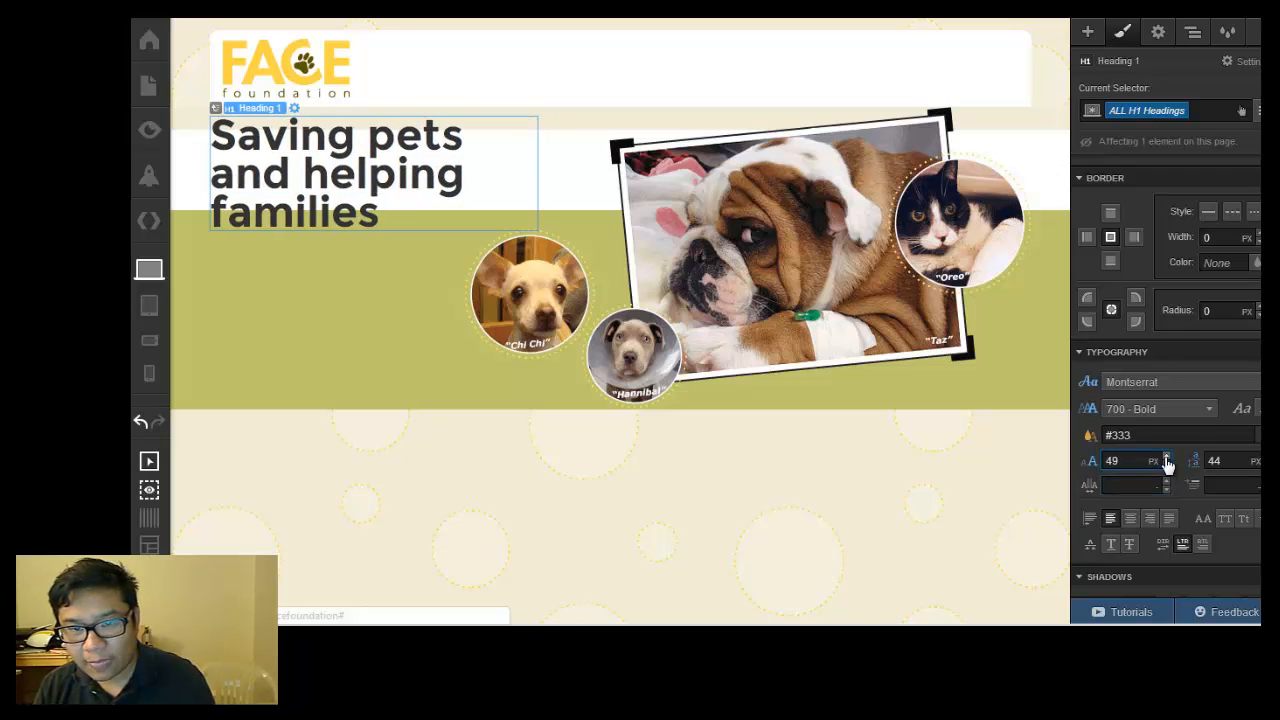
click(1130, 461)
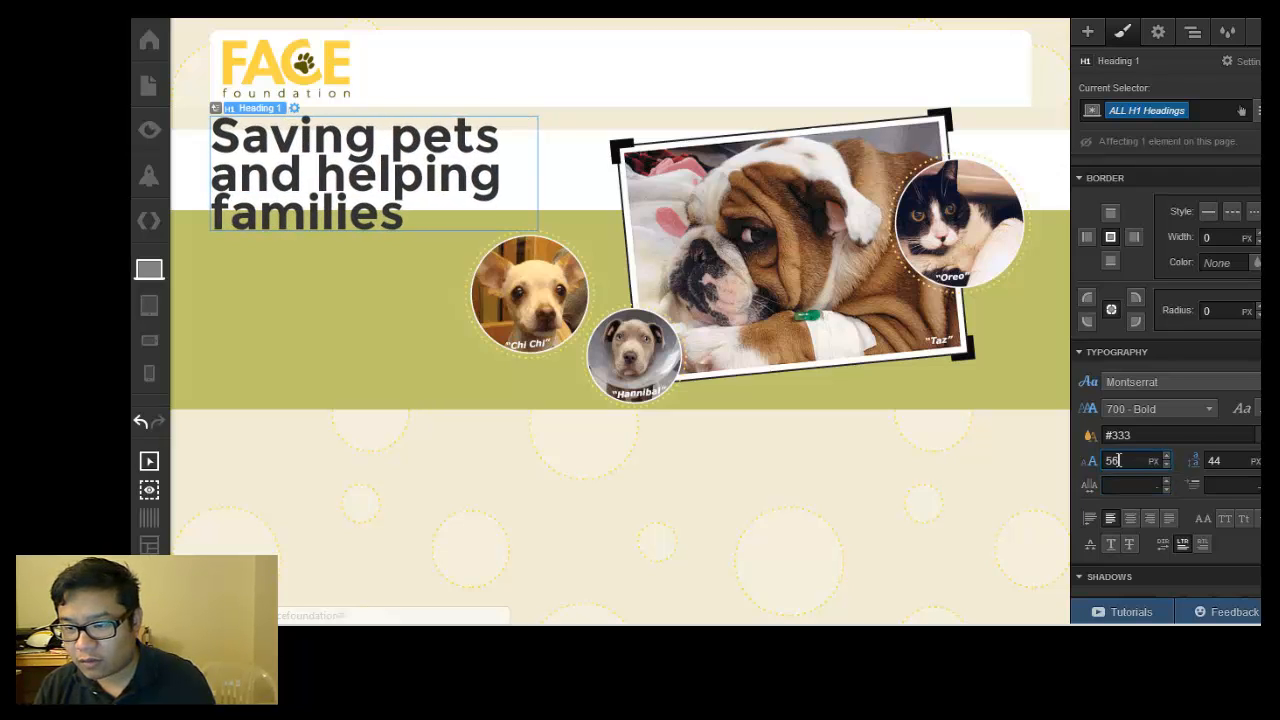
text(72)
click(1231, 460)
text(78)
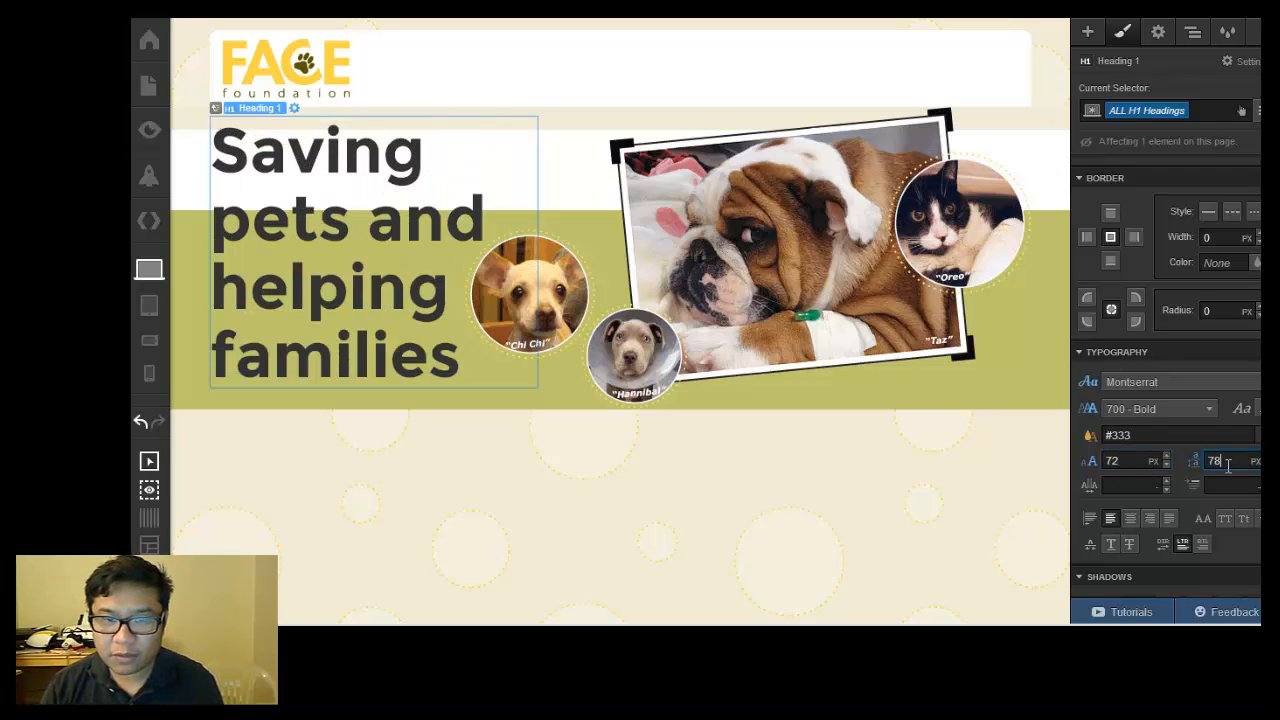
text(68)
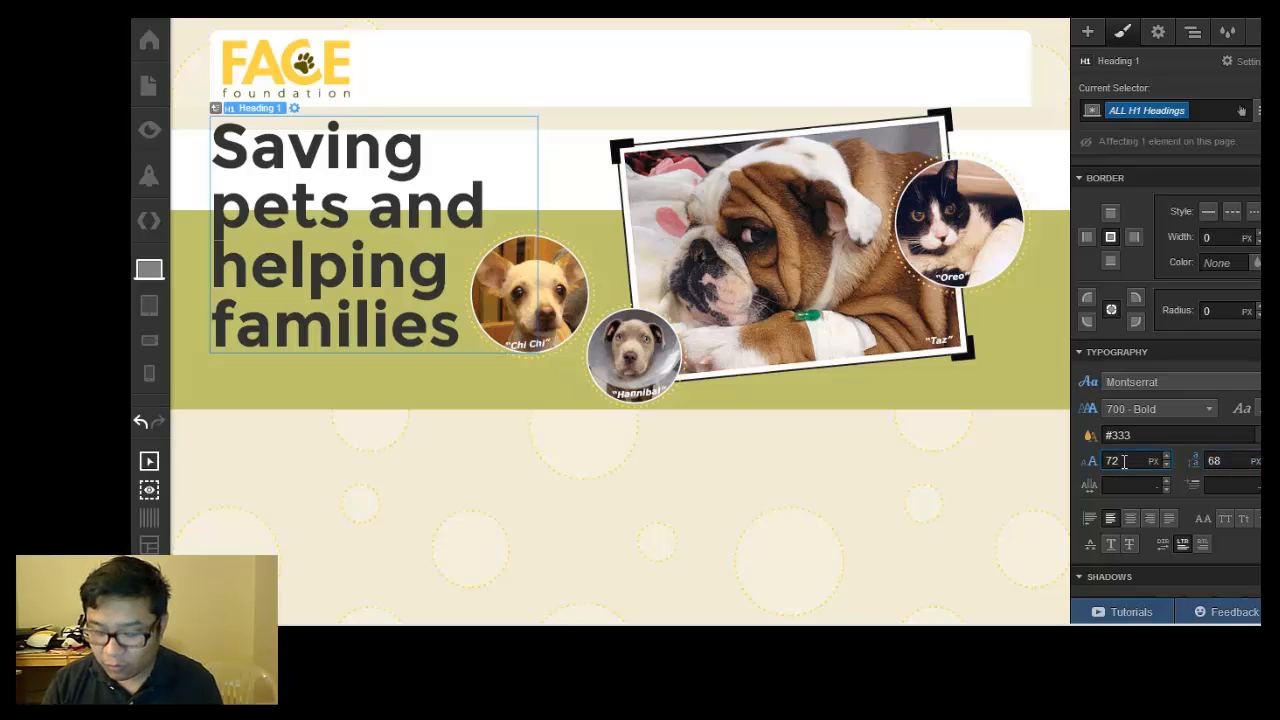
text(62)
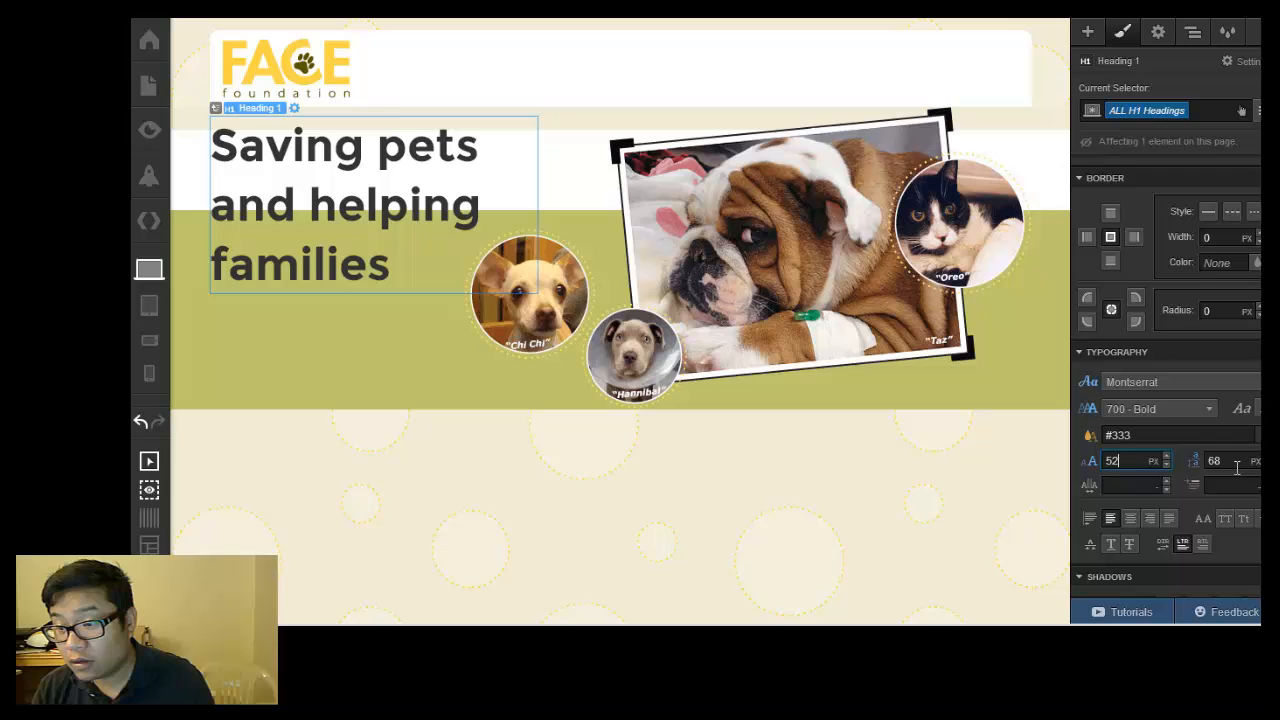
click(630, 503)
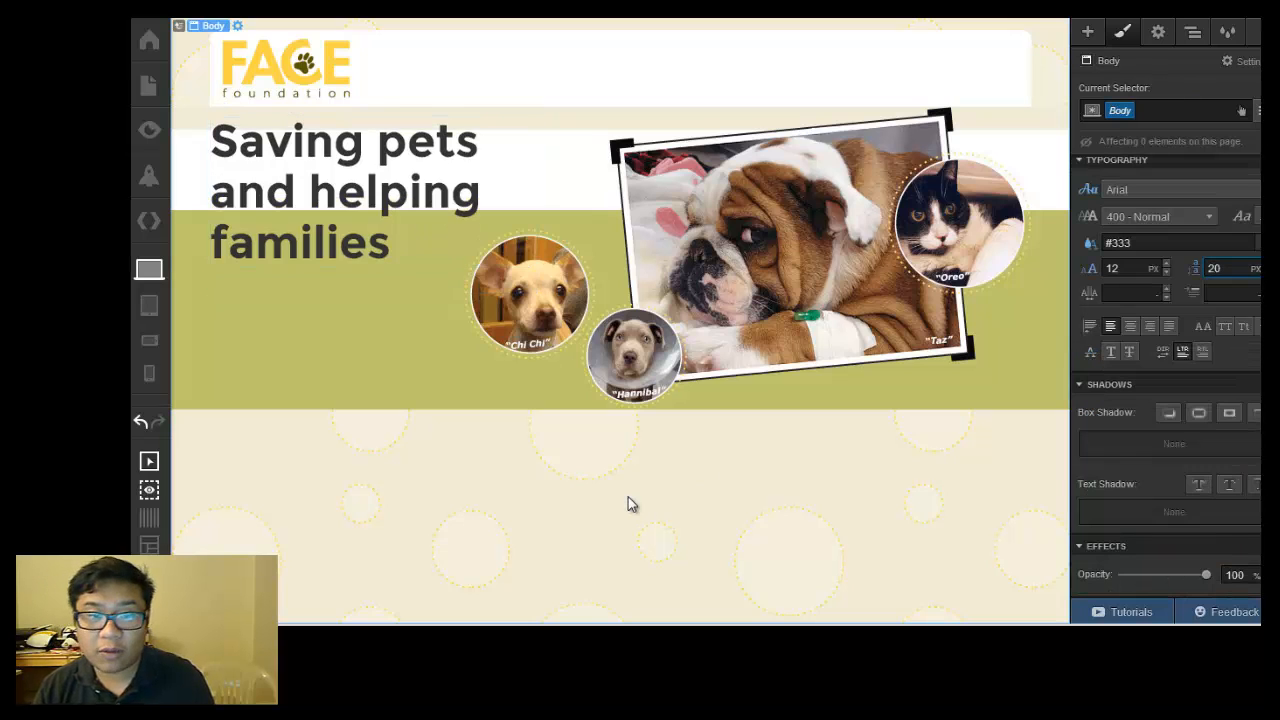
mouse_move(635, 505)
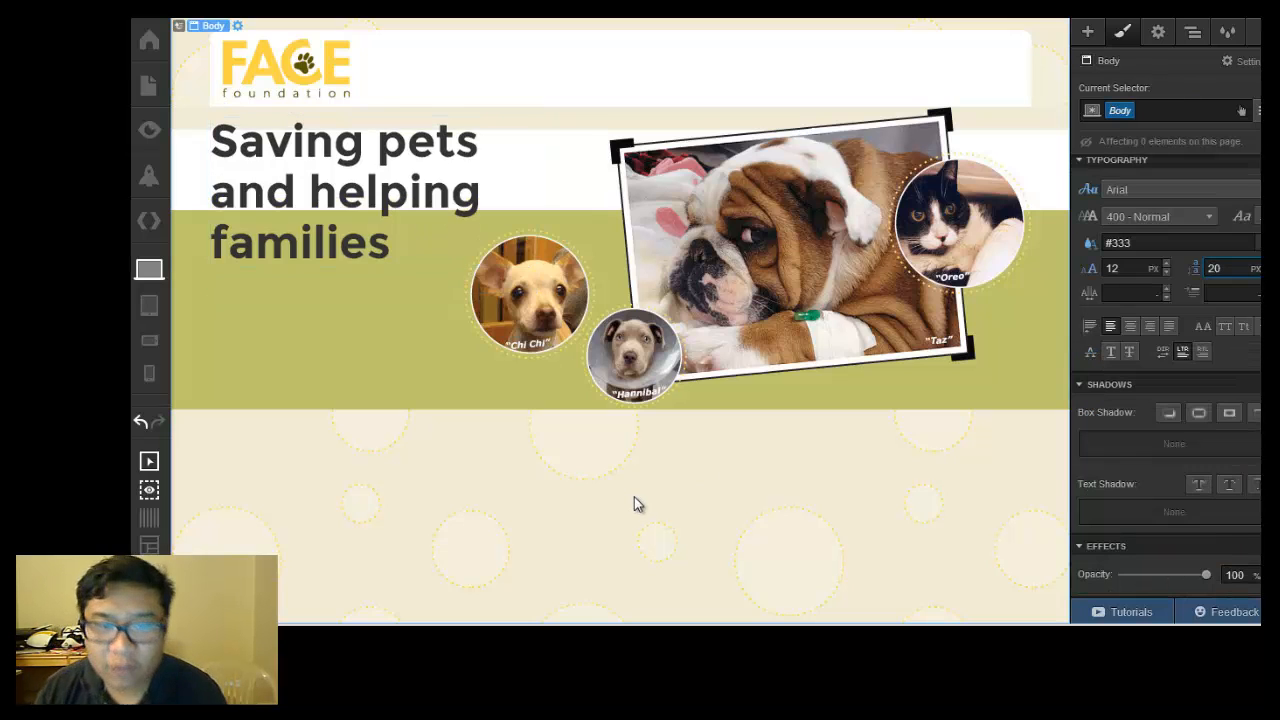
click(345, 190)
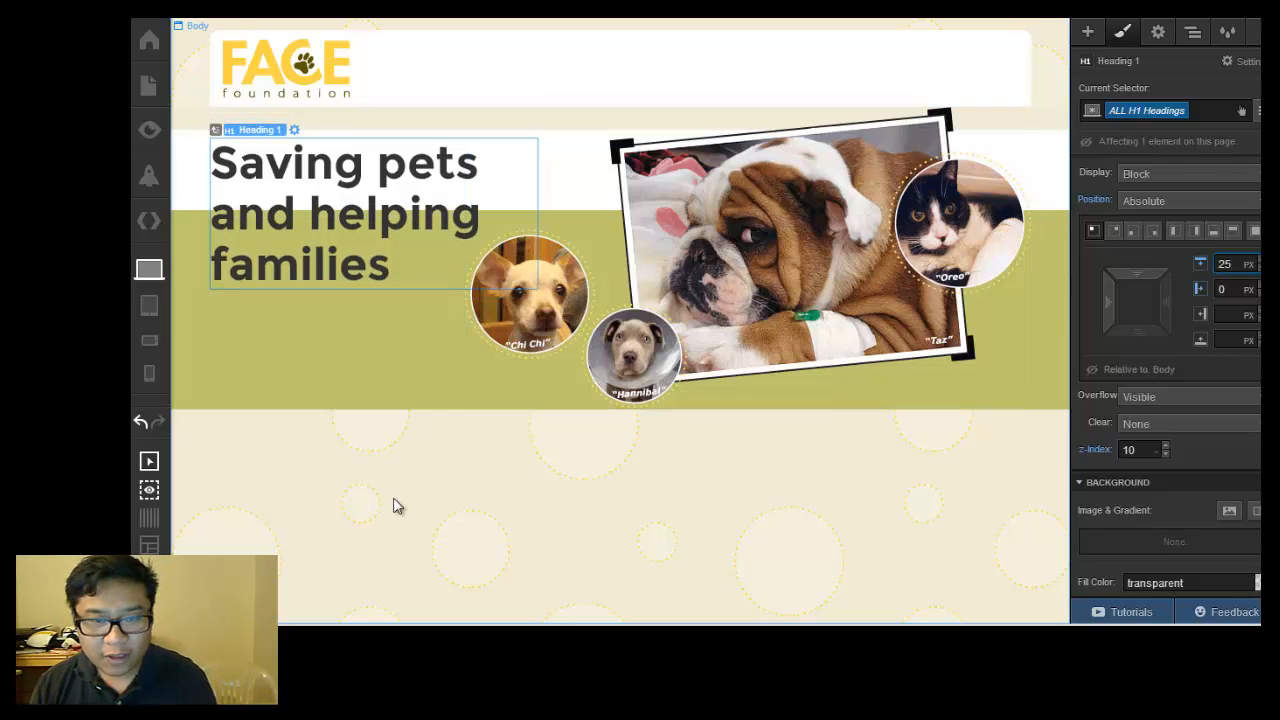
click(620, 68)
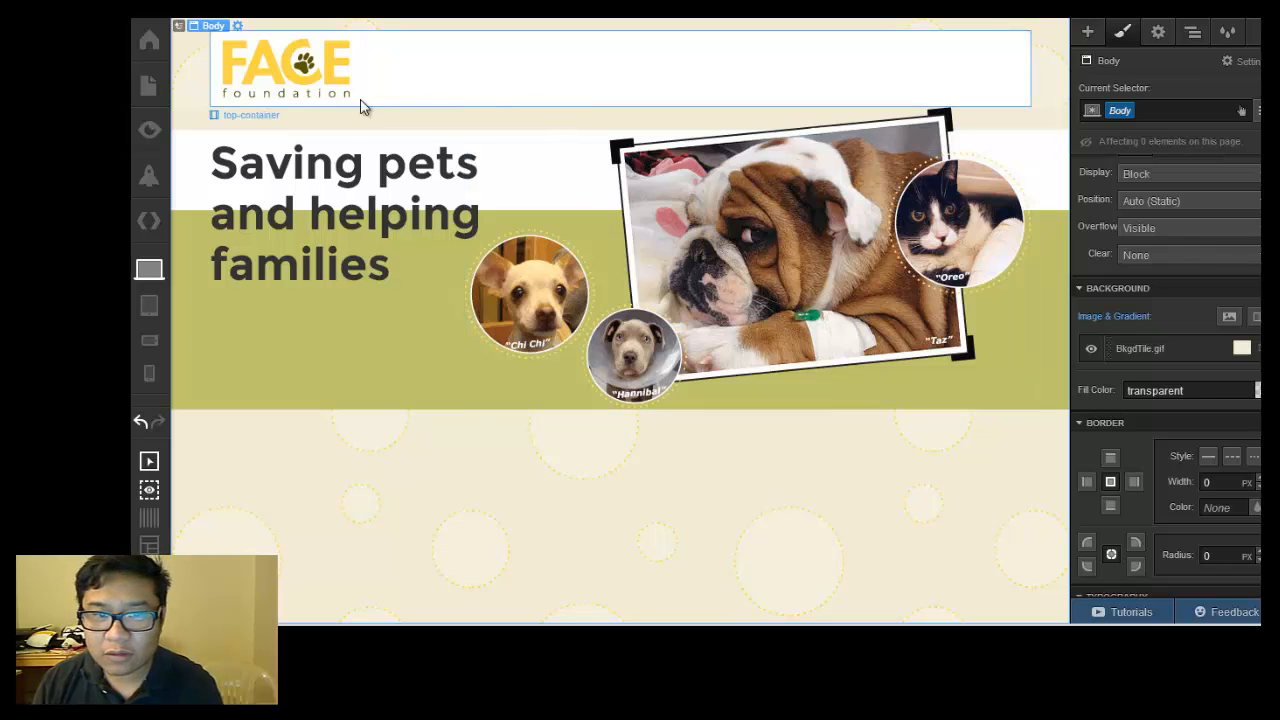
click(251, 114)
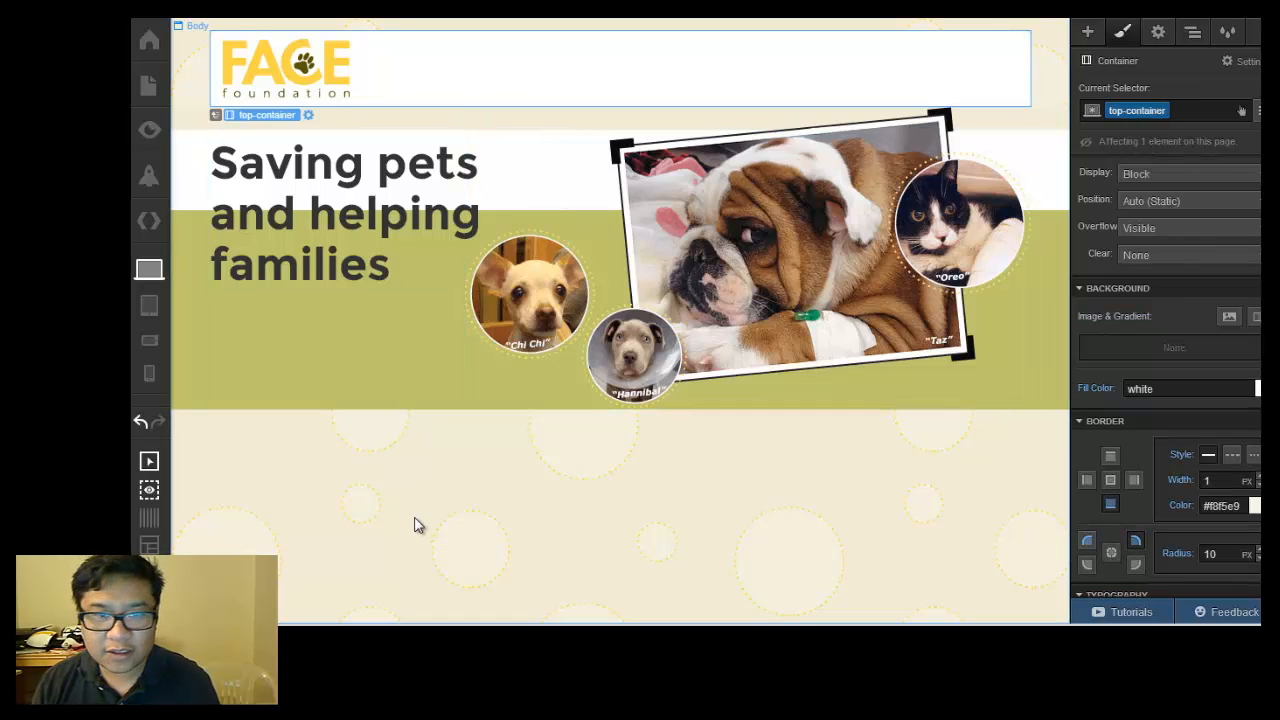
click(345, 213)
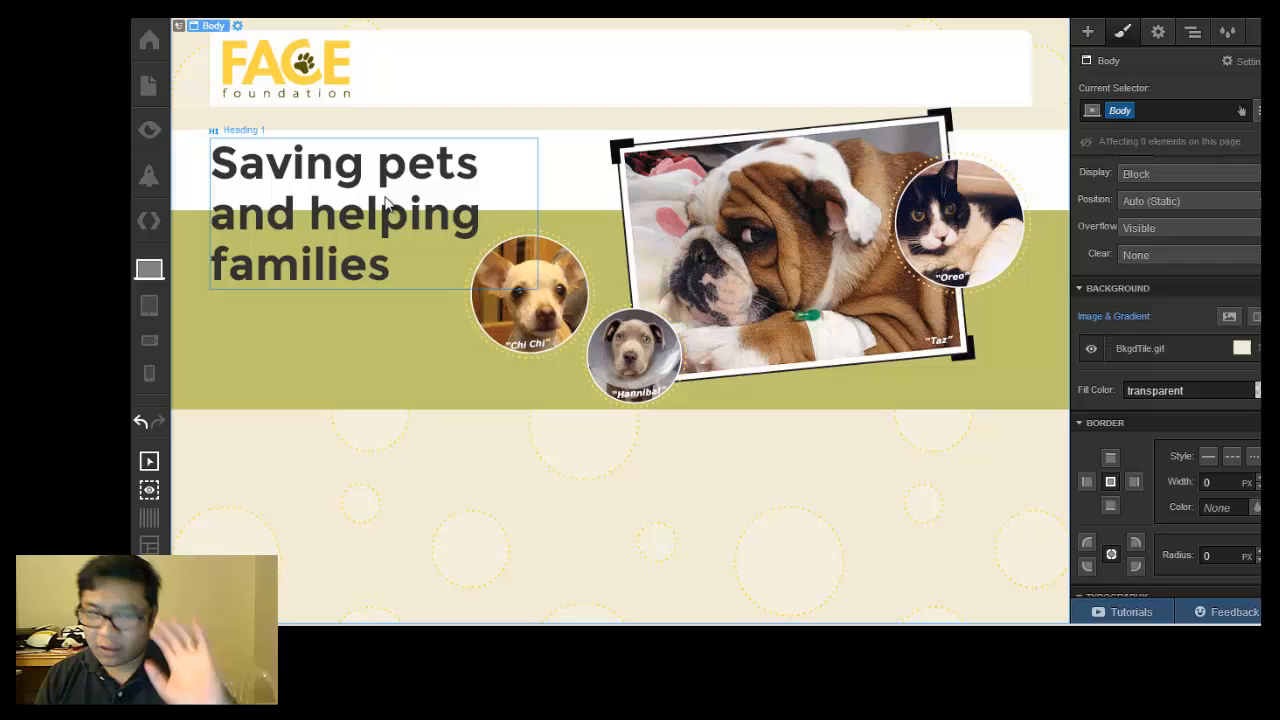
mouse_move(148, 305)
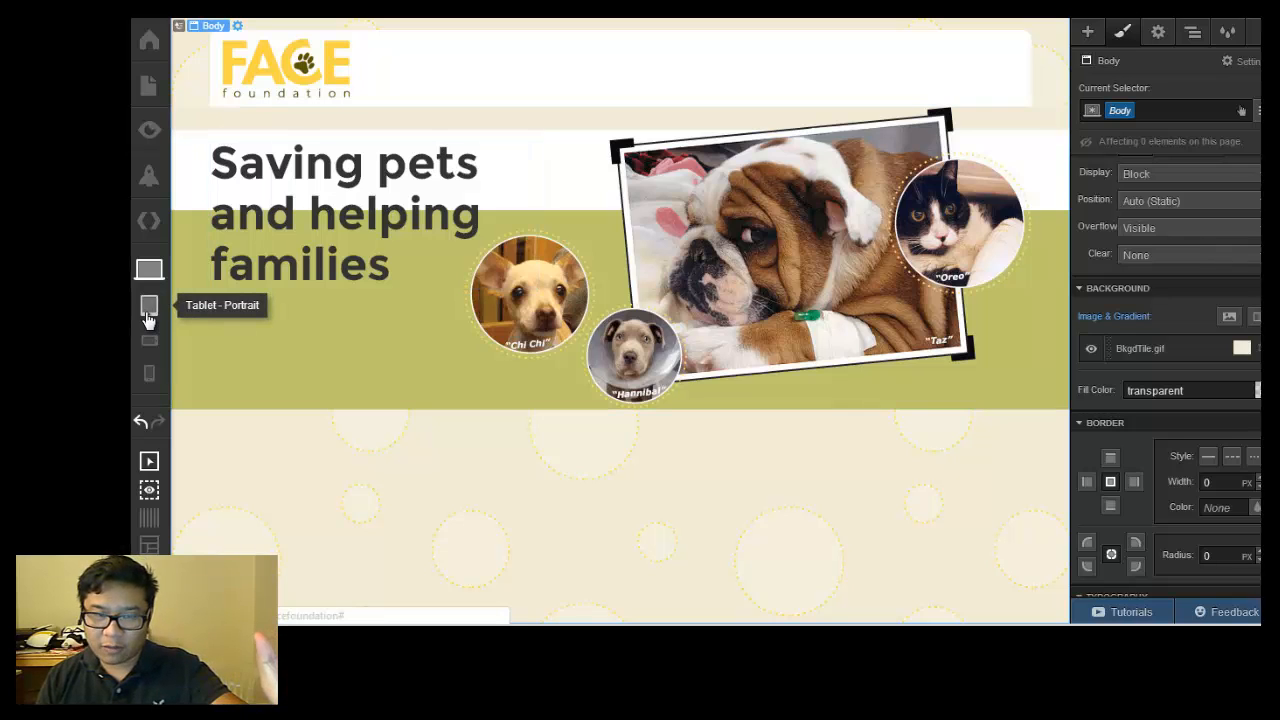
mouse_move(149, 340)
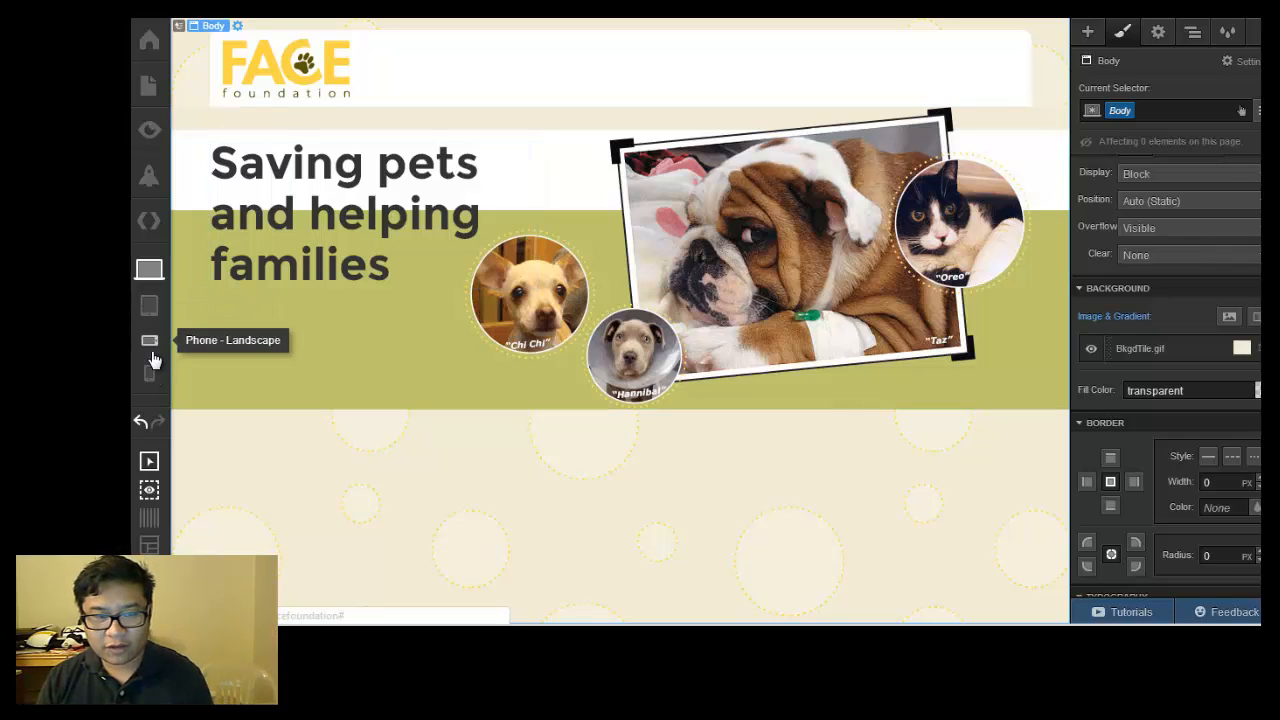
Preview the homepage hero at Tablet Portrait, then at Phone Portrait width
click(149, 305)
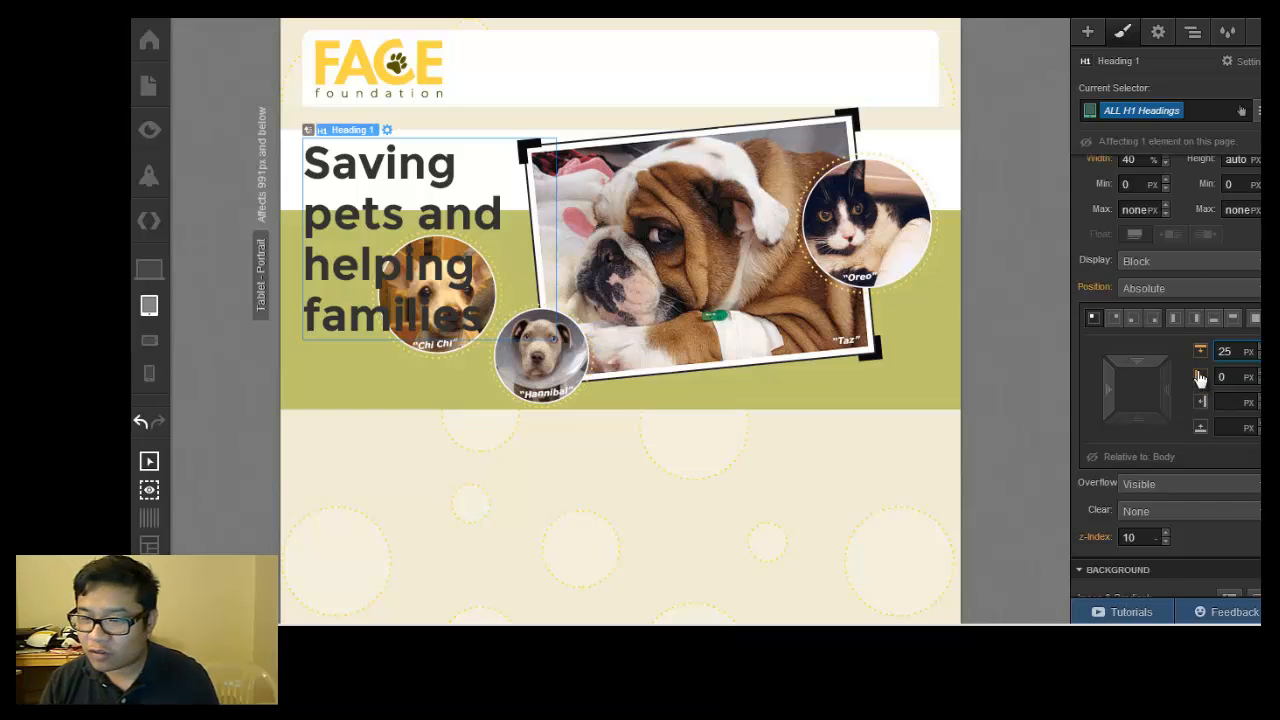
mouse_move(1150, 384)
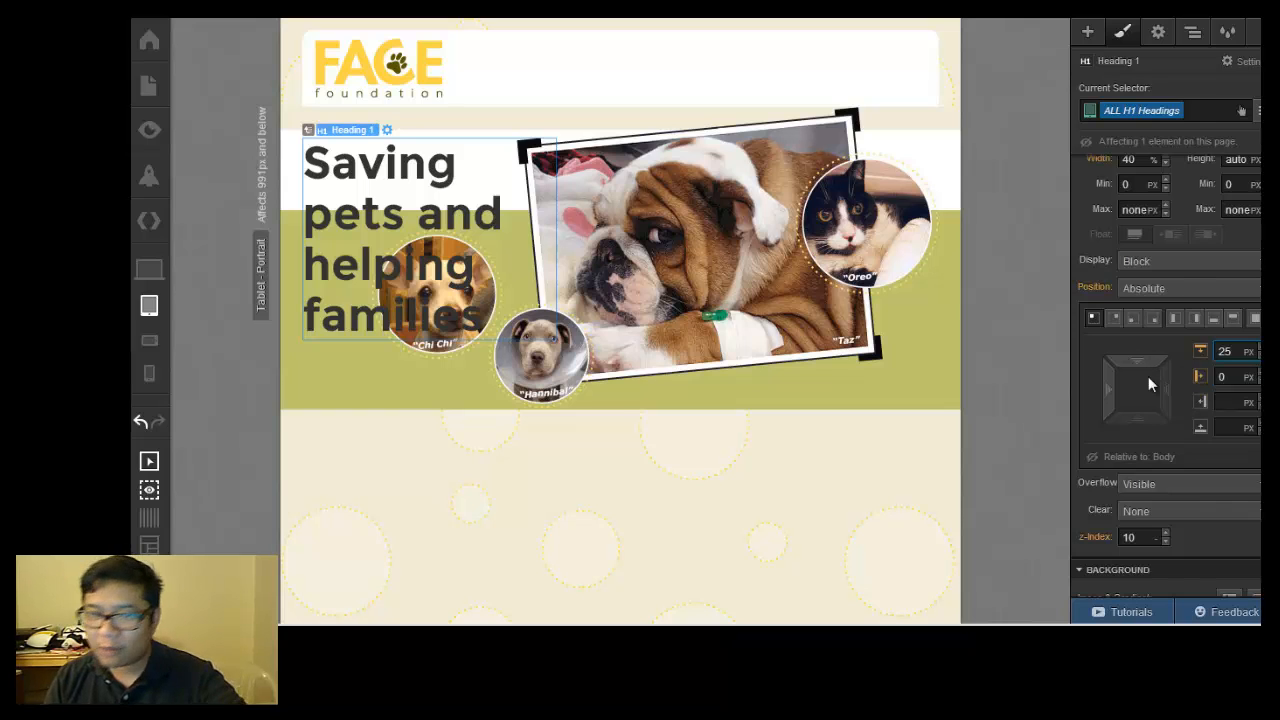
click(148, 341)
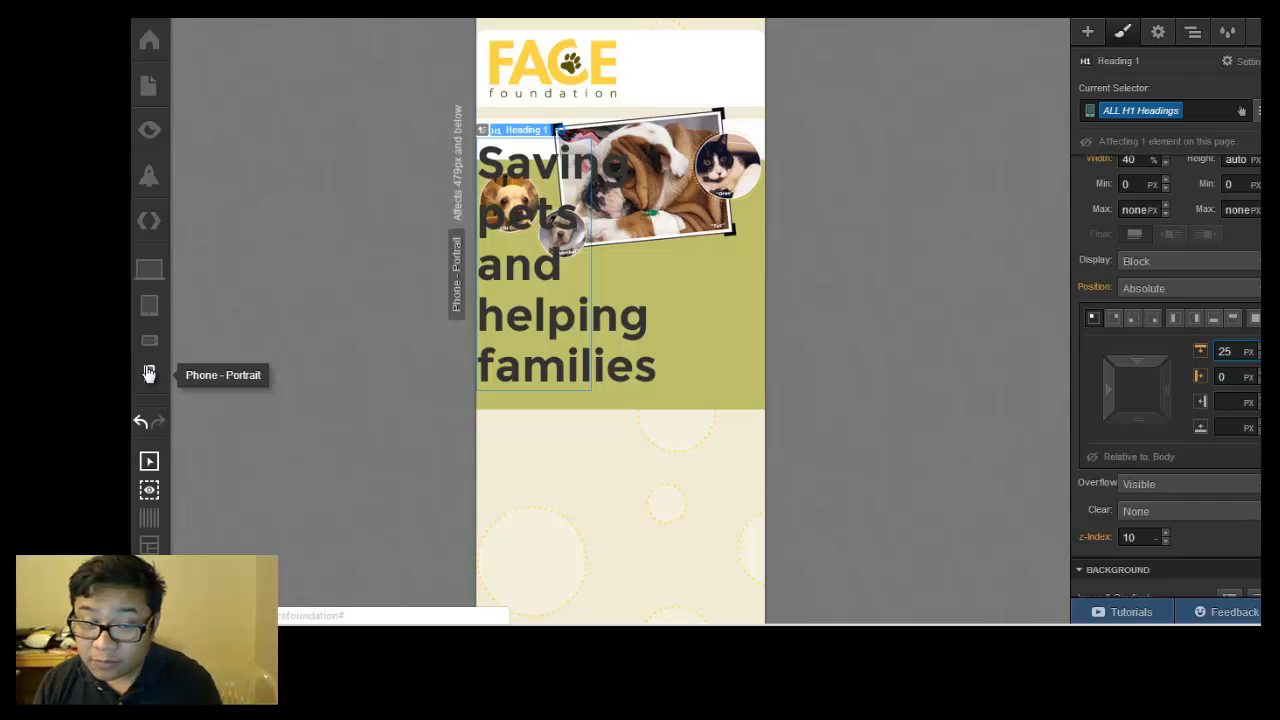
mouse_move(149, 220)
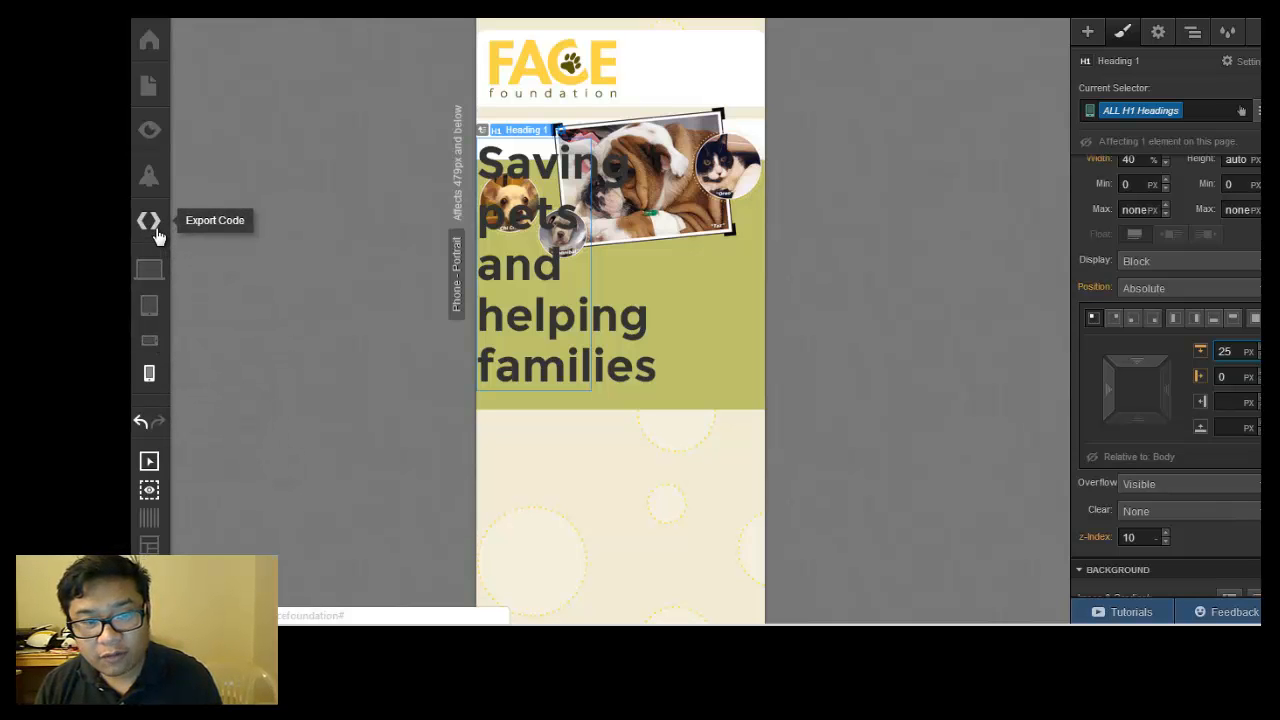
click(148, 220)
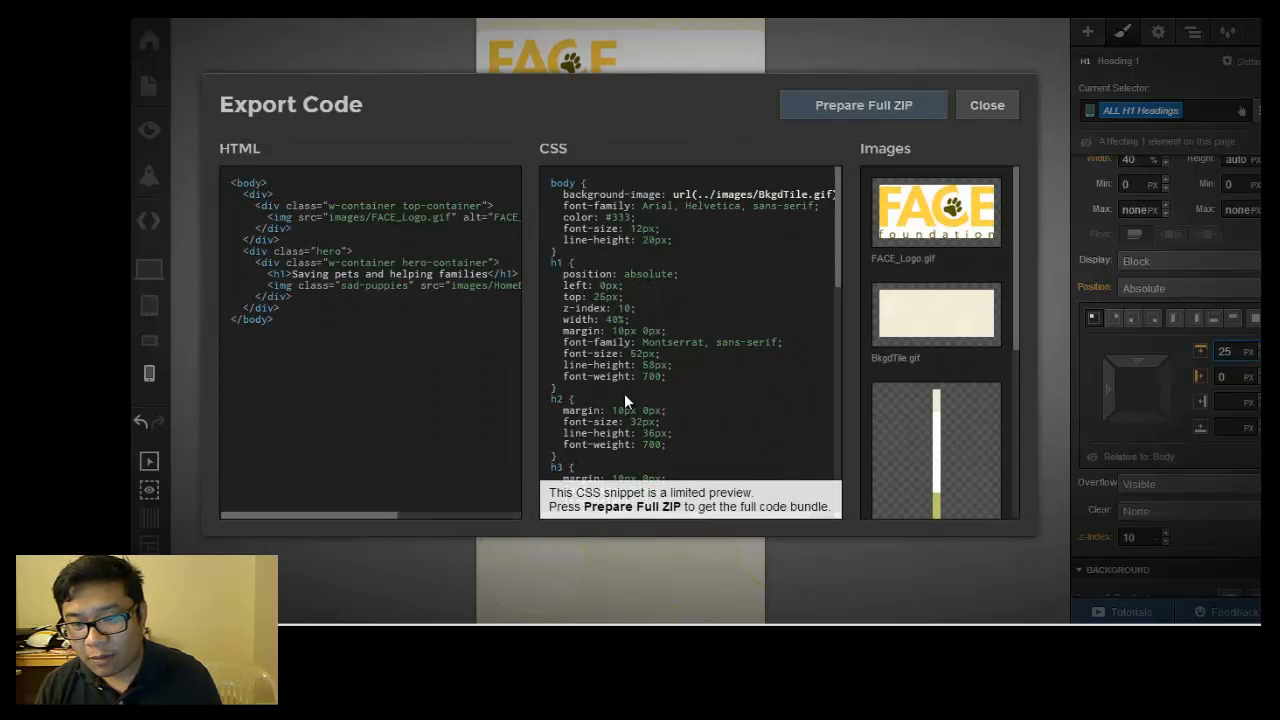
scroll(down, 3)
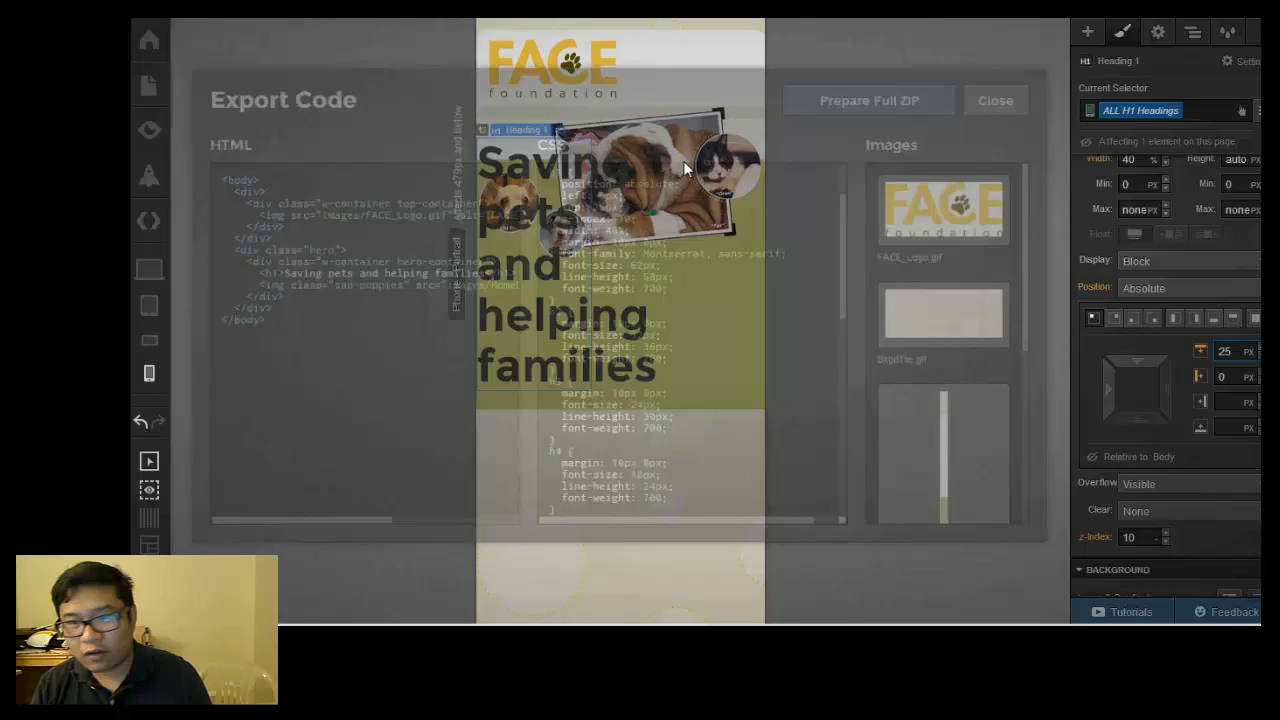
click(995, 100)
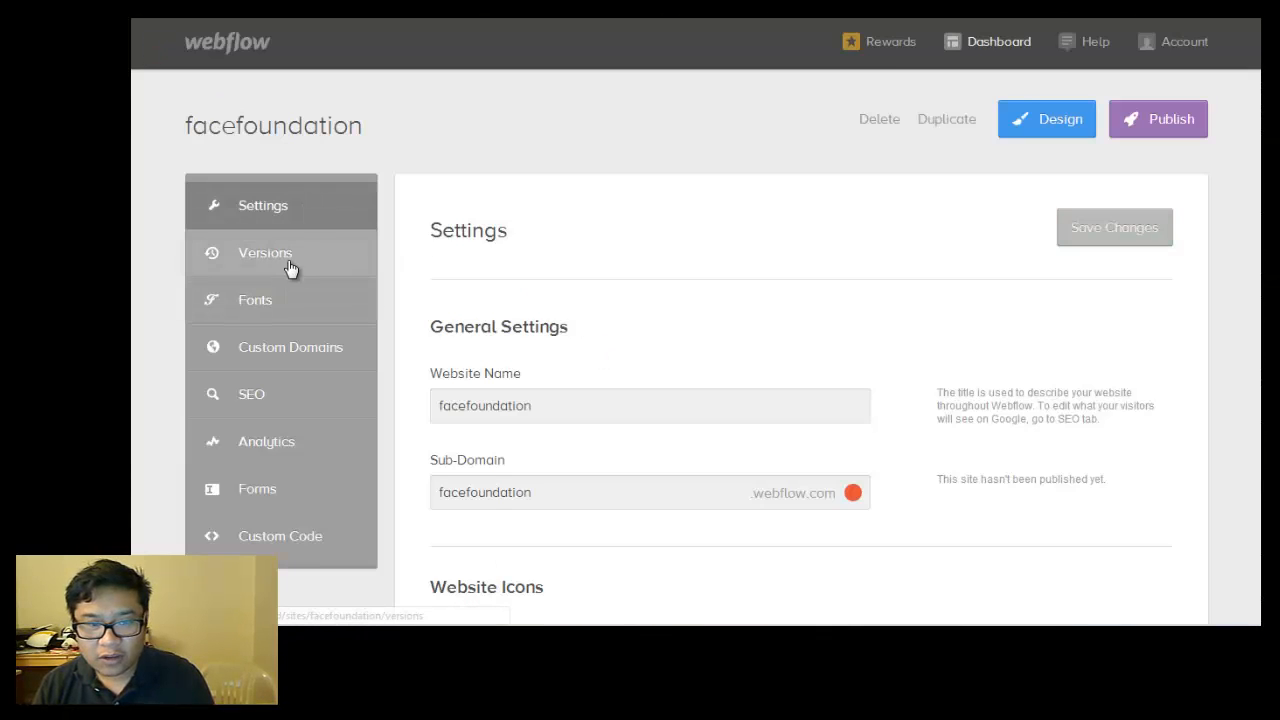
Browse the Versions, Fonts, Custom Domains, Analytics and Forms settings, ending on Custom Code
click(265, 252)
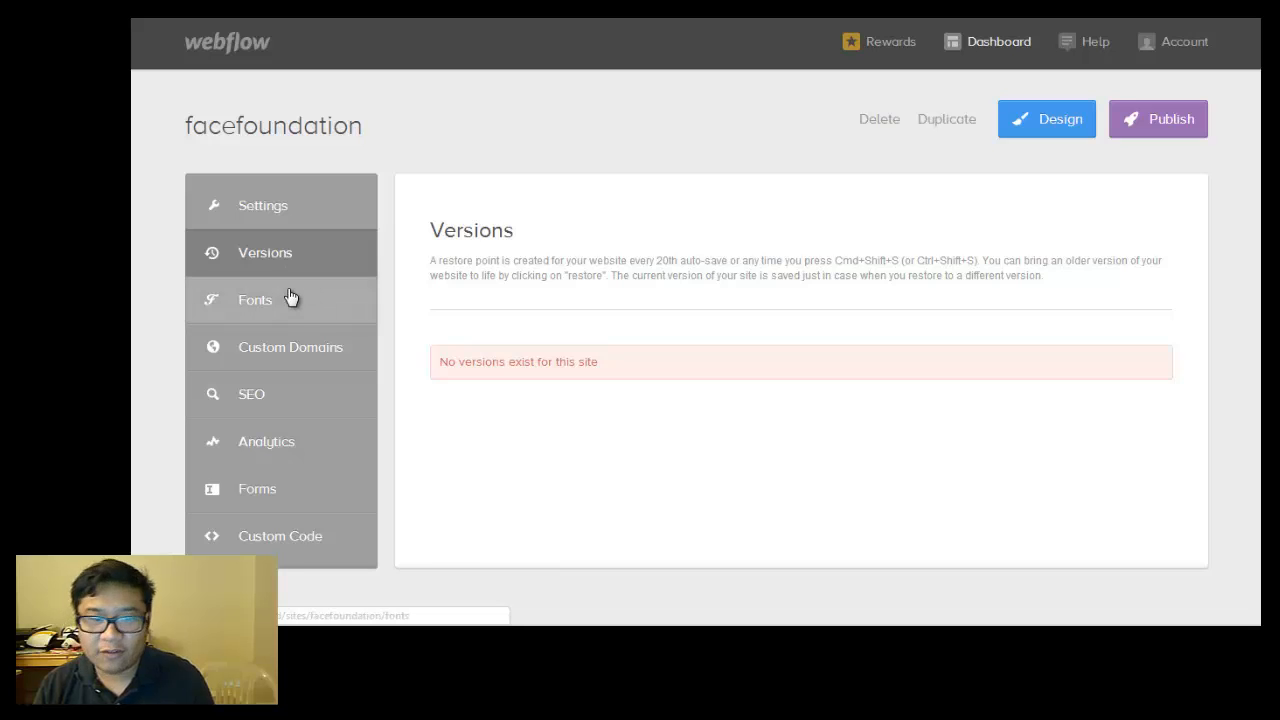
click(255, 299)
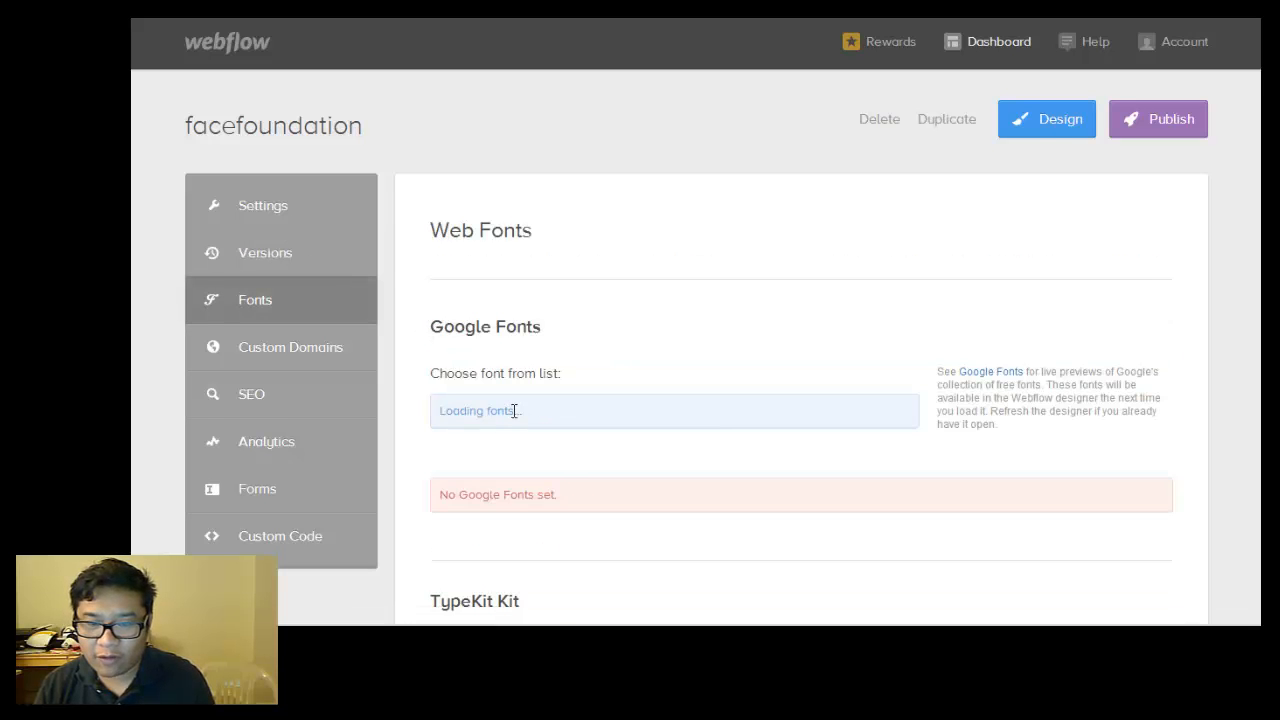
scroll(down, 3)
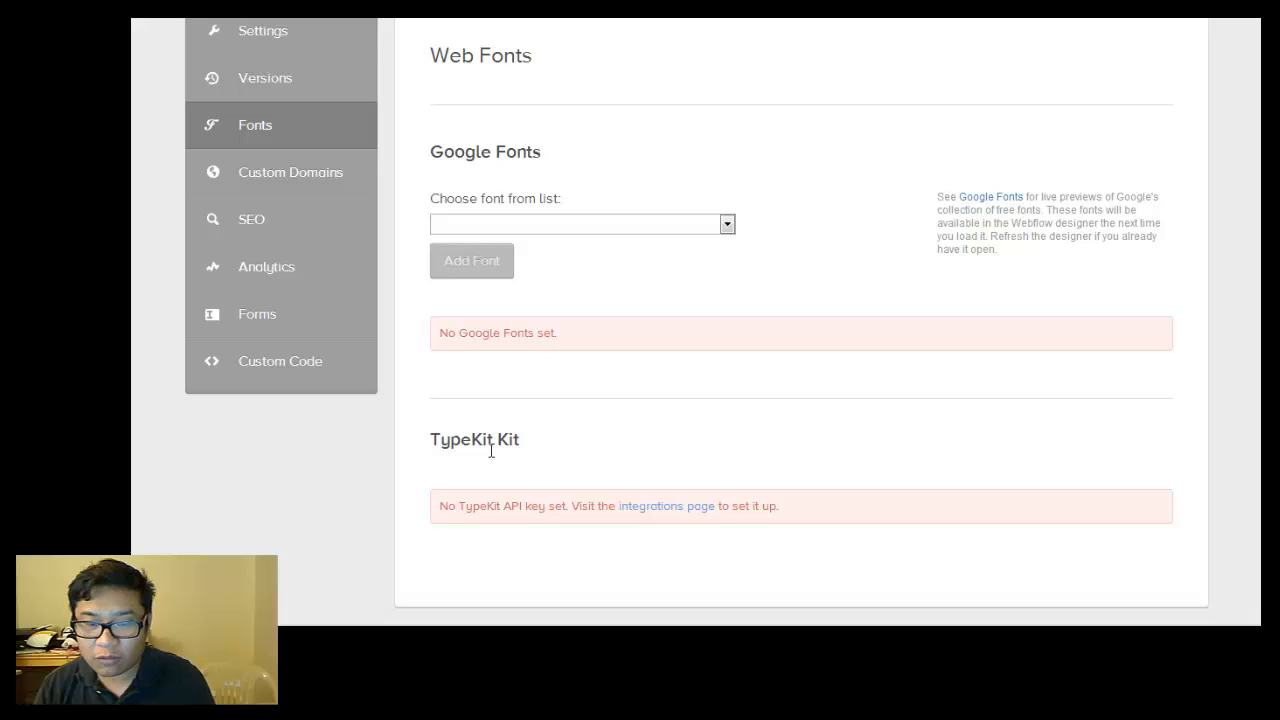
mouse_move(315, 188)
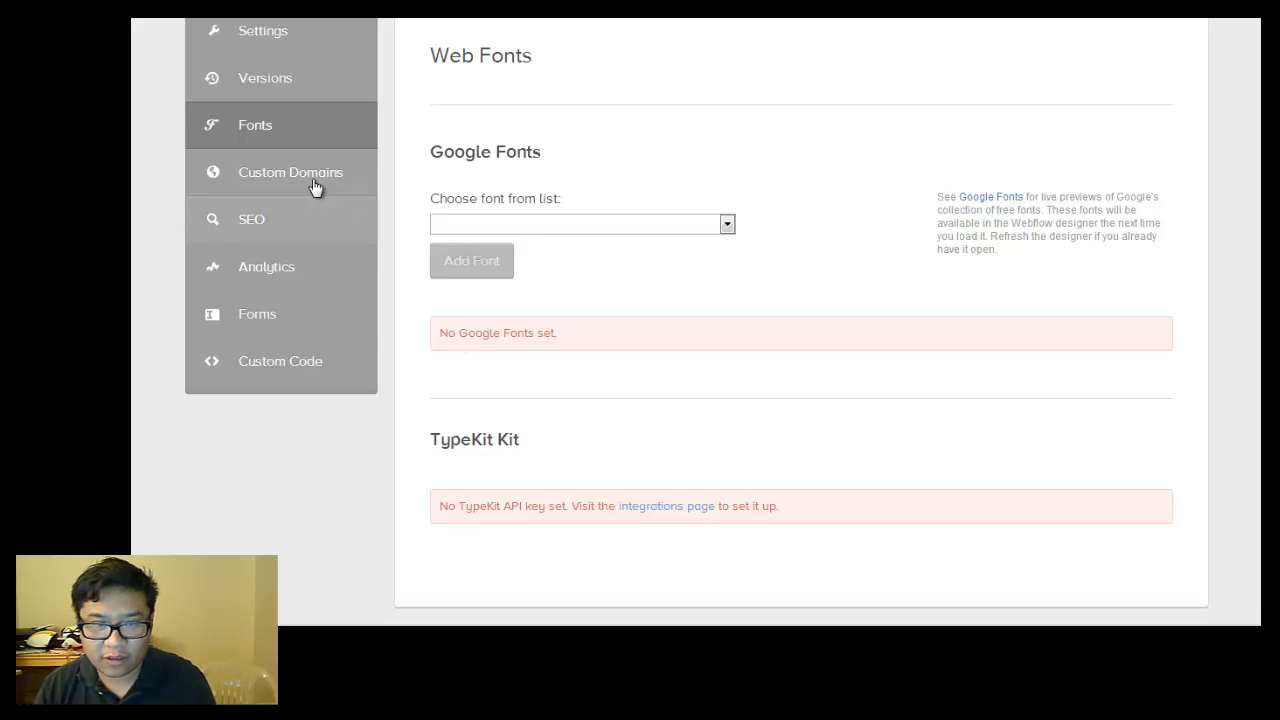
click(290, 172)
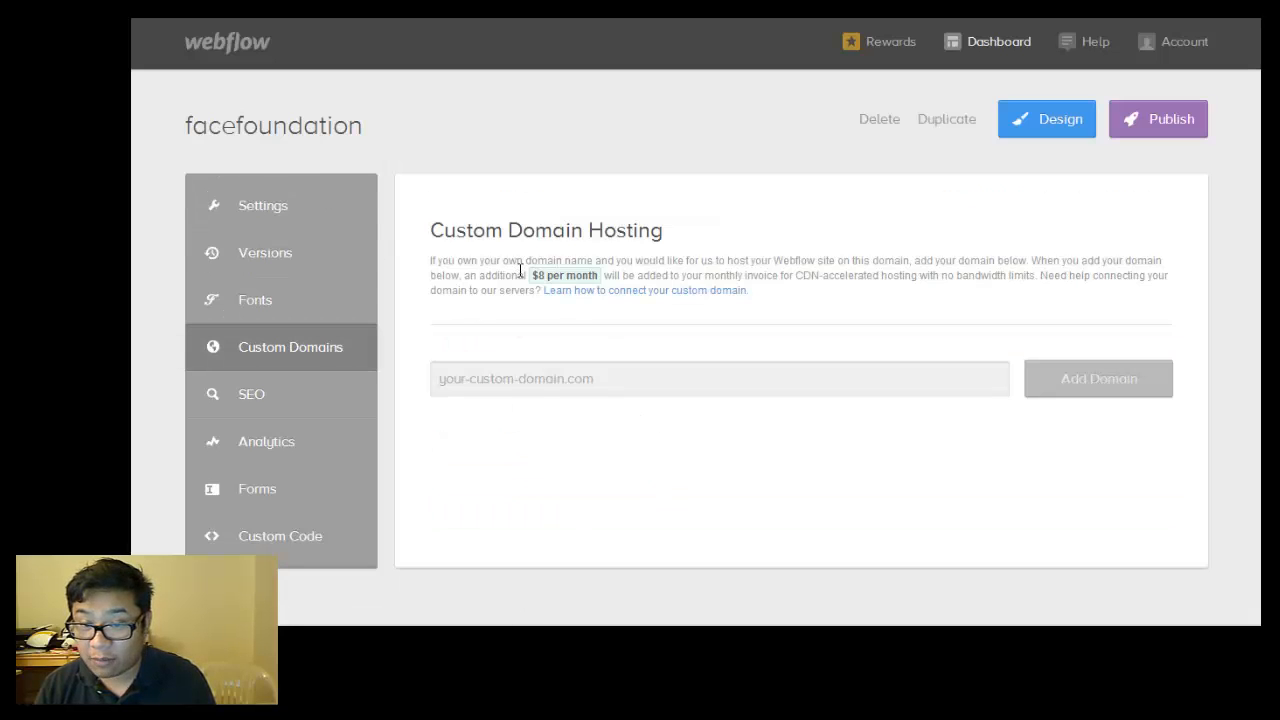
mouse_move(715, 273)
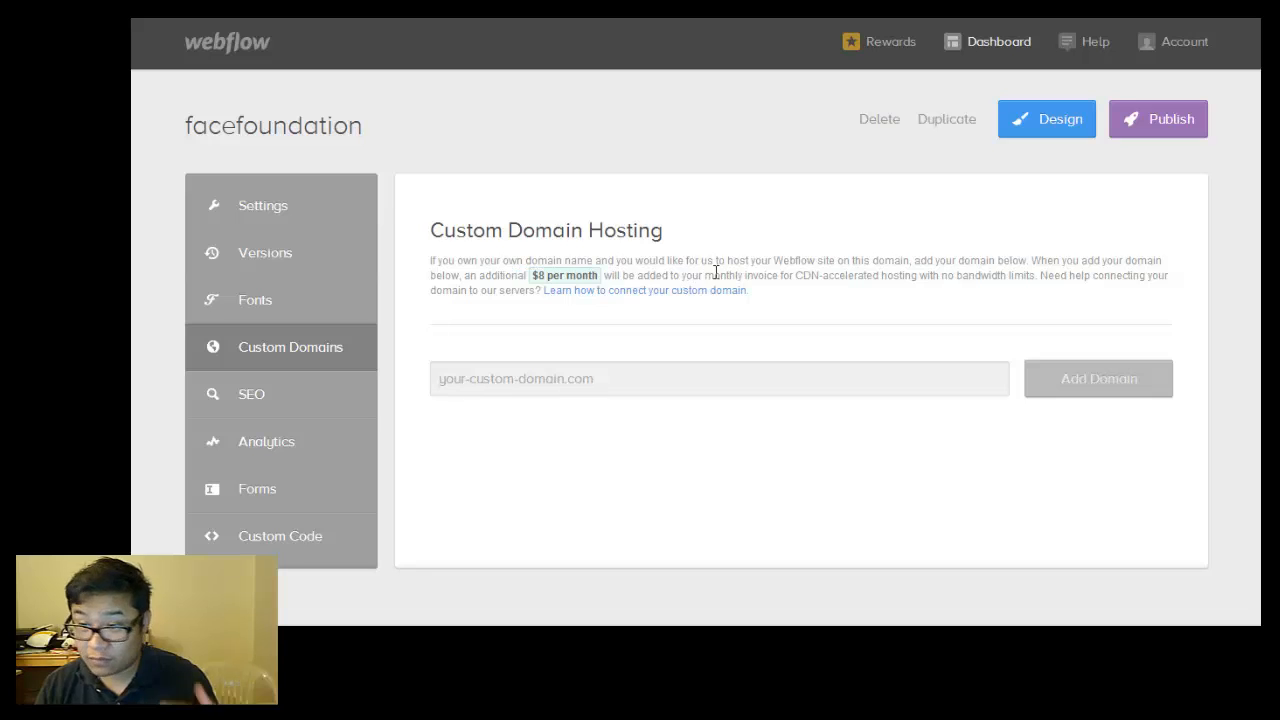
mouse_move(303, 412)
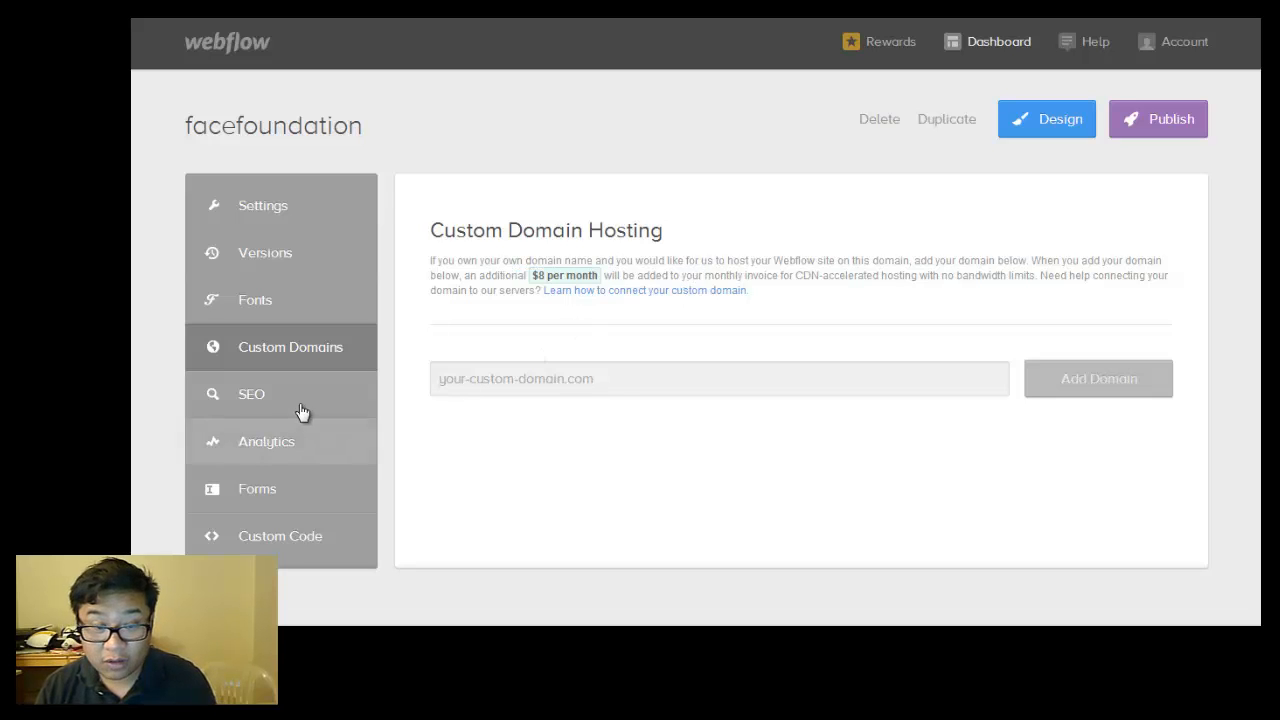
click(266, 441)
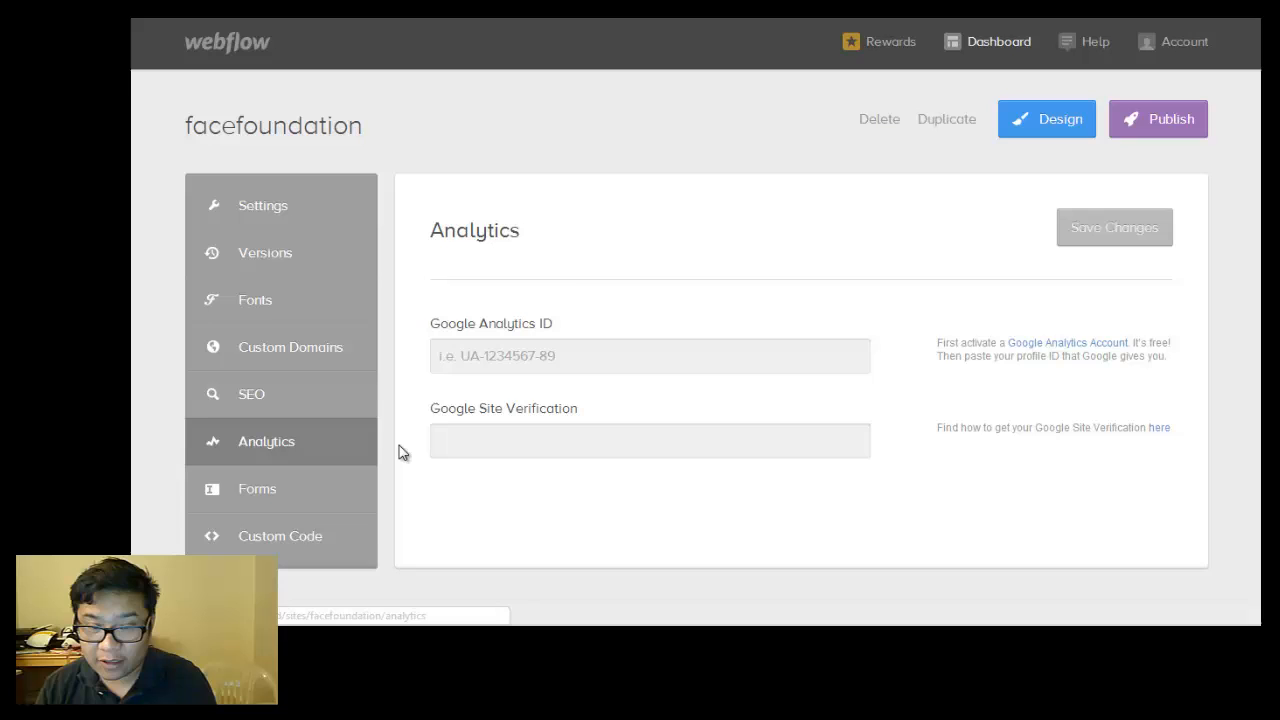
click(257, 488)
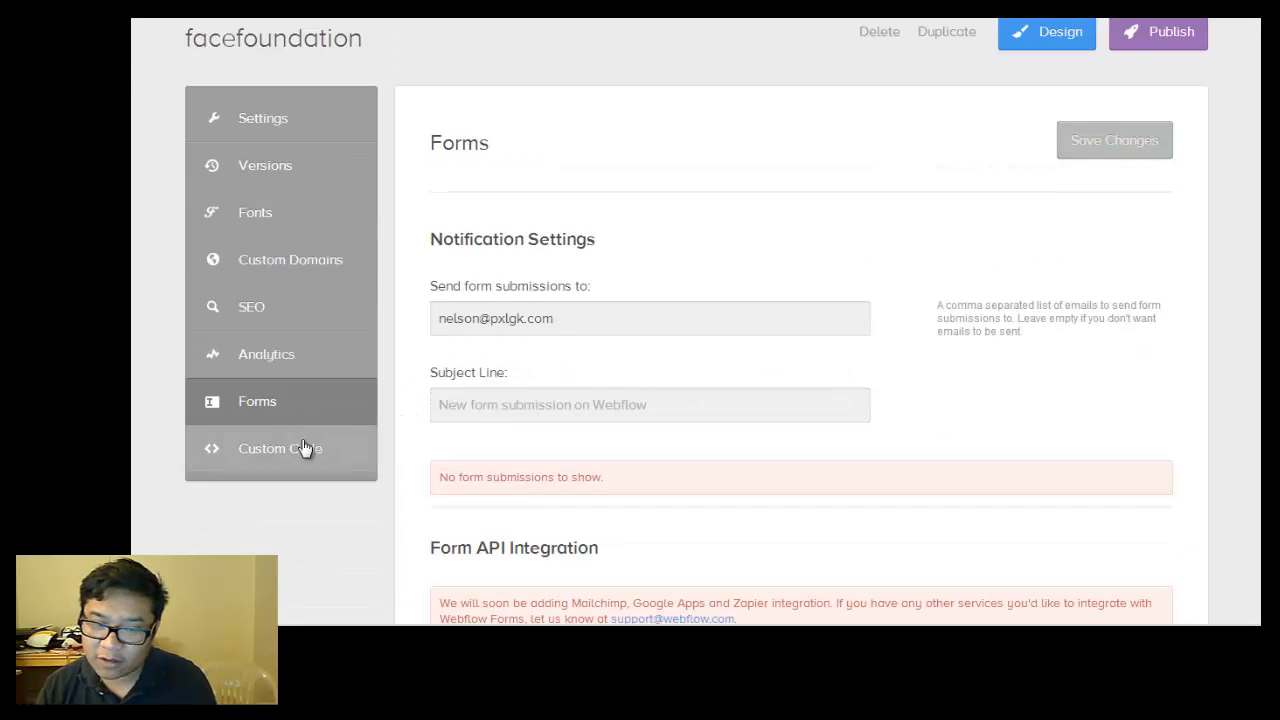
click(280, 448)
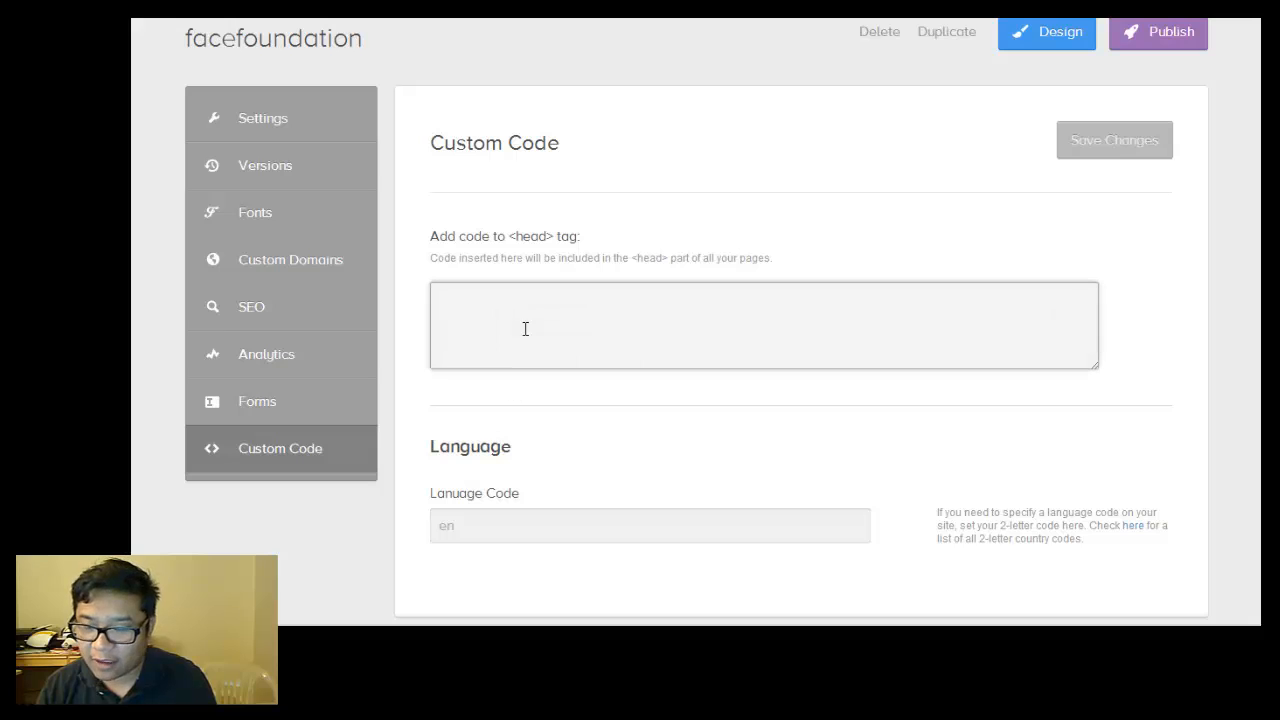